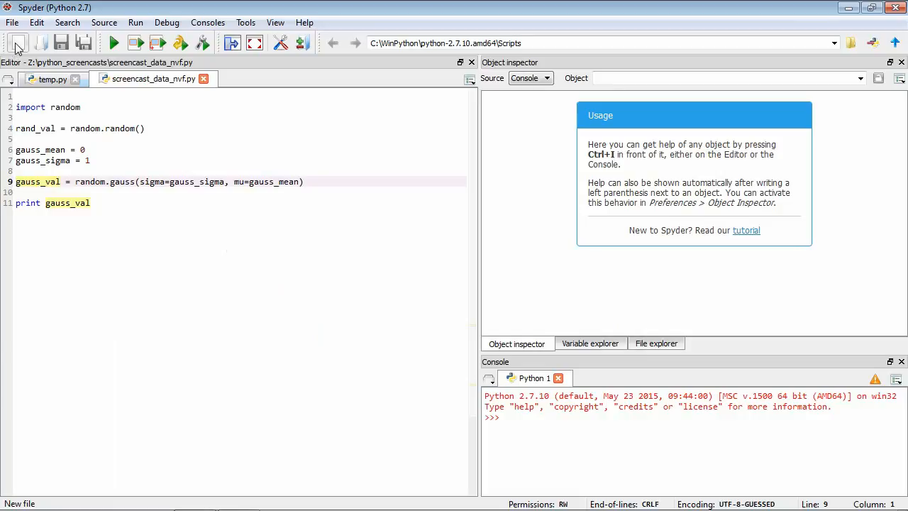
- Create a new script and save it as screencast_data_str_bool.py in python_screencasts
{"action": "left_click", "coordinate": [17, 43]}
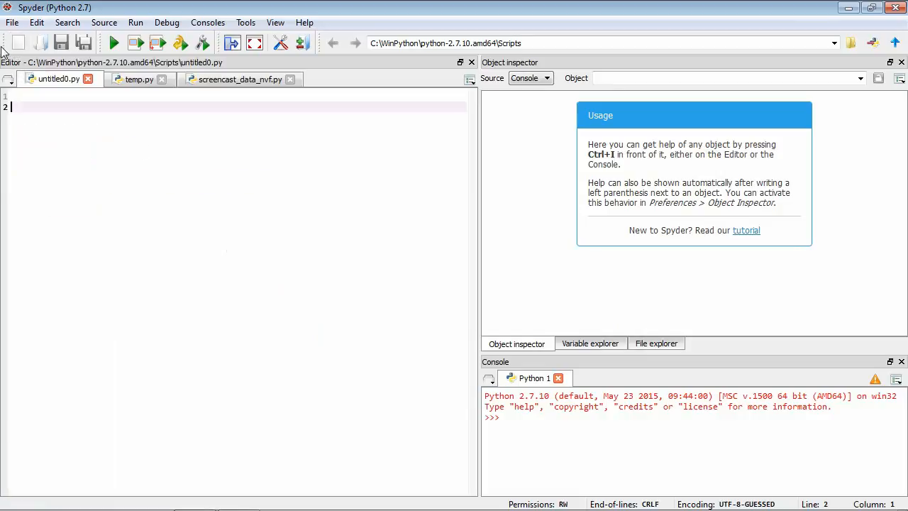
{"action": "left_click", "coordinate": [61, 43]}
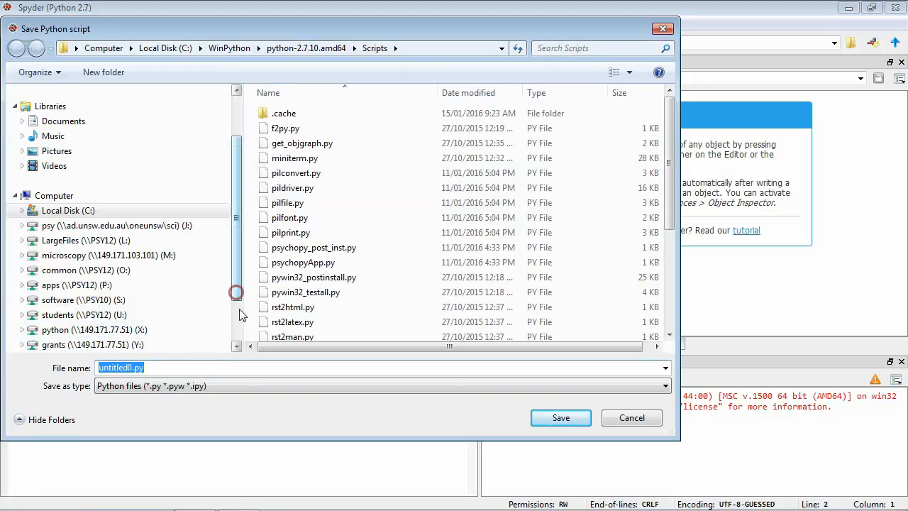
{"action": "left_click", "coordinate": [98, 299]}
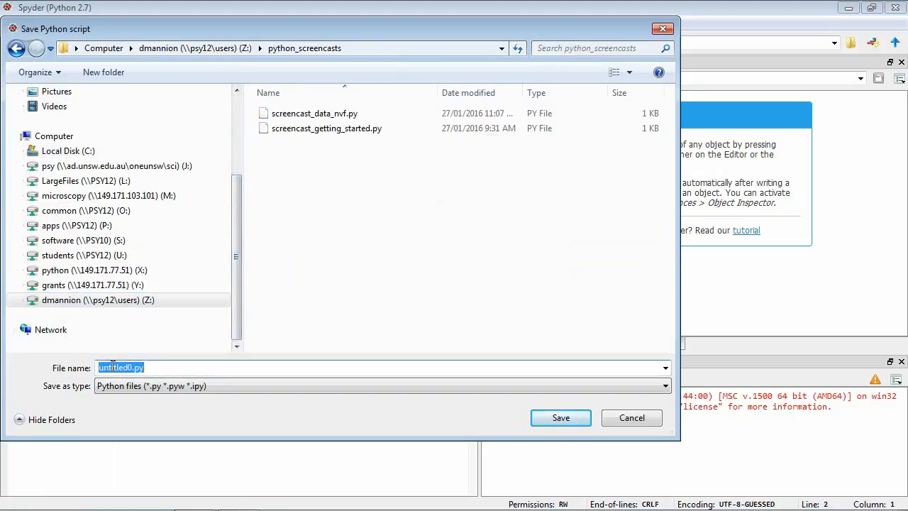
{"action": "type", "text": "screec"}
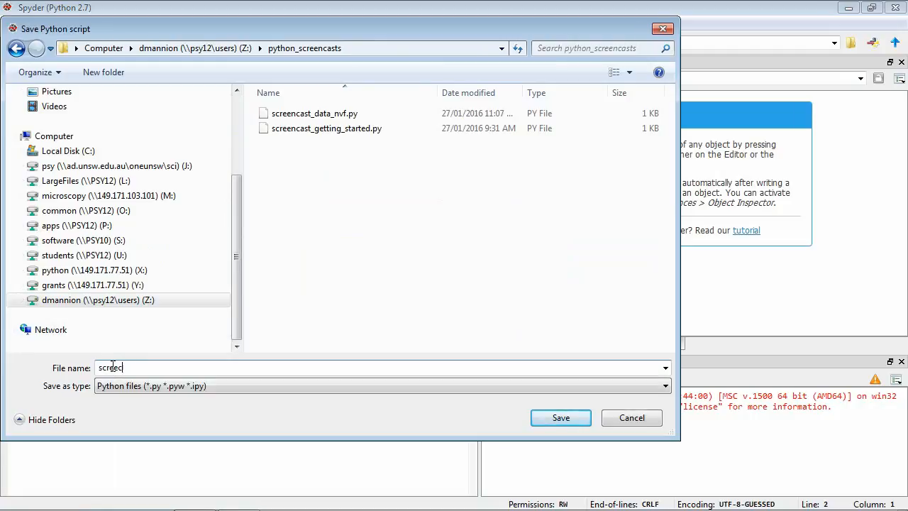
{"action": "type", "text": "screencast_data_str_bool.py"}
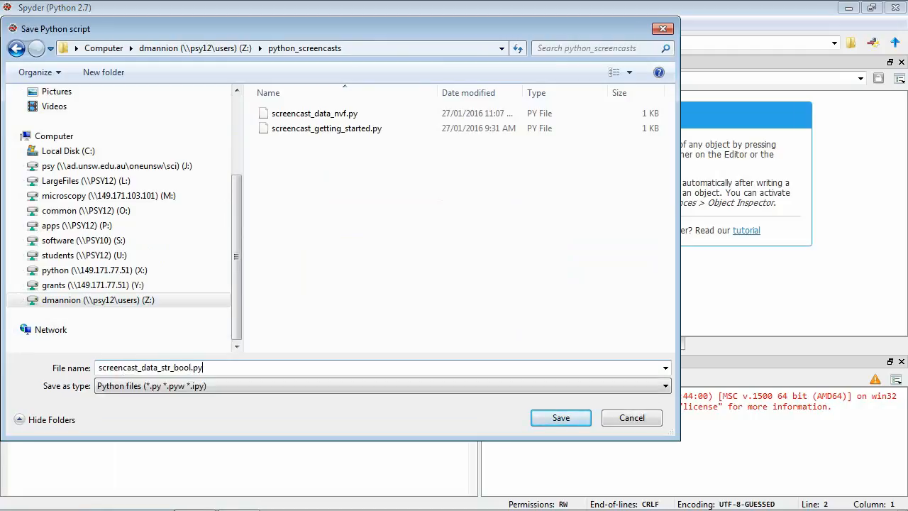
{"action": "left_click", "coordinate": [561, 417]}
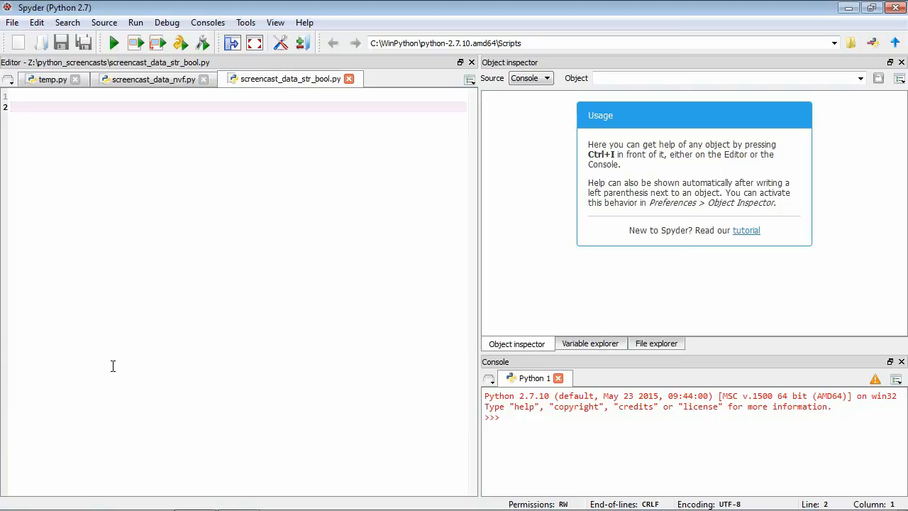
{"action": "mouse_move", "coordinate": [136, 332]}
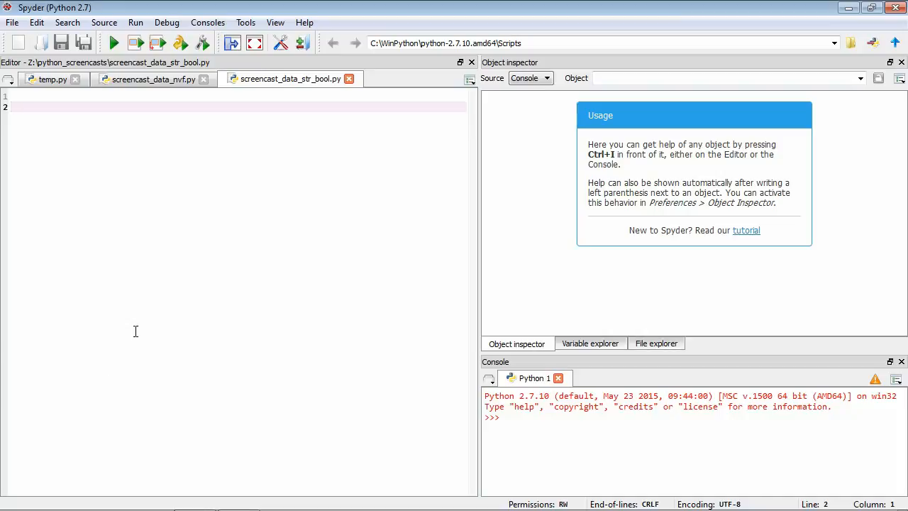
- Write print "Hello, world!", save and run it so the console shows the greeting
{"action": "type", "text": "print \"H"}
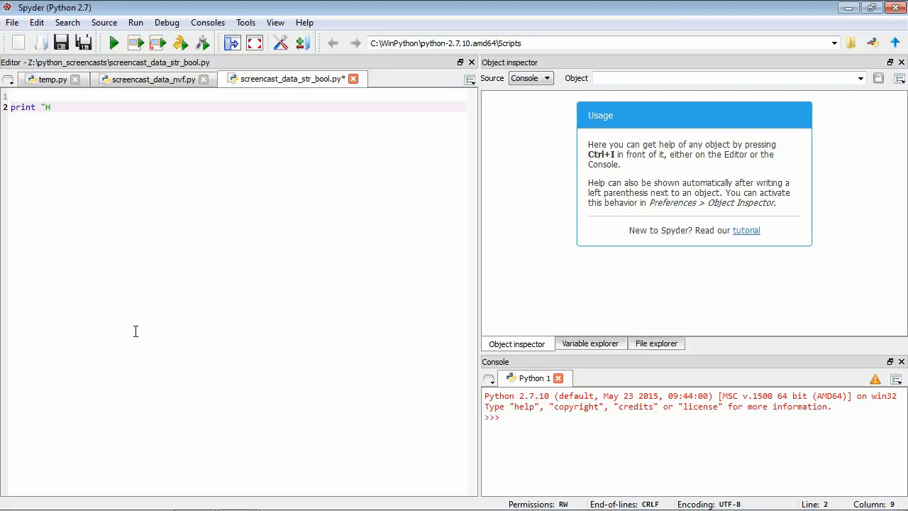
{"action": "type", "text": "ello, world"}
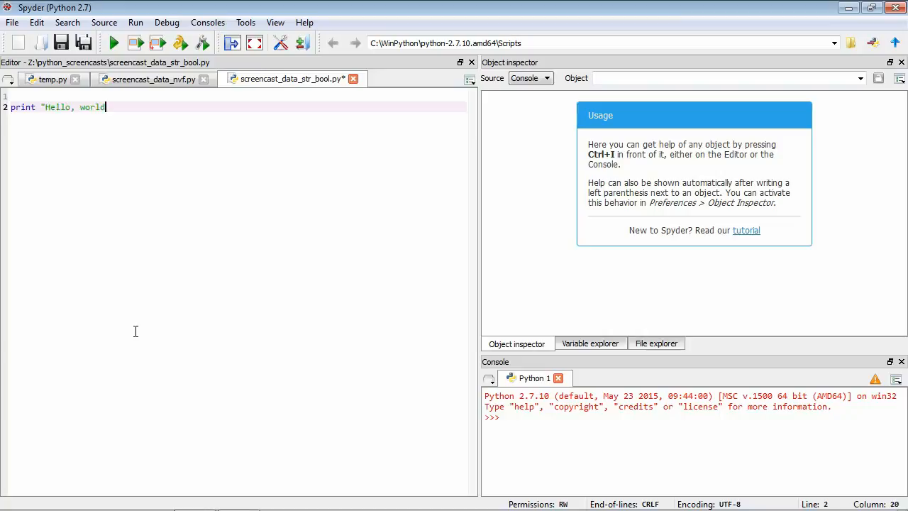
{"action": "type", "text": "!\""}
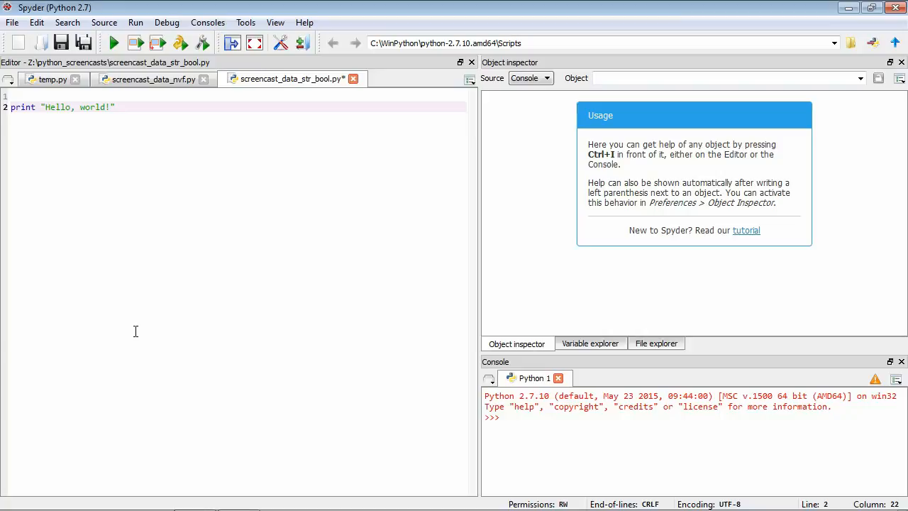
{"action": "left_click", "coordinate": [115, 108]}
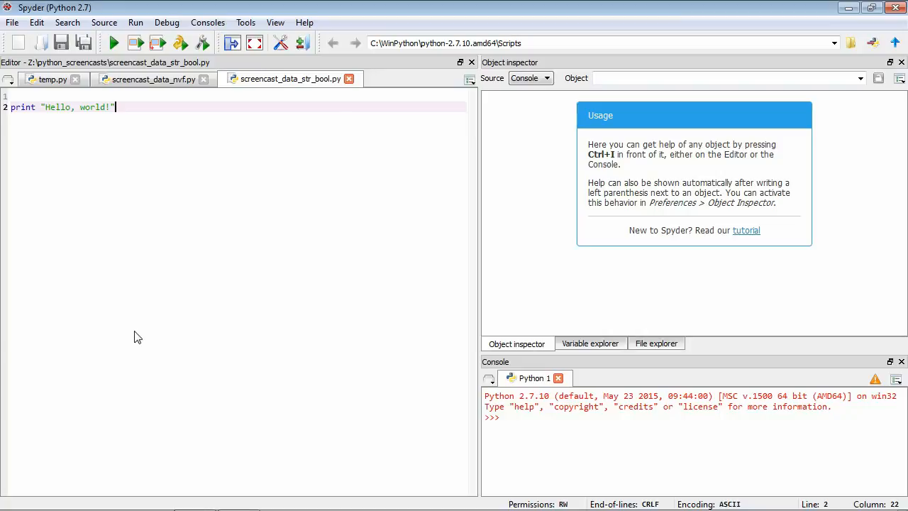
{"action": "left_click", "coordinate": [113, 42]}
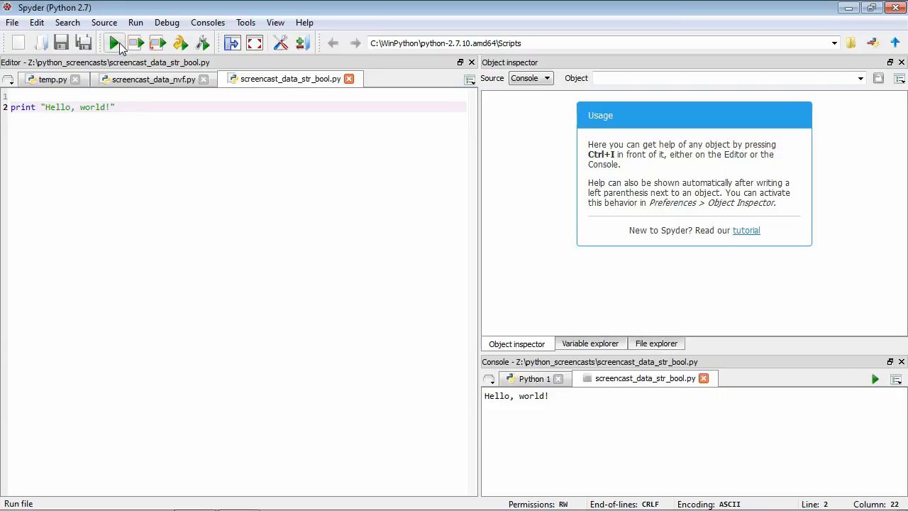
{"action": "left_click", "coordinate": [113, 108]}
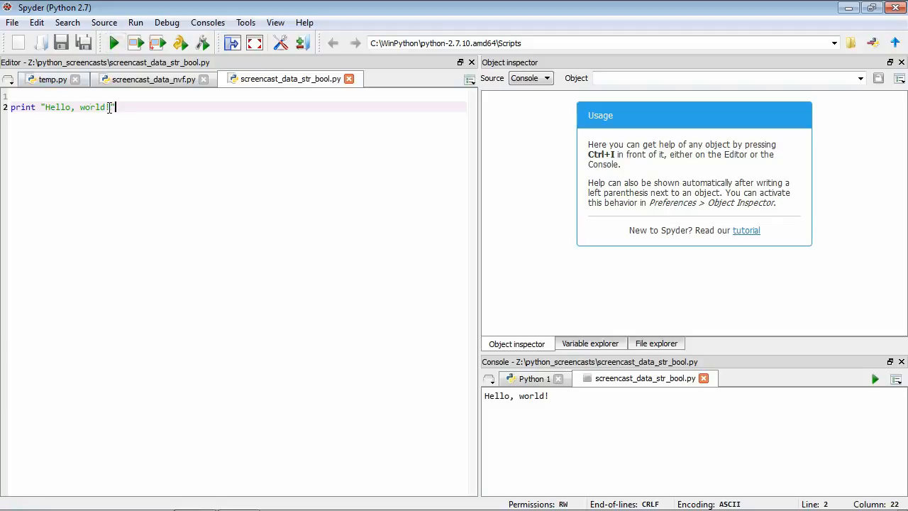
{"action": "type", "text": "!"}
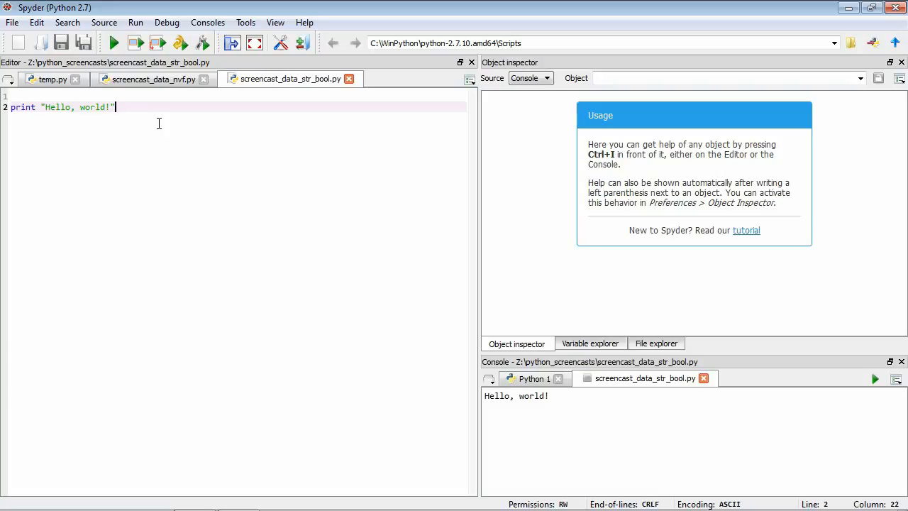
- Assign the greeting to hello_text, add print hello_text, and run it
{"action": "double_click", "coordinate": [22, 108]}
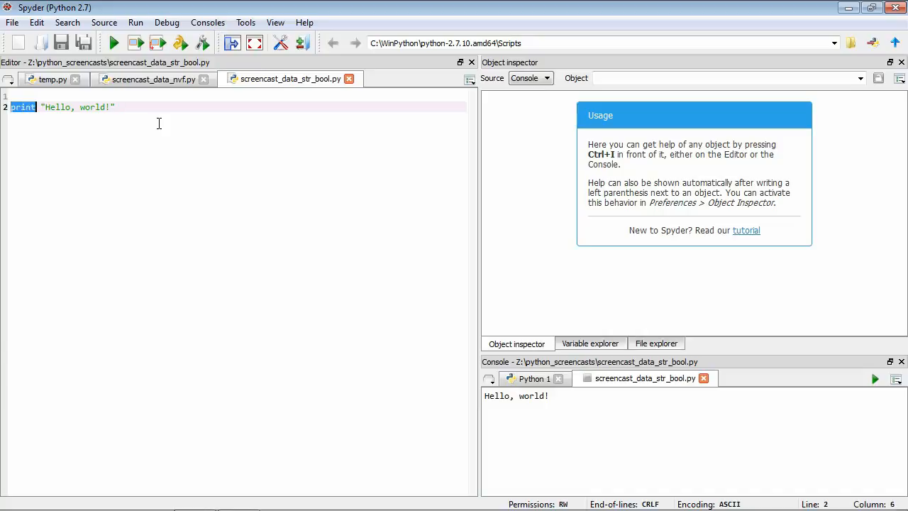
{"action": "type", "text": "hello_text"}
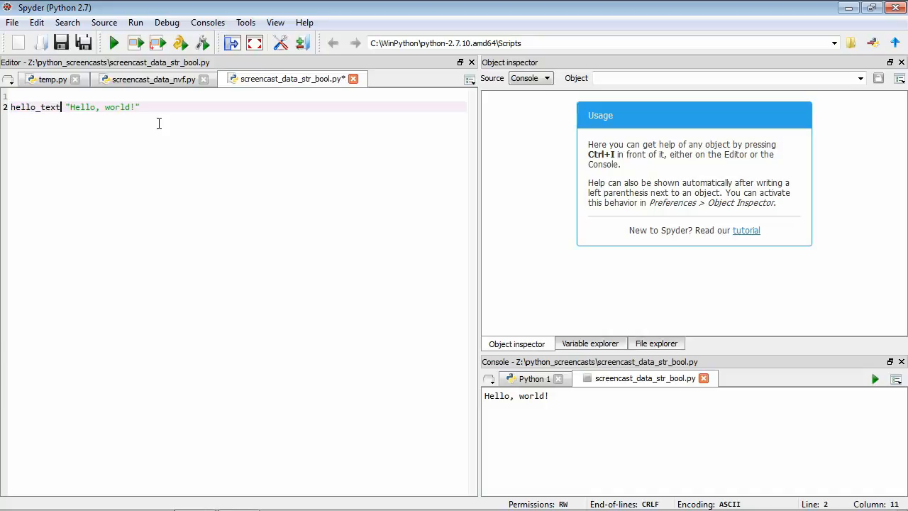
{"action": "type", "text": "="}
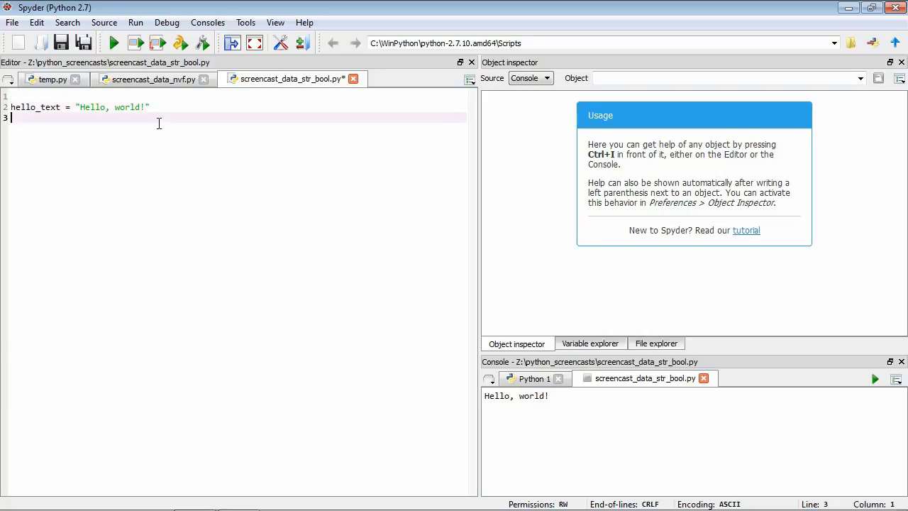
{"action": "type", "text": "print h"}
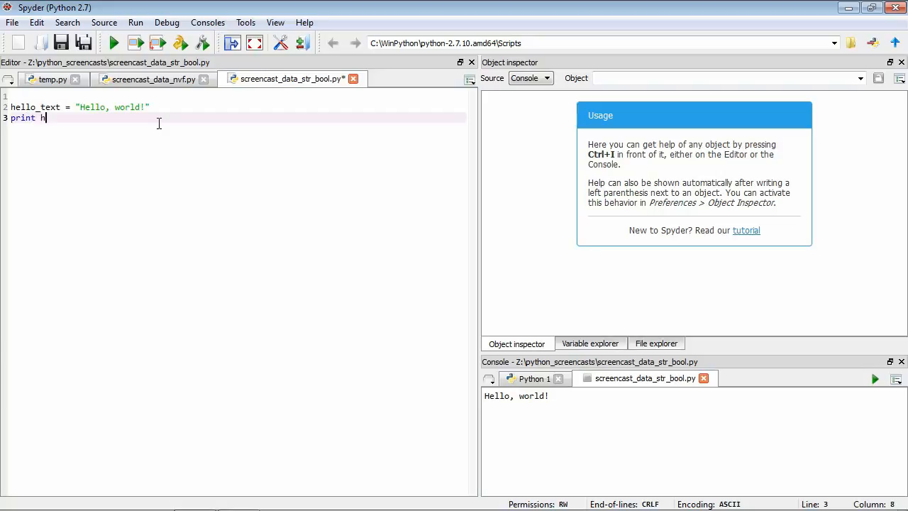
{"action": "type", "text": "ello_text"}
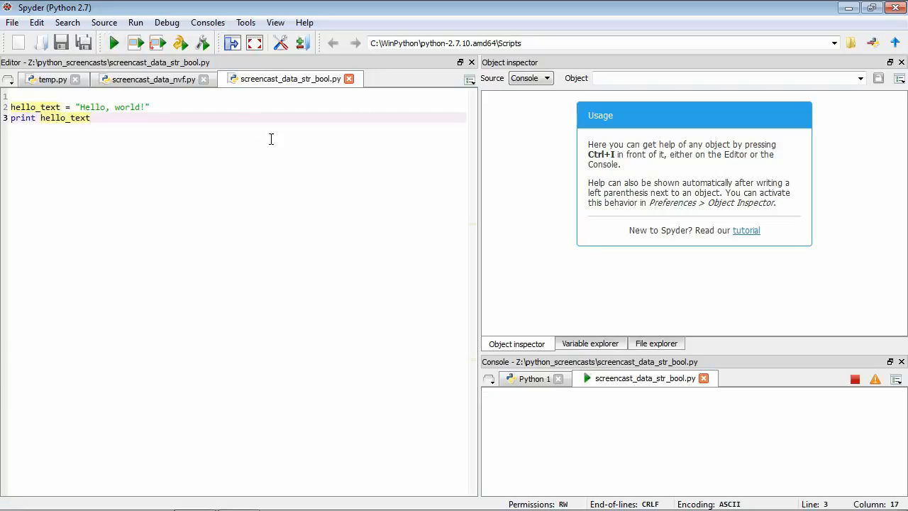
{"action": "left_click", "coordinate": [114, 43]}
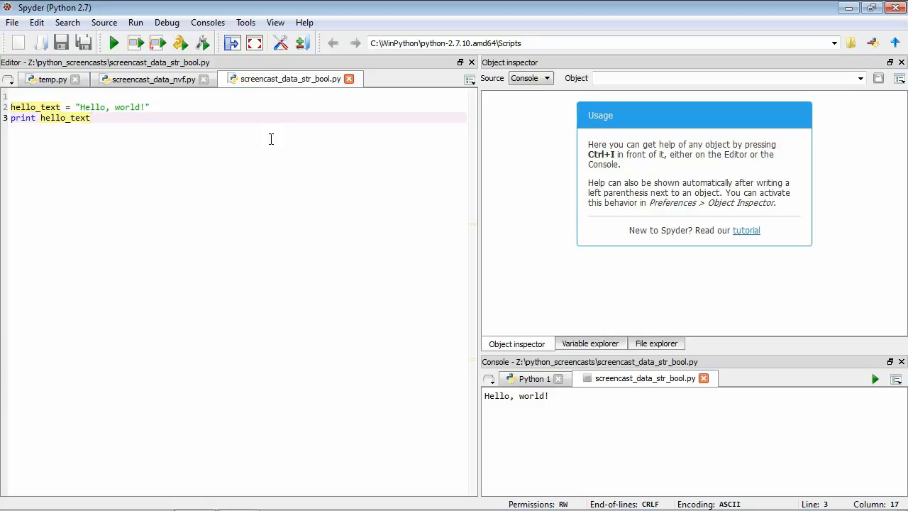
- Print hello_text[0] and run it so the console shows H
{"action": "left_click", "coordinate": [91, 118]}
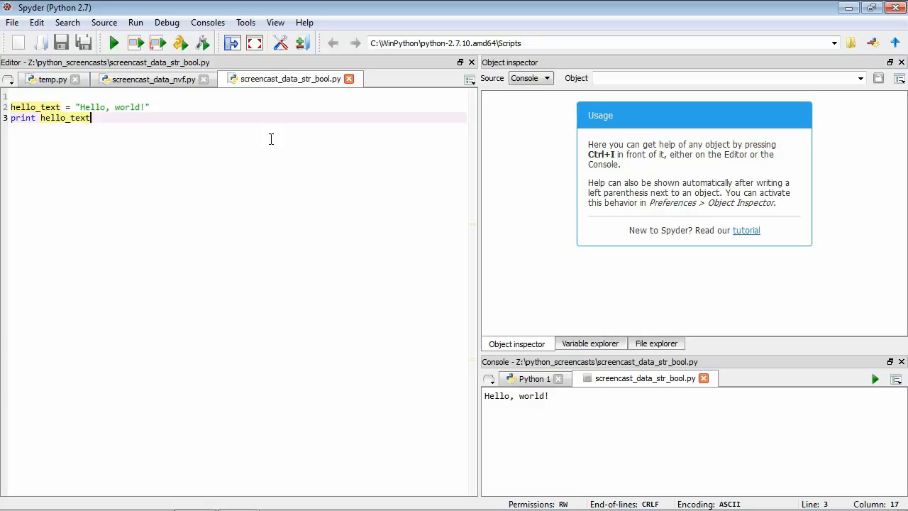
{"action": "type", "text": "[]"}
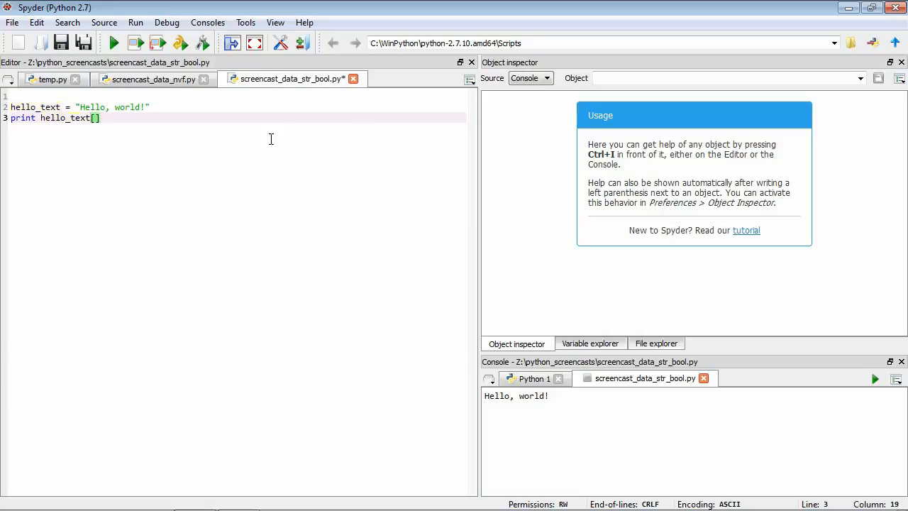
{"action": "key", "text": "Left"}
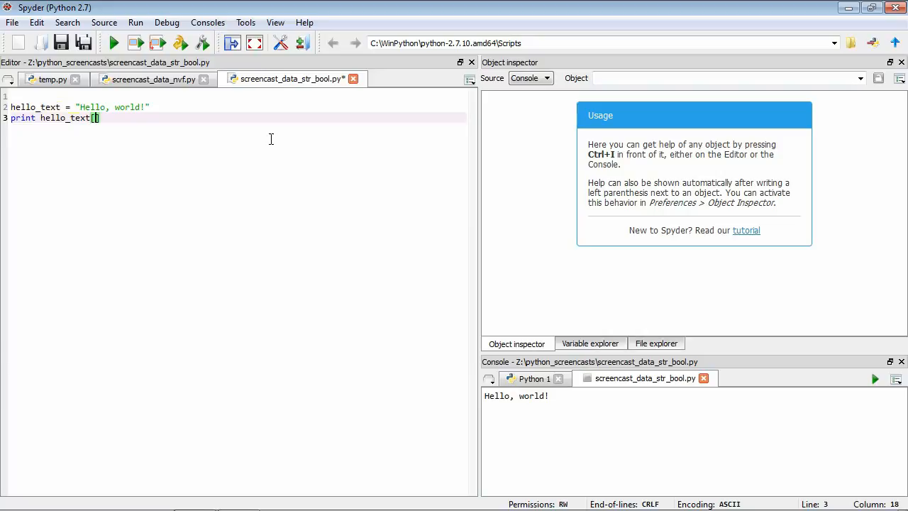
{"action": "type", "text": "0"}
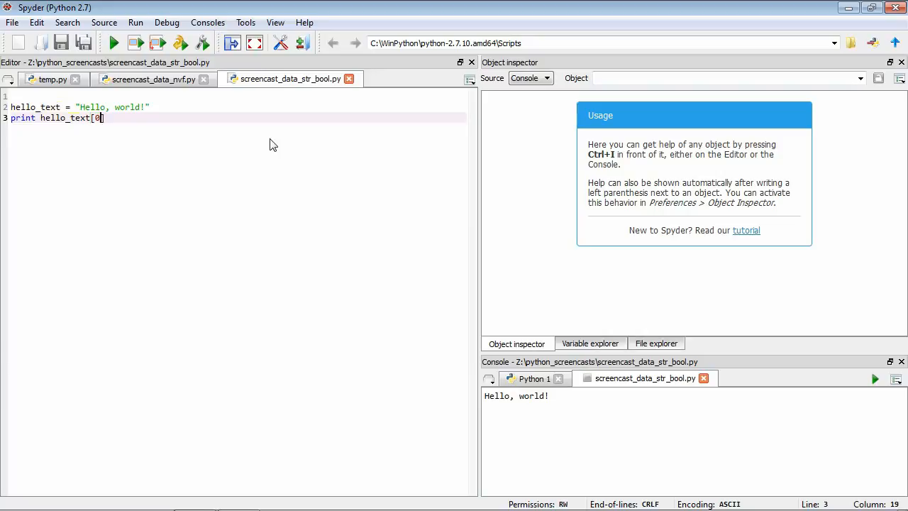
{"action": "left_click", "coordinate": [113, 43]}
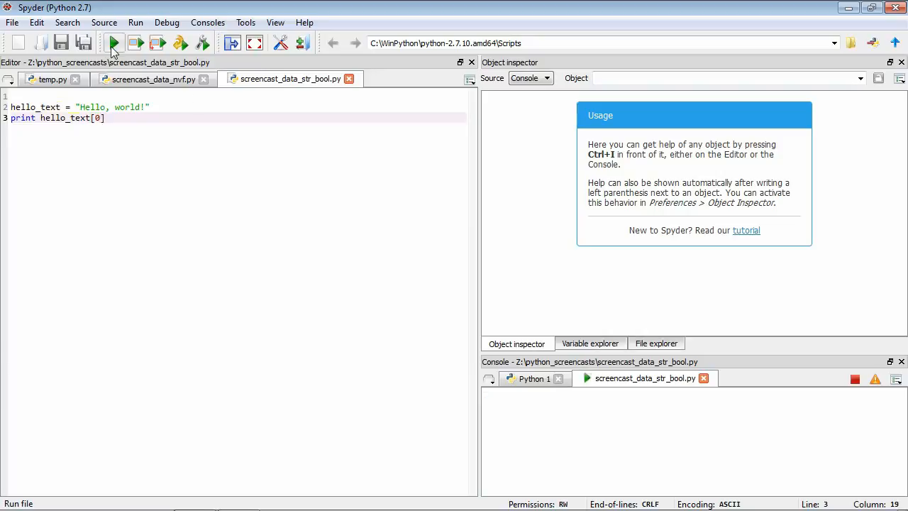
{"action": "left_click", "coordinate": [114, 43]}
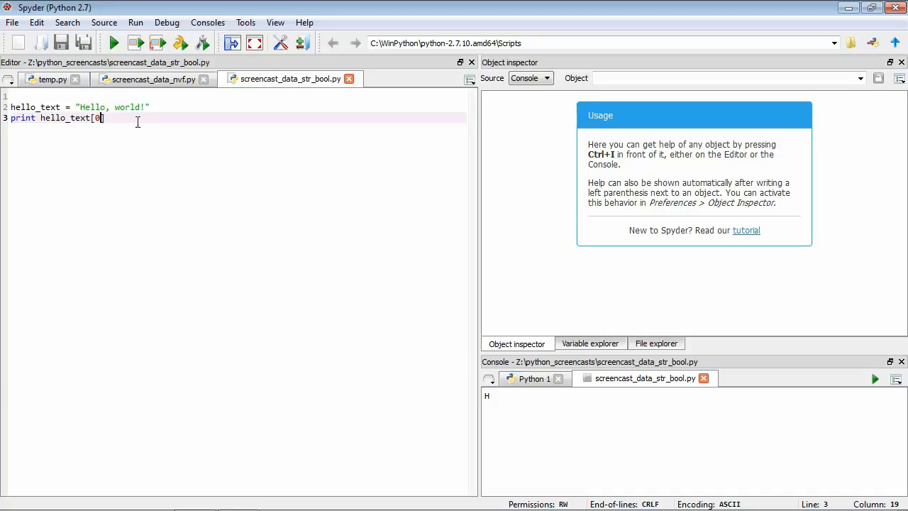
{"action": "double_click", "coordinate": [64, 118]}
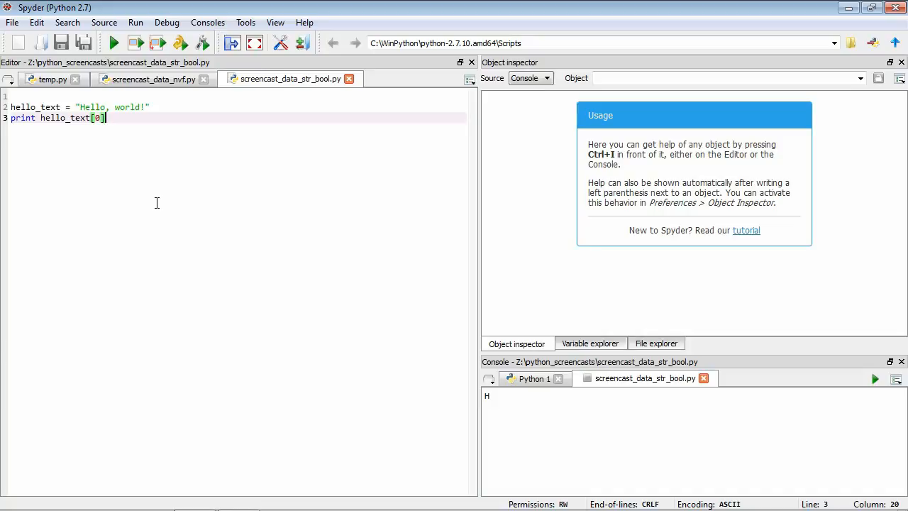
- Extend the index to the slice hello_text[0:5:1] and run it to print Hello
{"action": "key", "text": "Left"}
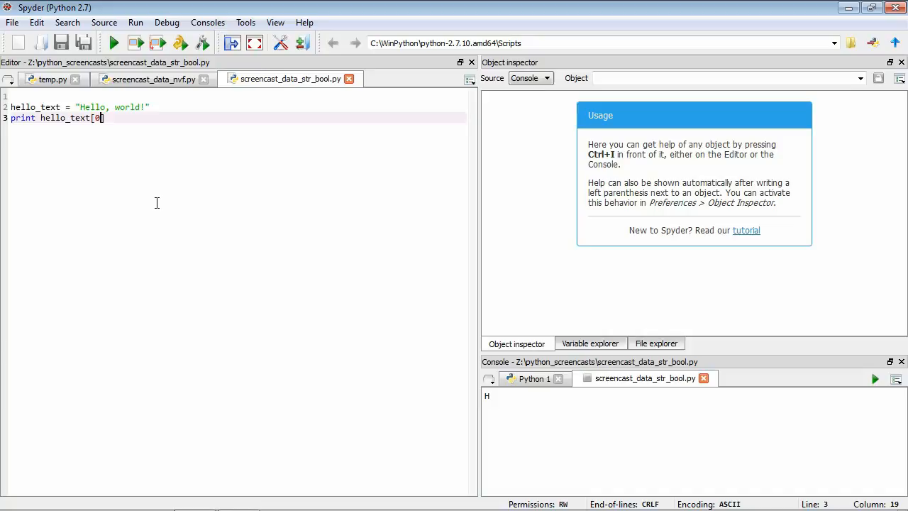
{"action": "type", "text": ":"}
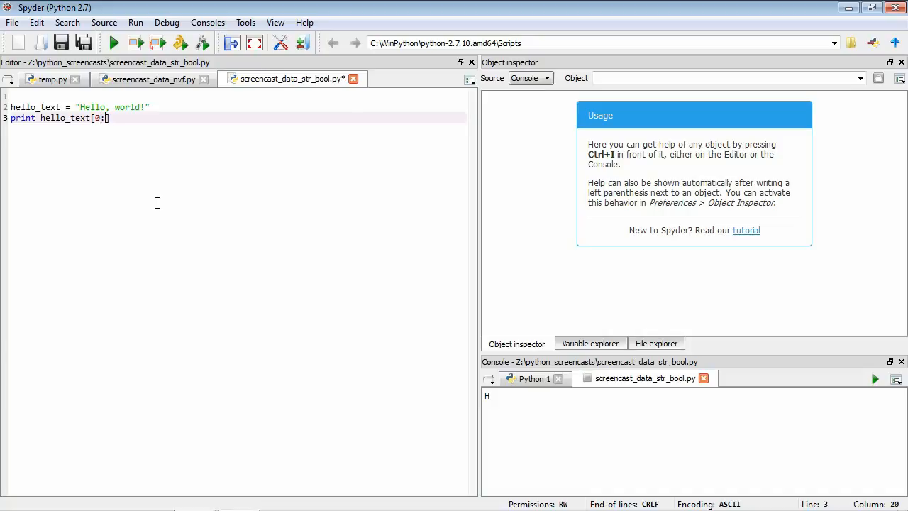
{"action": "type", "text": "5"}
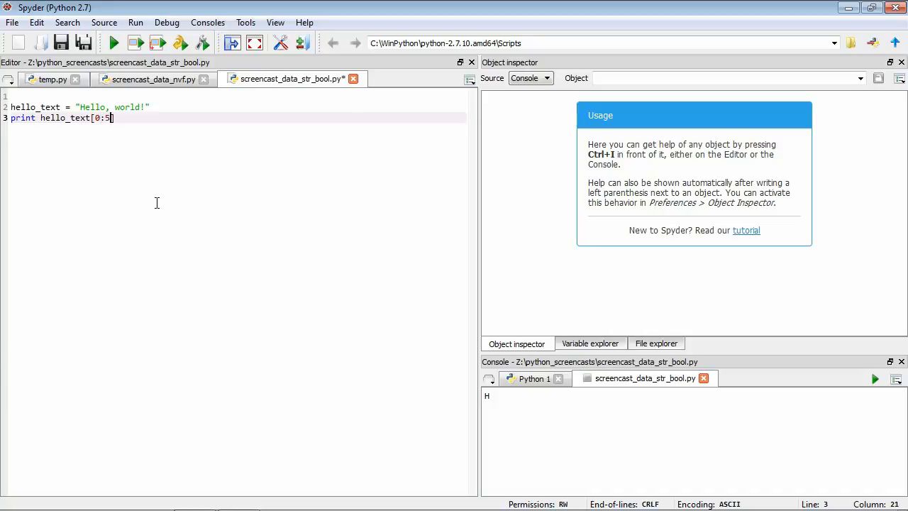
{"action": "type", "text": ":"}
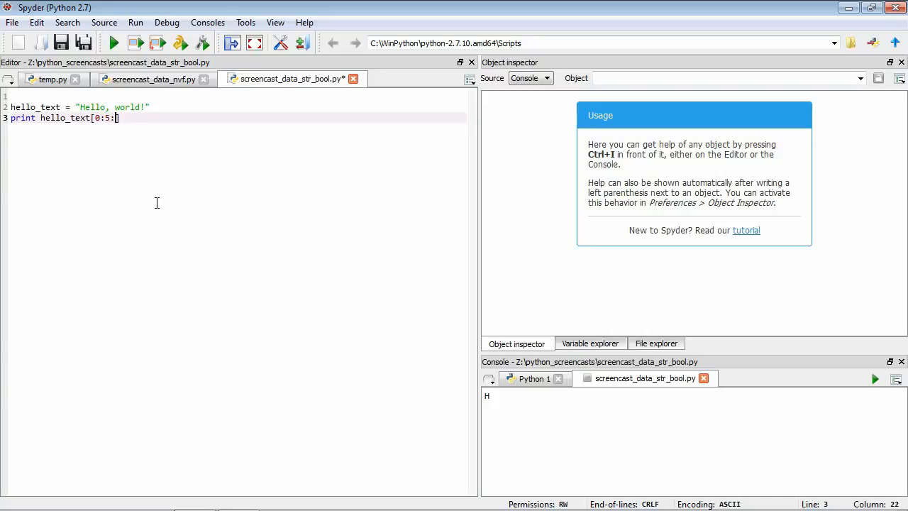
{"action": "type", "text": "1"}
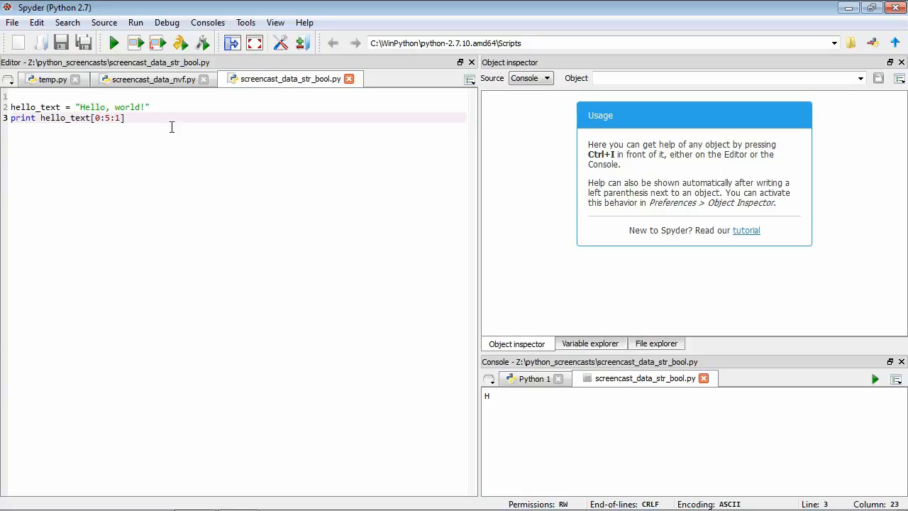
{"action": "mouse_move", "coordinate": [168, 128]}
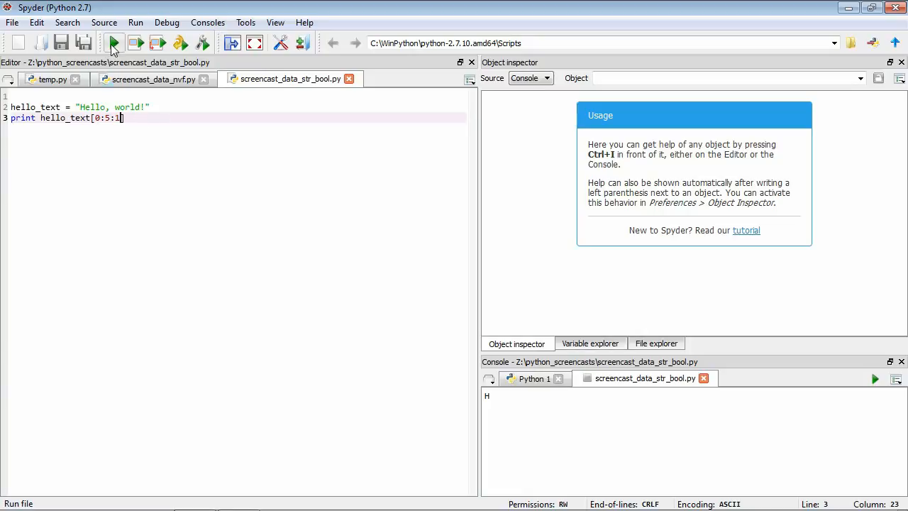
{"action": "left_click", "coordinate": [114, 43]}
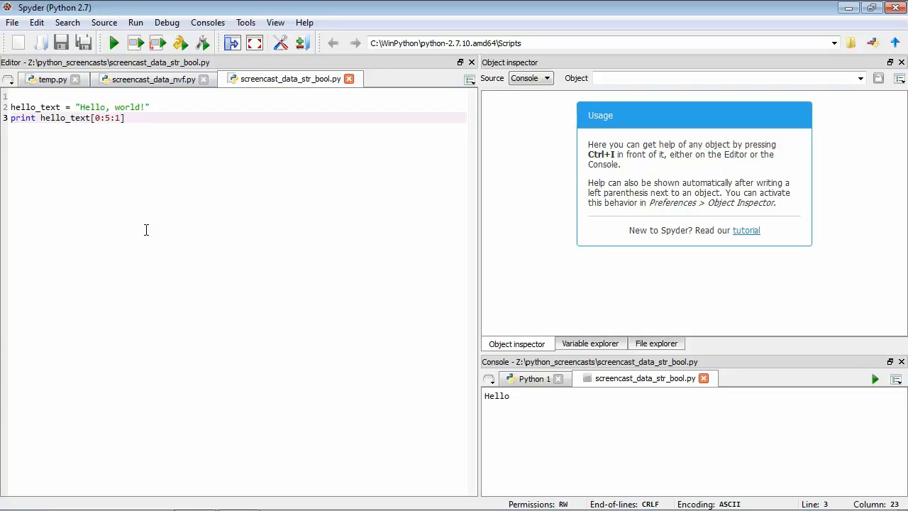
{"action": "mouse_move", "coordinate": [97, 128]}
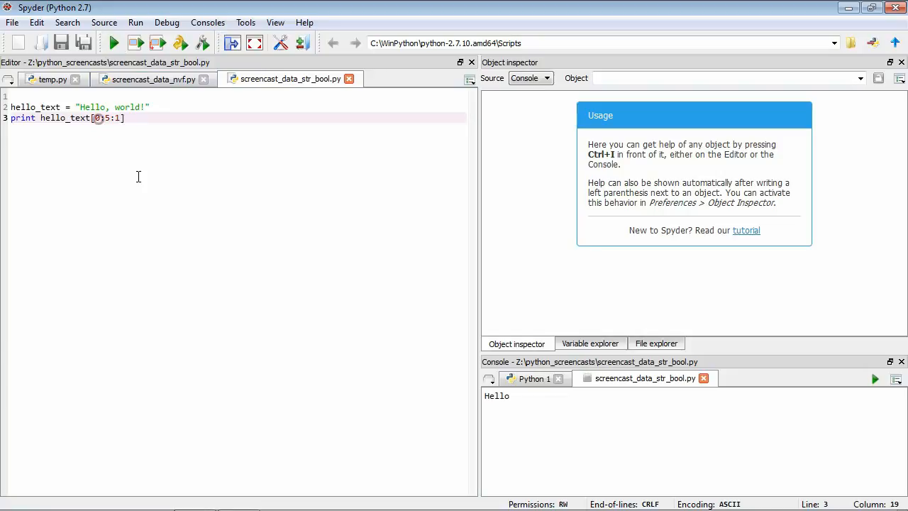
- Change the slice to hello_text[:5:2] and run it to print Hlo
{"action": "key", "text": "BackSpace"}
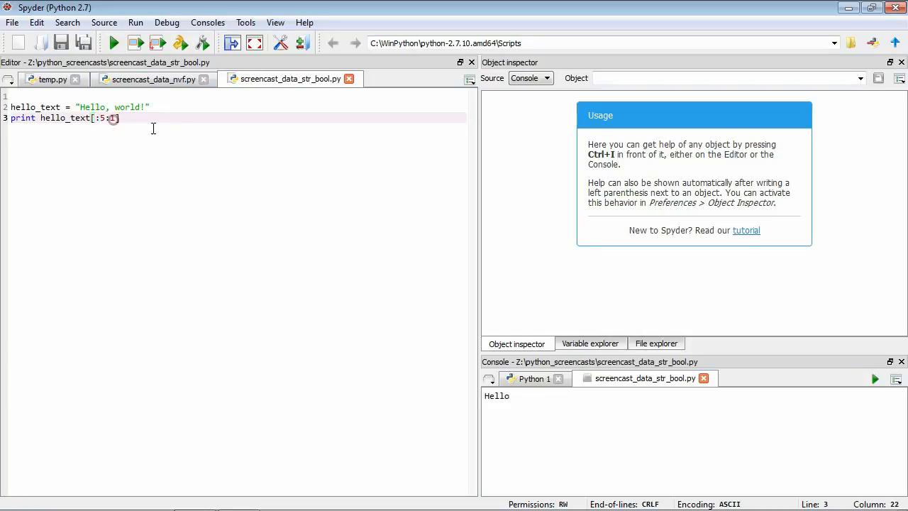
{"action": "key", "text": "Backspace"}
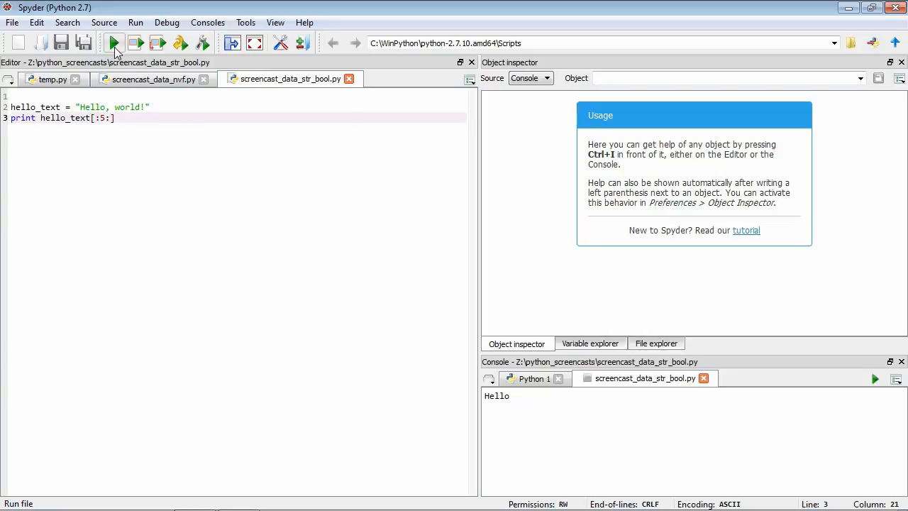
{"action": "mouse_move", "coordinate": [162, 199]}
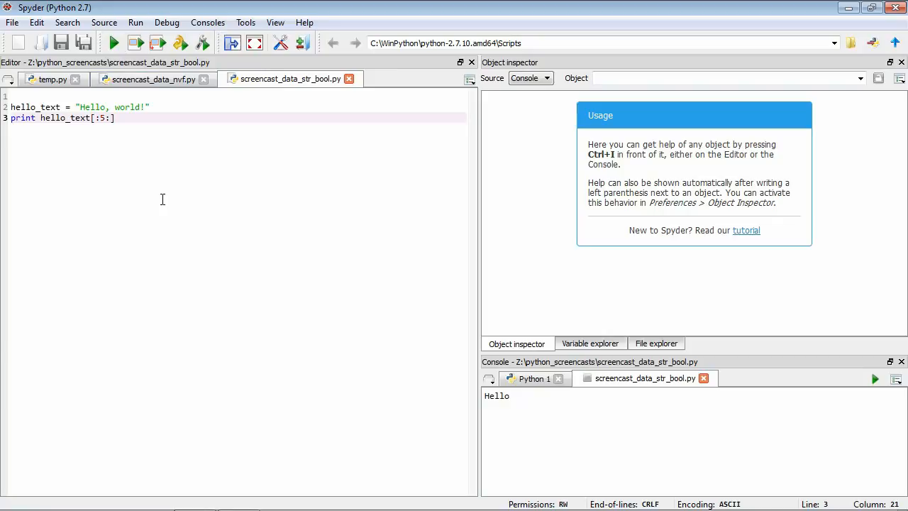
{"action": "mouse_move", "coordinate": [49, 93]}
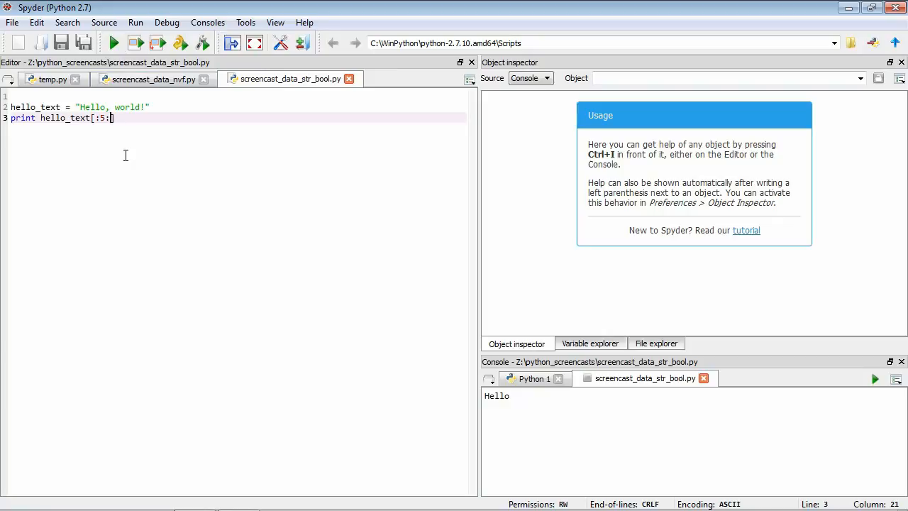
{"action": "type", "text": "2"}
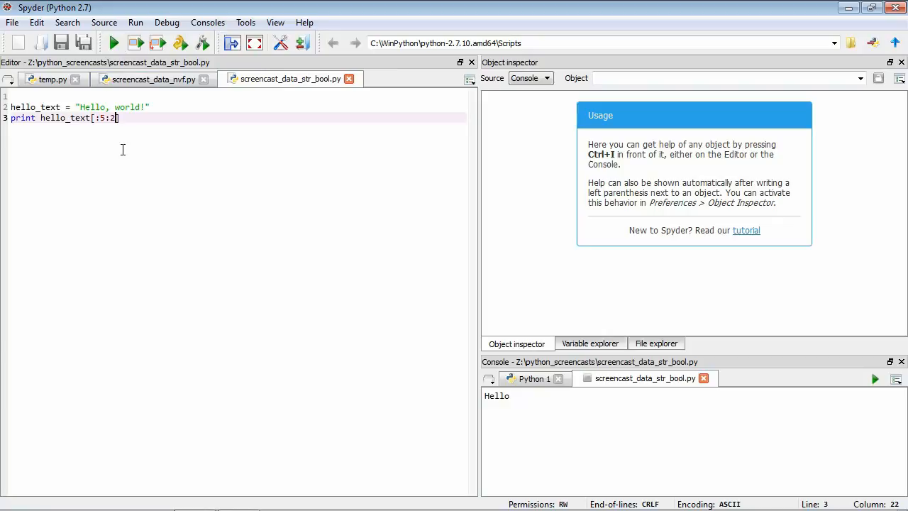
{"action": "left_click", "coordinate": [113, 42]}
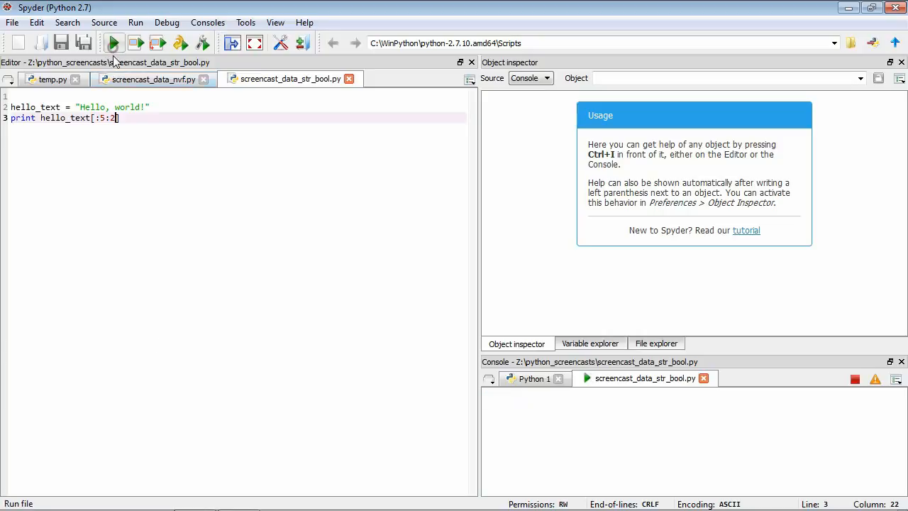
{"action": "left_click", "coordinate": [114, 42]}
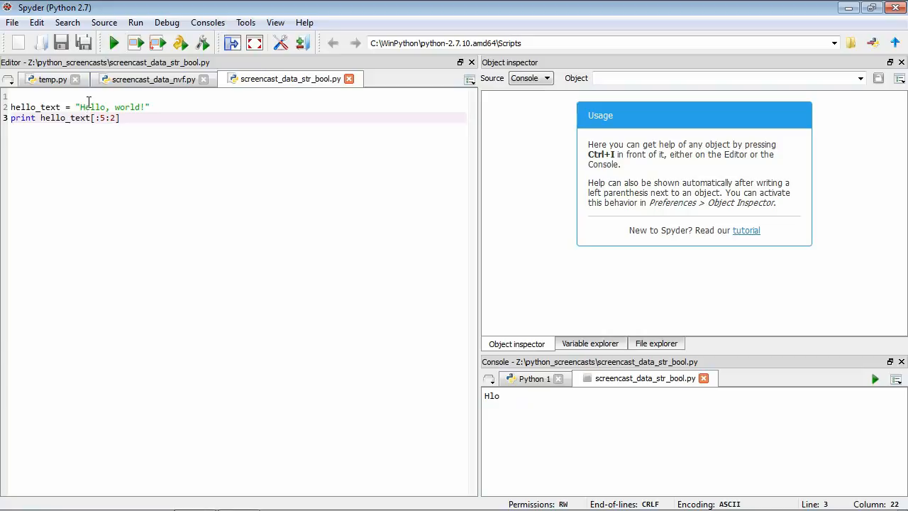
{"action": "mouse_move", "coordinate": [98, 108]}
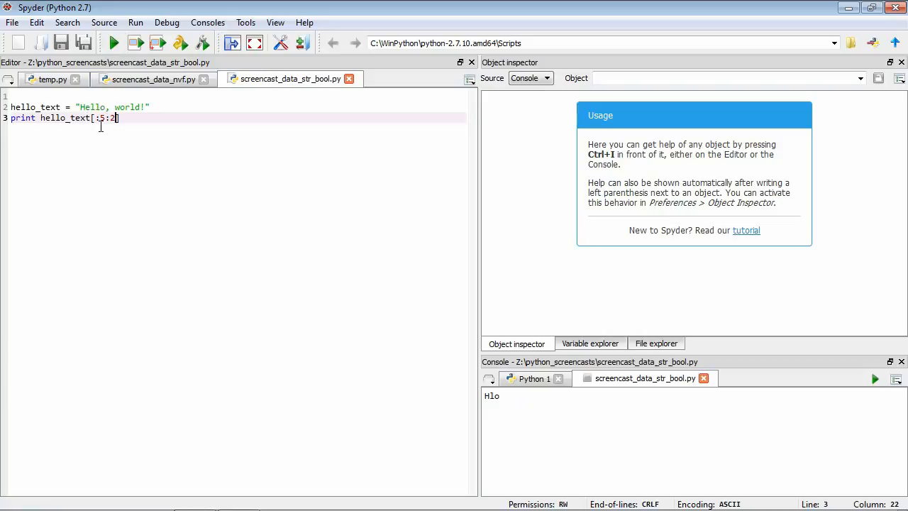
{"action": "mouse_move", "coordinate": [221, 213]}
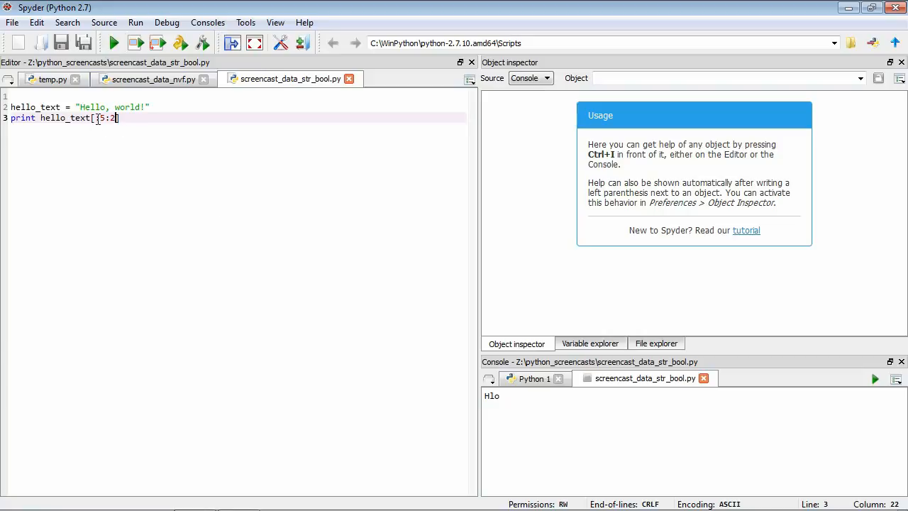
- Change the slice to hello_text[::-1] and run it to print !dlrow ,olleH
{"action": "key", "text": "BackSpace"}
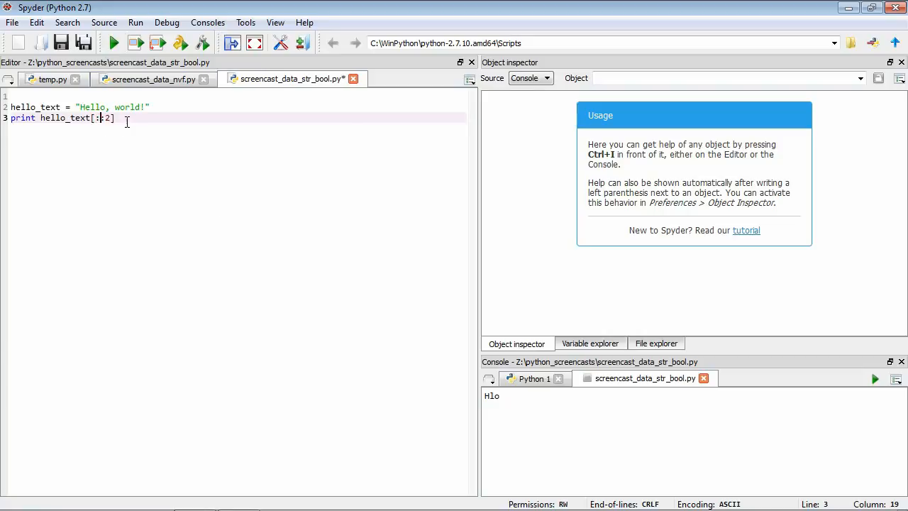
{"action": "type", "text": ":"}
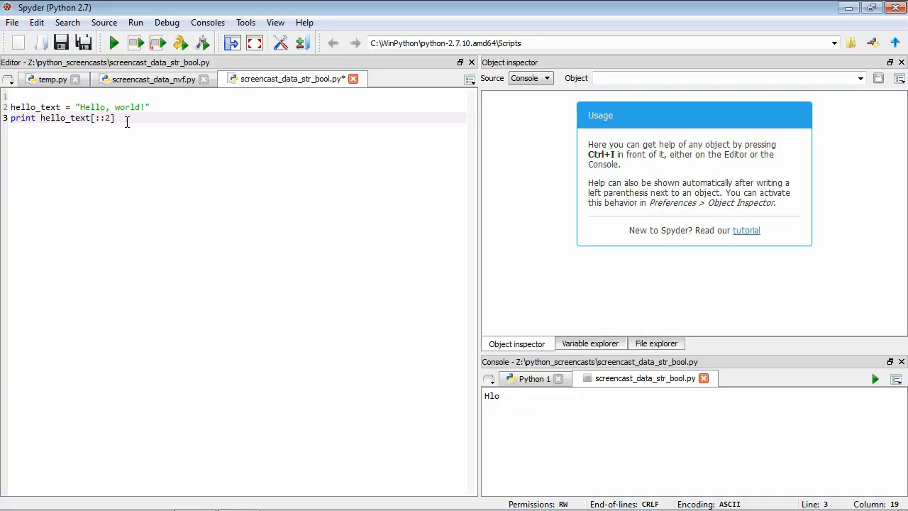
{"action": "key", "text": "BackSpace"}
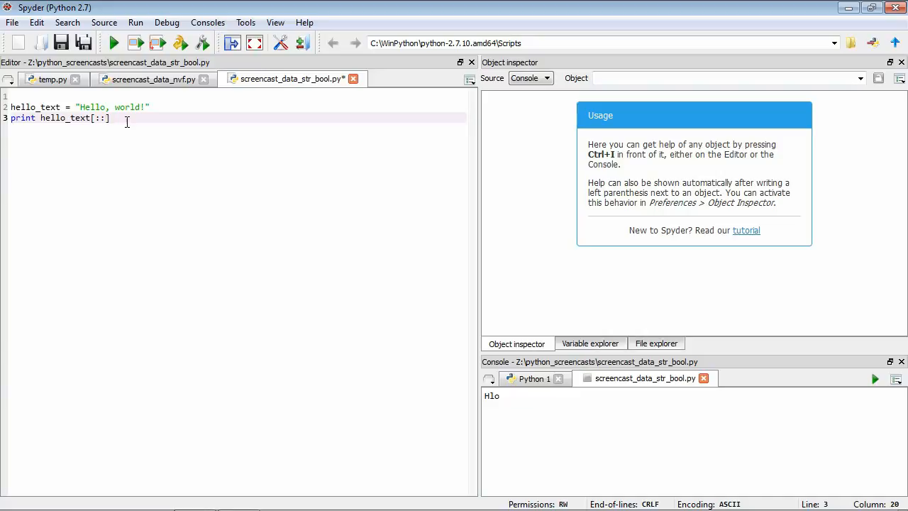
{"action": "type", "text": "-1"}
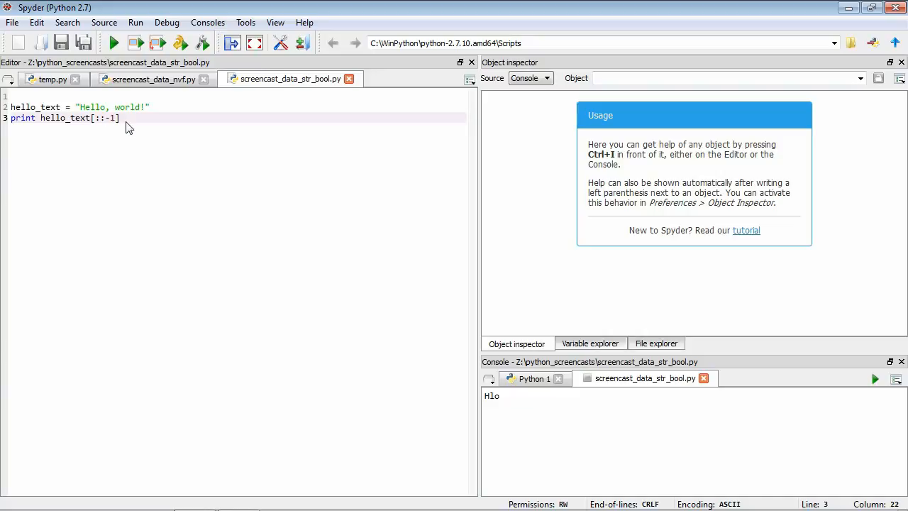
{"action": "mouse_move", "coordinate": [113, 43]}
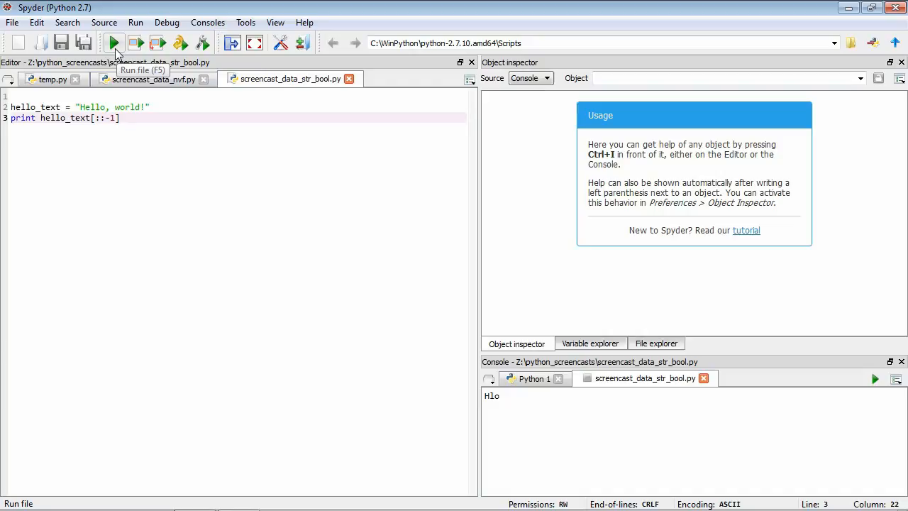
{"action": "left_click", "coordinate": [113, 42]}
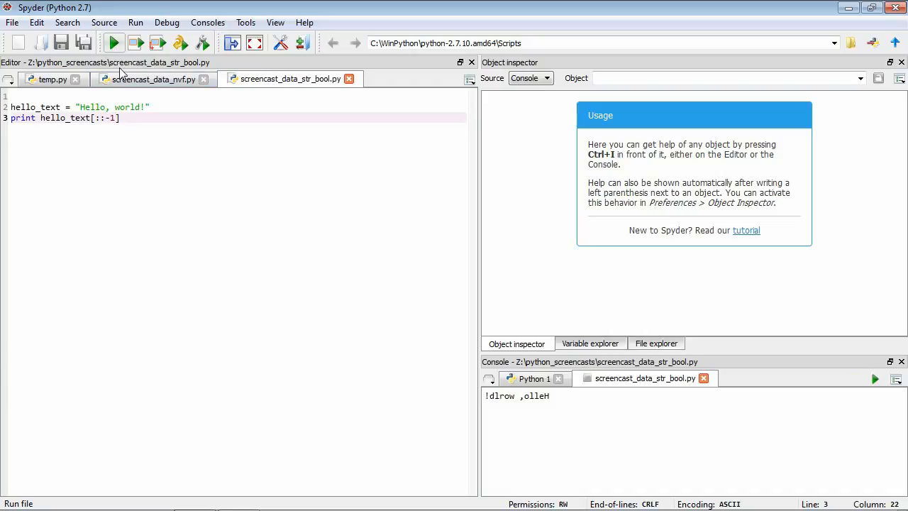
{"action": "mouse_move", "coordinate": [485, 397]}
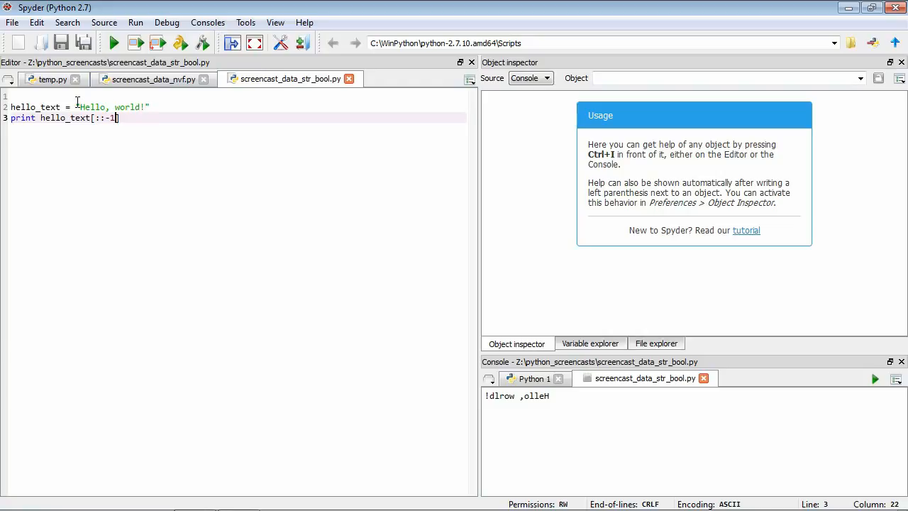
{"action": "mouse_move", "coordinate": [181, 176]}
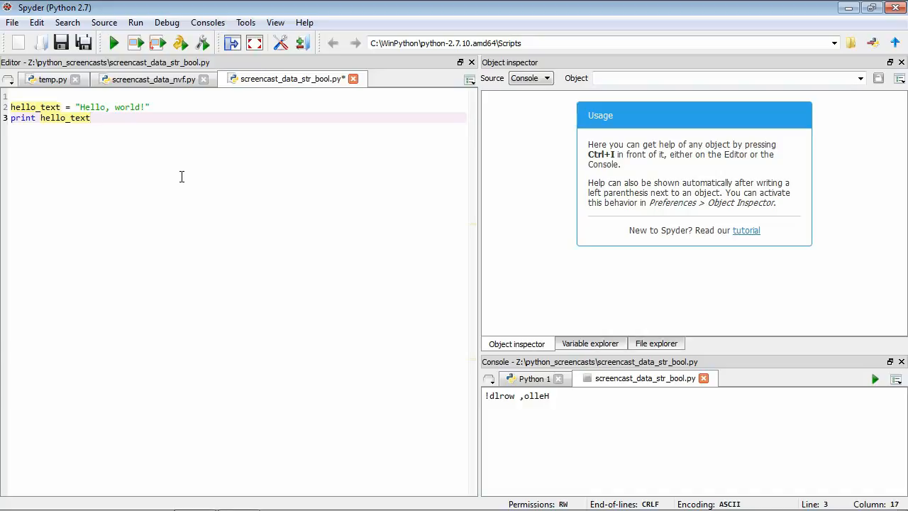
- Concatenate hello_text + " From Python" and run it to print Hello, world! From Python
{"action": "left_click", "coordinate": [91, 118]}
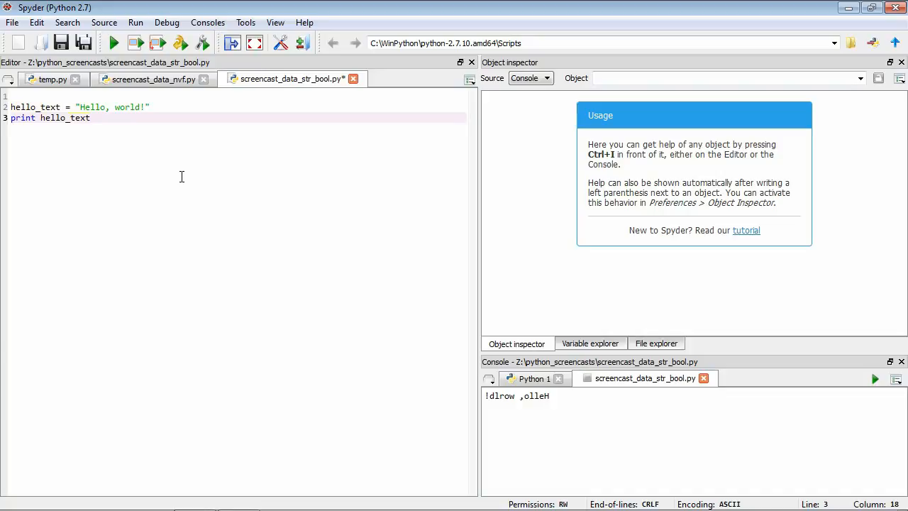
{"action": "type", "text": "+"}
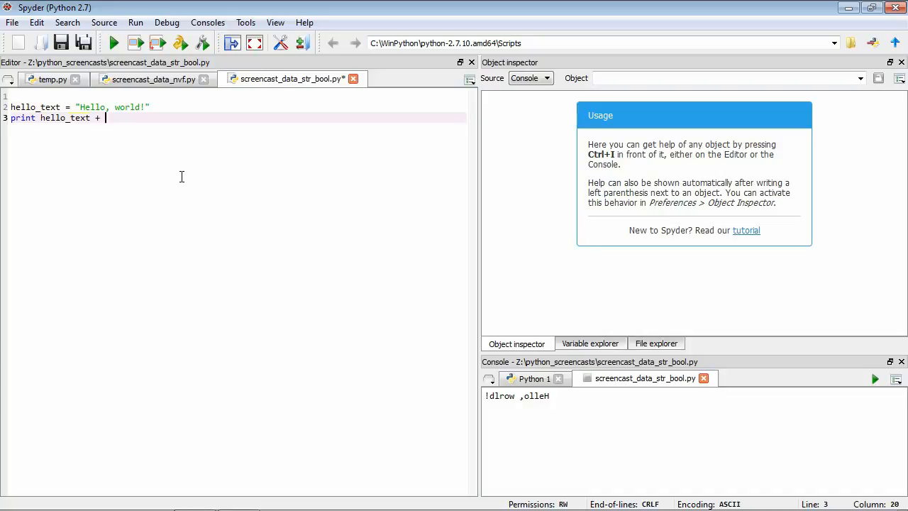
{"action": "type", "text": "\" From Python"}
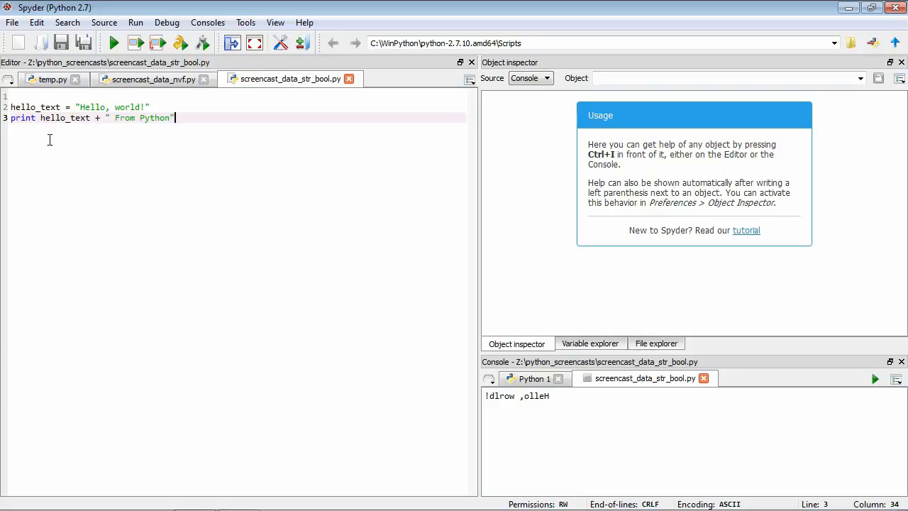
{"action": "mouse_move", "coordinate": [125, 118]}
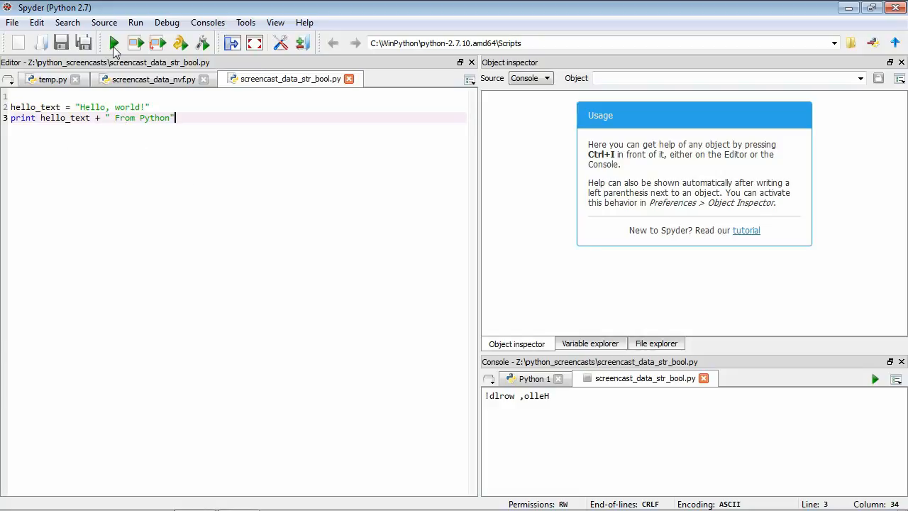
{"action": "left_click", "coordinate": [113, 43]}
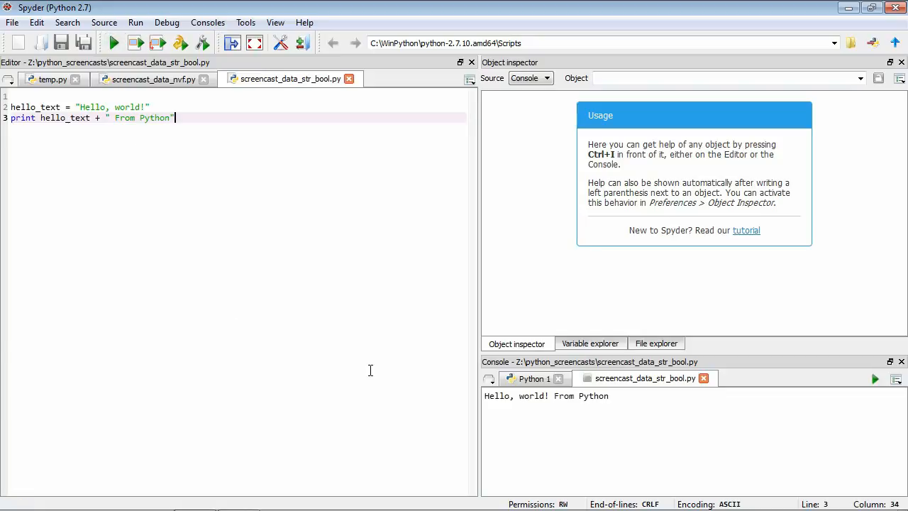
{"action": "mouse_move", "coordinate": [633, 398]}
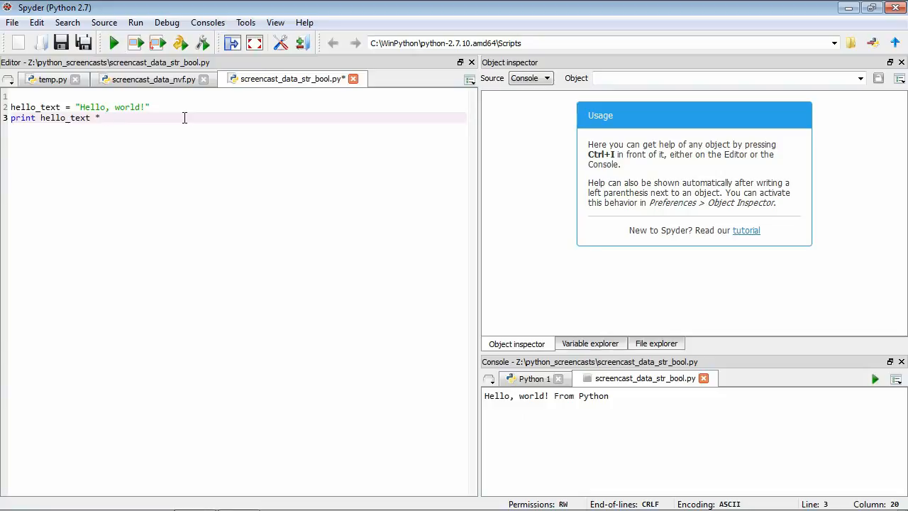
- Print hello_text * 2 and run it to show the greeting twice
{"action": "type", "text": "2"}
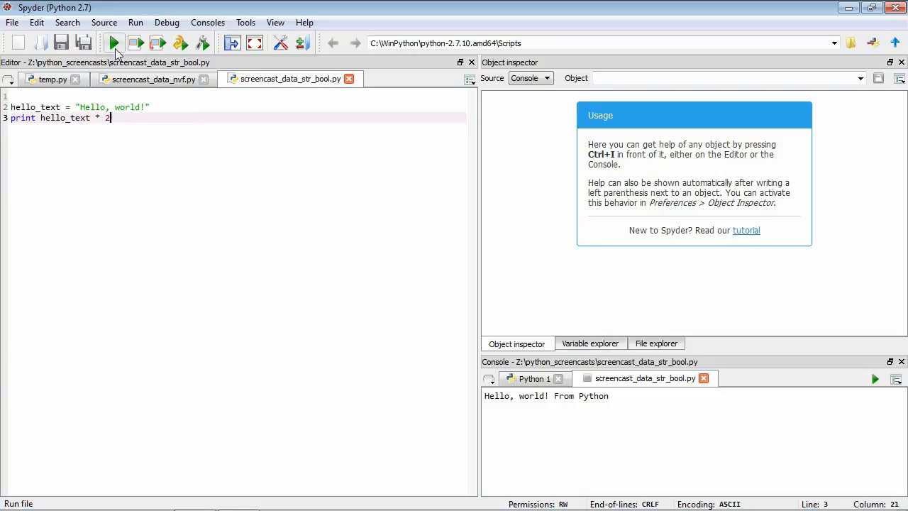
{"action": "left_click", "coordinate": [114, 43]}
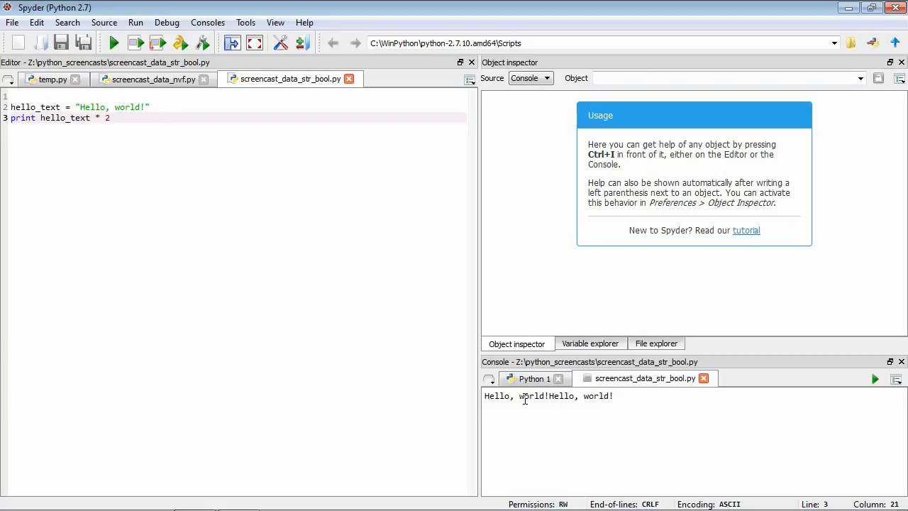
{"action": "mouse_move", "coordinate": [179, 227]}
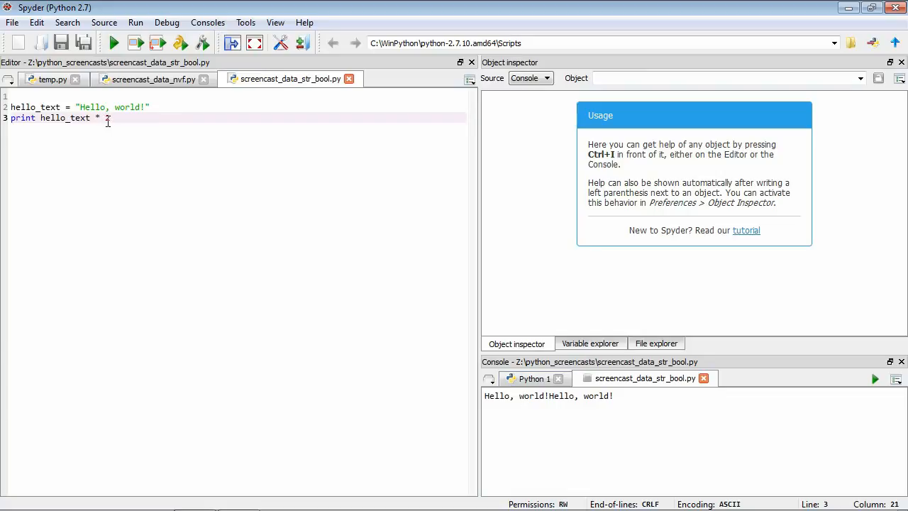
{"action": "type", "text": "2"}
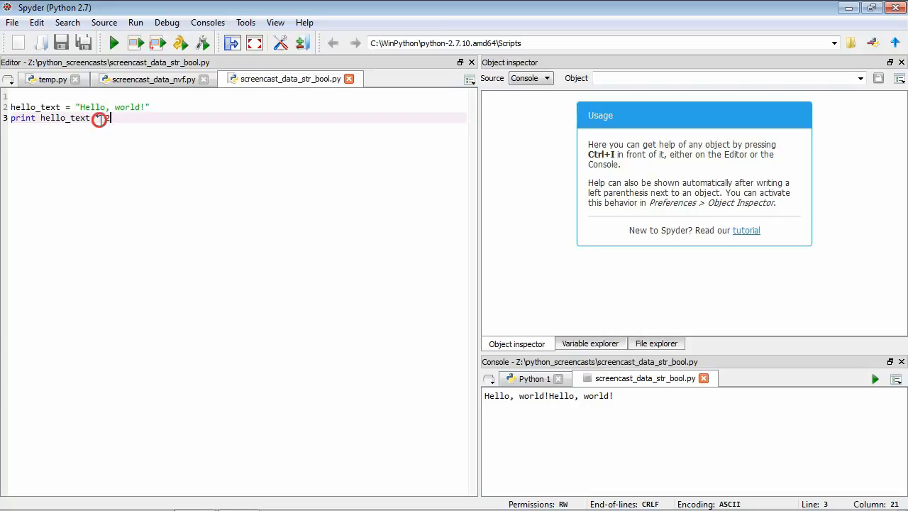
- Print hello_text ** 2 and run it, getting a TypeError for str and int operands
{"action": "type", "text": "* 2"}
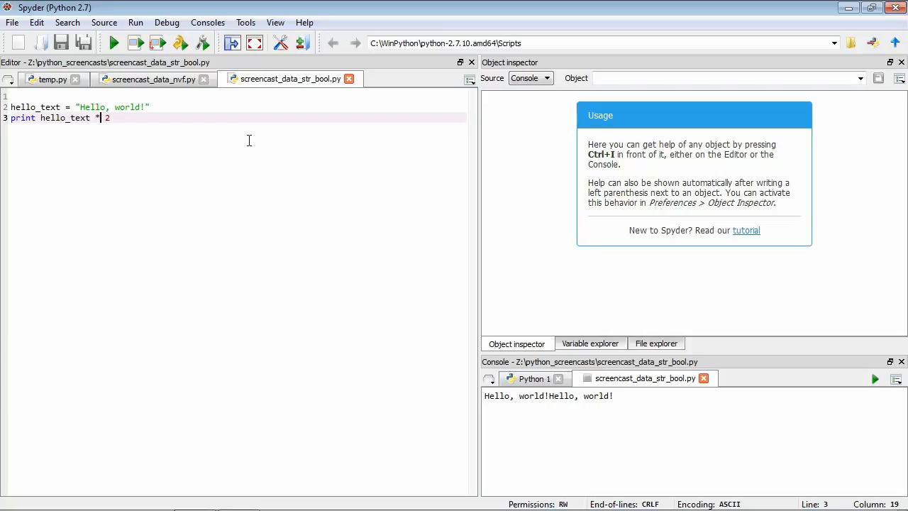
{"action": "type", "text": "*"}
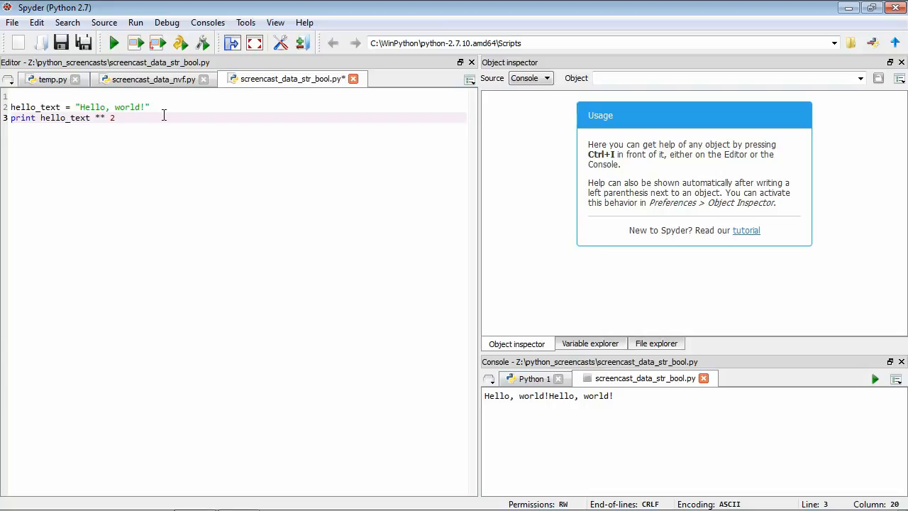
{"action": "mouse_move", "coordinate": [113, 42]}
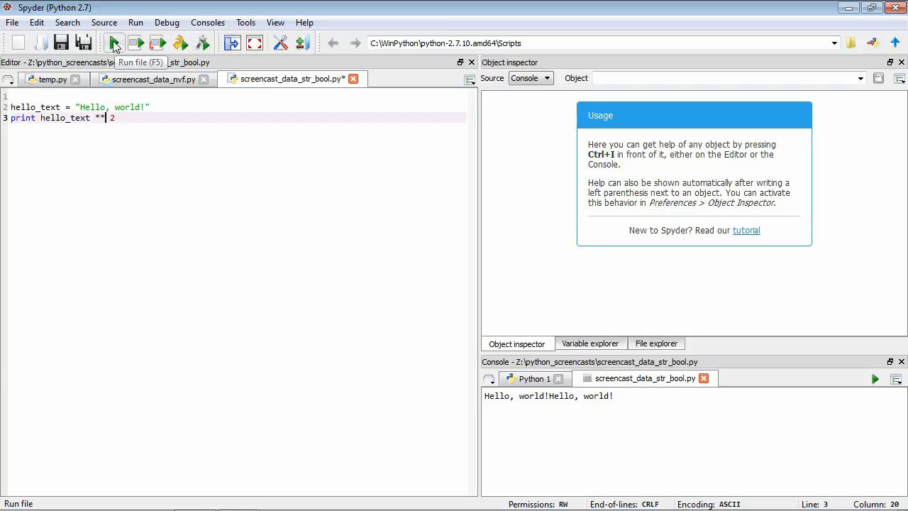
{"action": "left_click", "coordinate": [114, 43]}
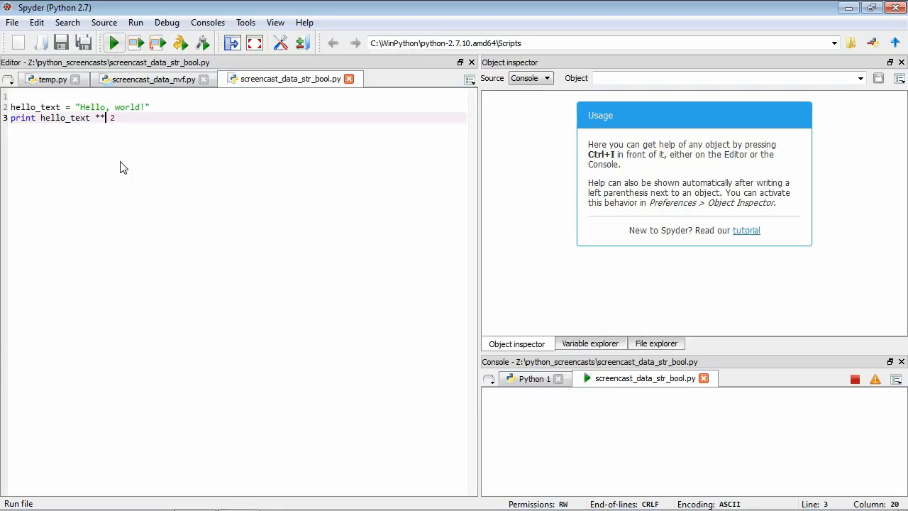
{"action": "left_click", "coordinate": [114, 42]}
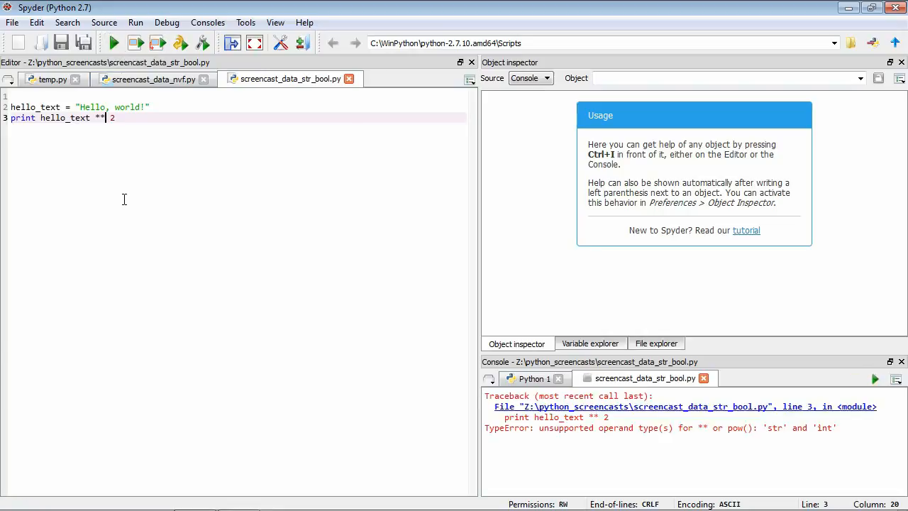
{"action": "mouse_move", "coordinate": [335, 335]}
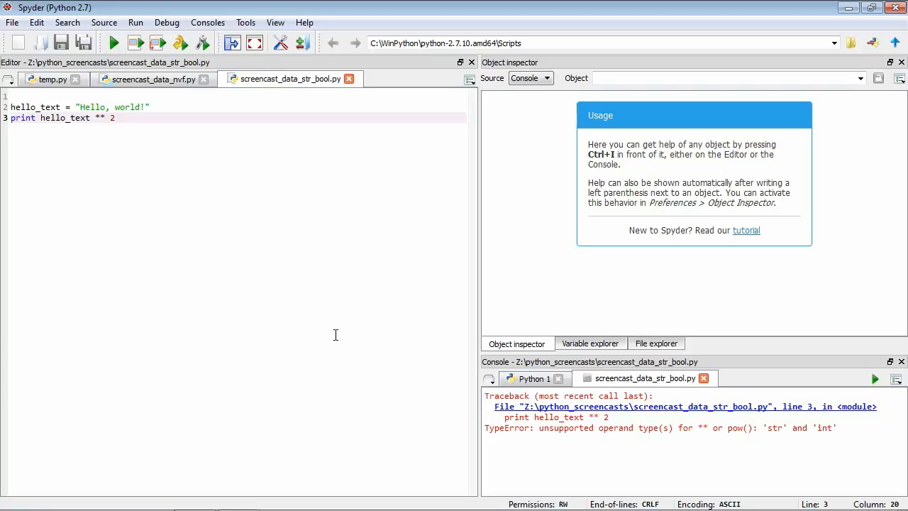
{"action": "mouse_move", "coordinate": [707, 447]}
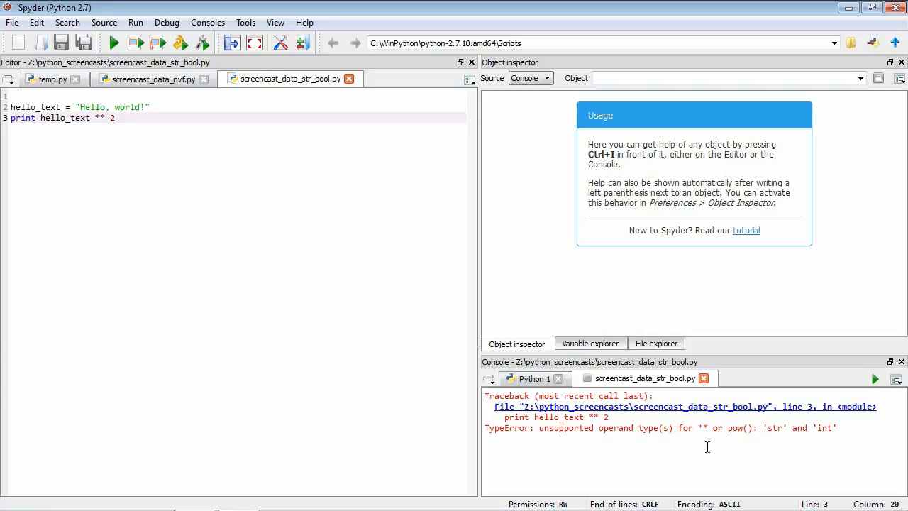
{"action": "mouse_move", "coordinate": [736, 430]}
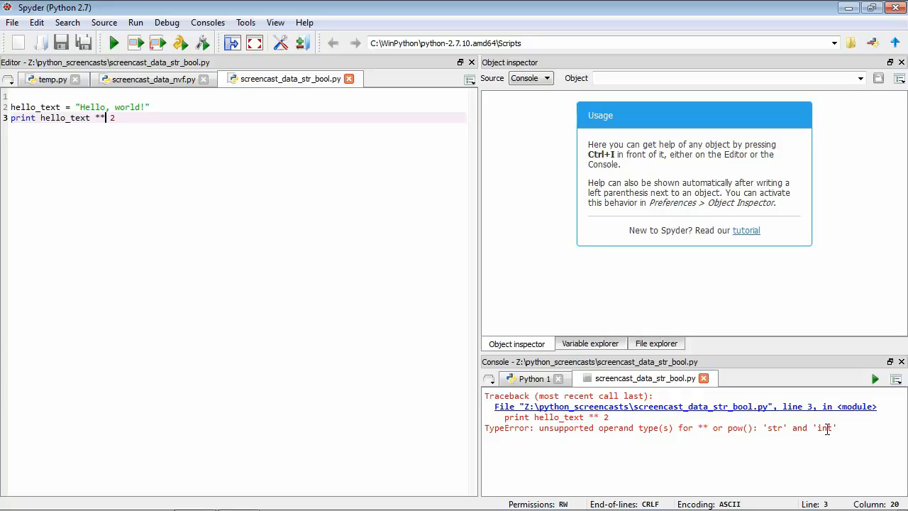
{"action": "mouse_move", "coordinate": [263, 275]}
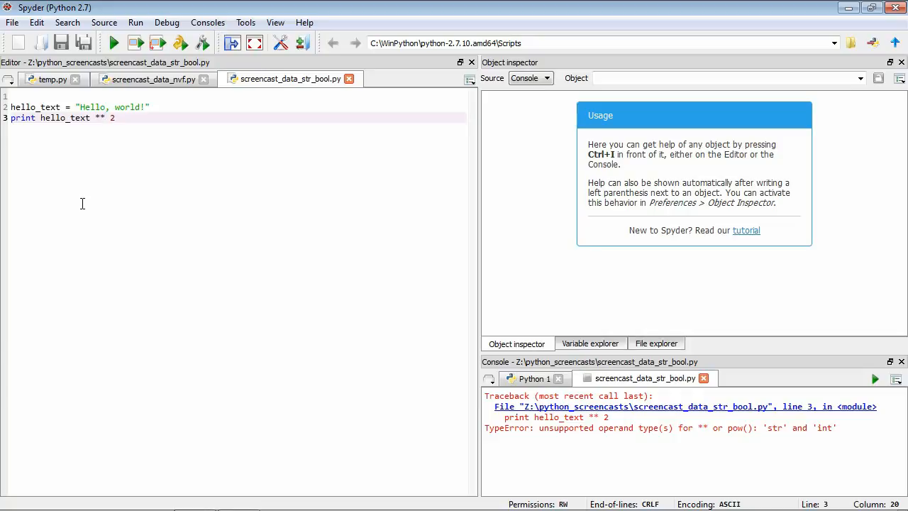
{"action": "left_click", "coordinate": [114, 118]}
{"action": "type", "text": "ora"}
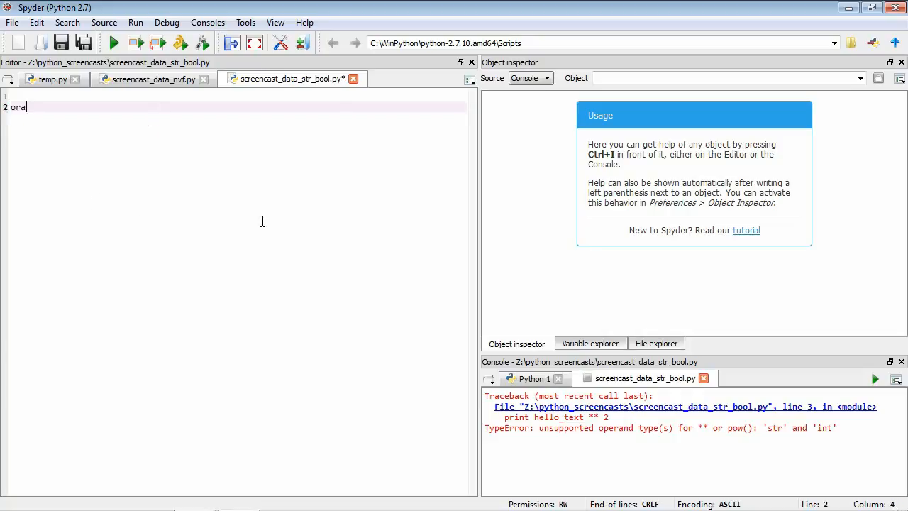
- Set oranges = "2", print oranges + oranges, run to get 22, then start removing the assignment
{"action": "type", "text": "nges = \"2\""}
{"action": "type", "text": "print"}
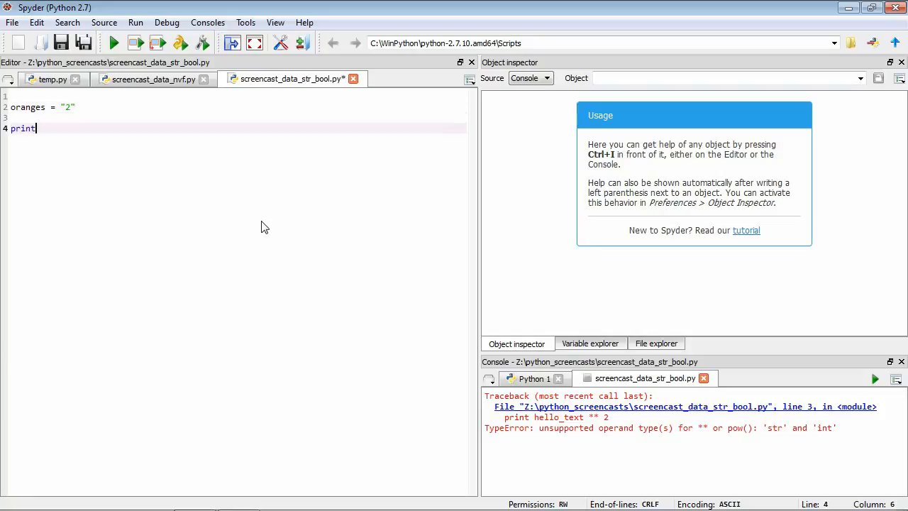
{"action": "type", "text": "oranges + ora"}
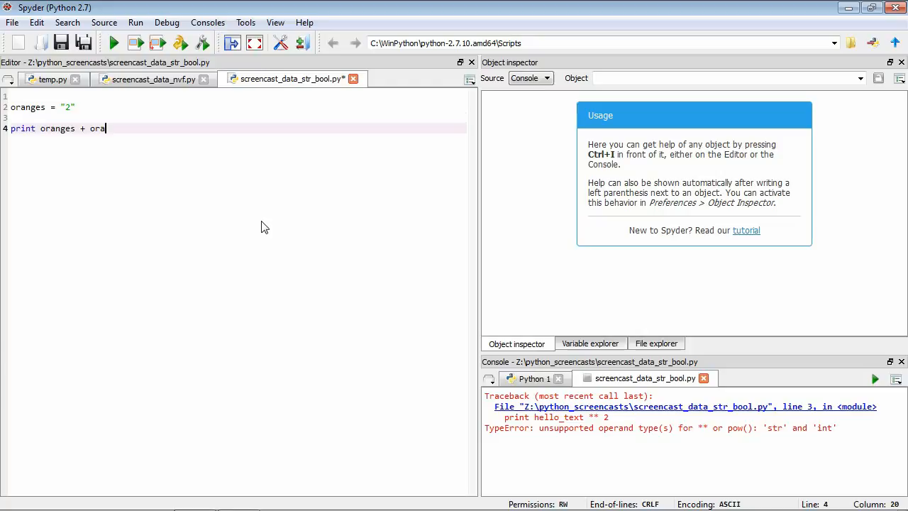
{"action": "type", "text": "nges"}
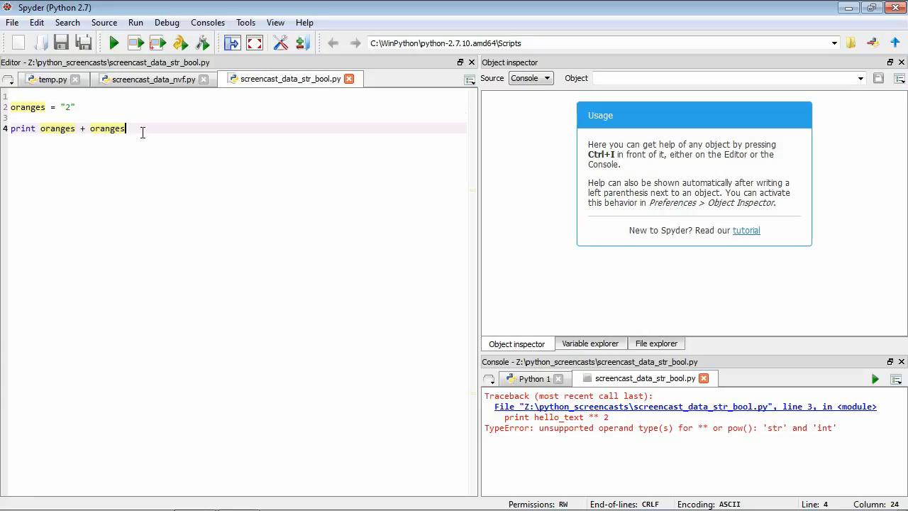
{"action": "mouse_move", "coordinate": [57, 130]}
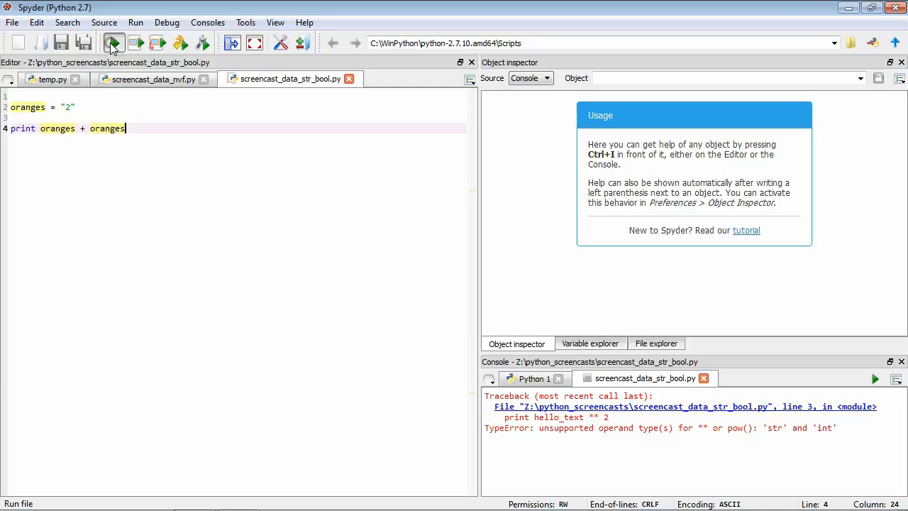
{"action": "left_click", "coordinate": [113, 43]}
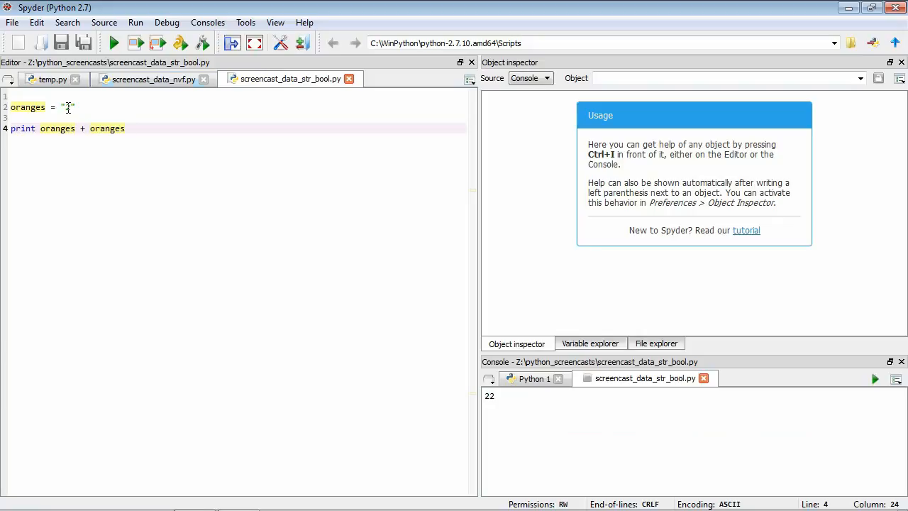
{"action": "left_click", "coordinate": [125, 128]}
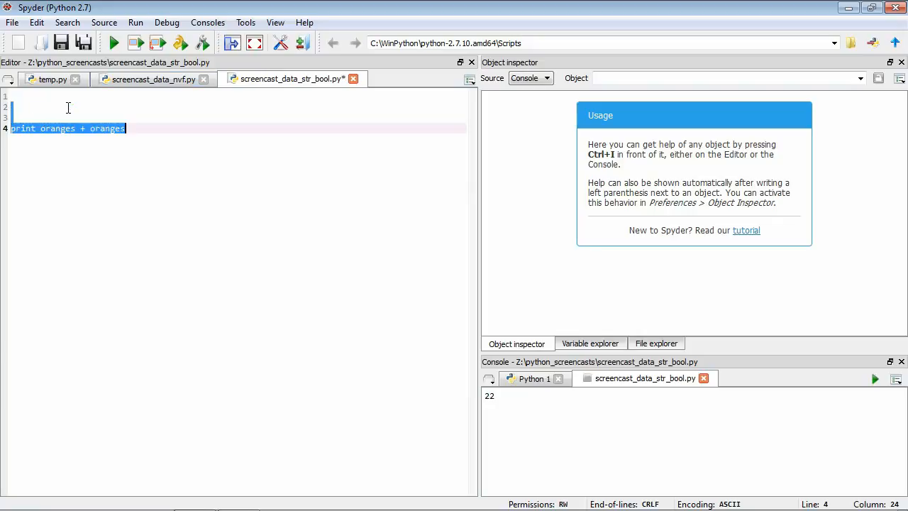
- Restore hello_text = "Hello, world!" and write hello_text.upper after browsing the string-method list
{"action": "type", "text": "he"}
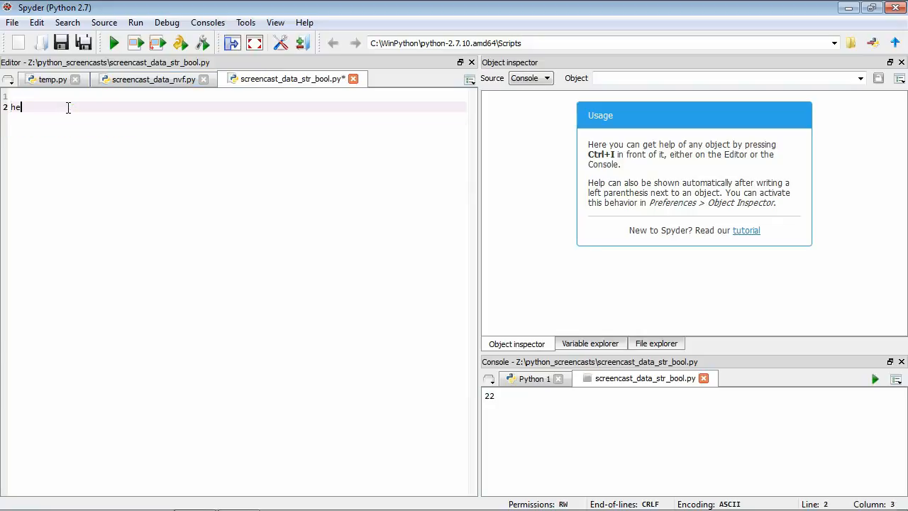
{"action": "type", "text": "llo_text = \"Hello, wor"}
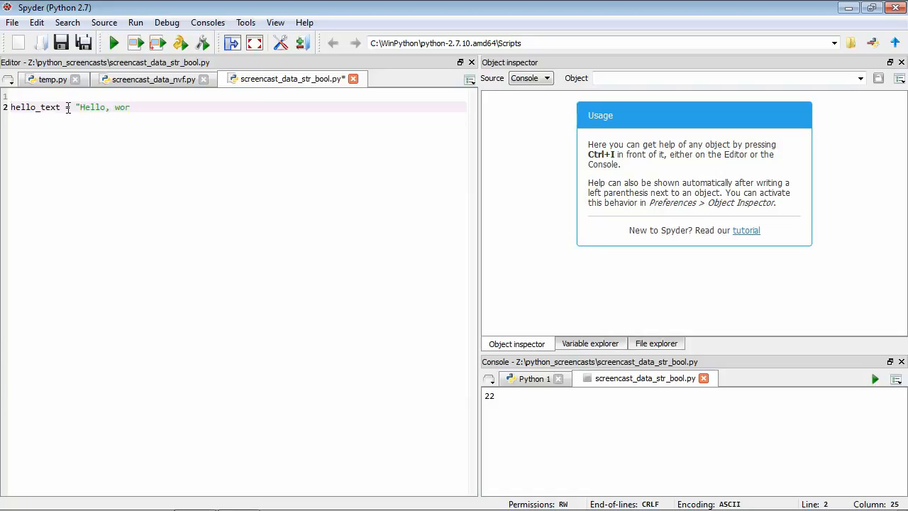
{"action": "type", "text": "ld!\""}
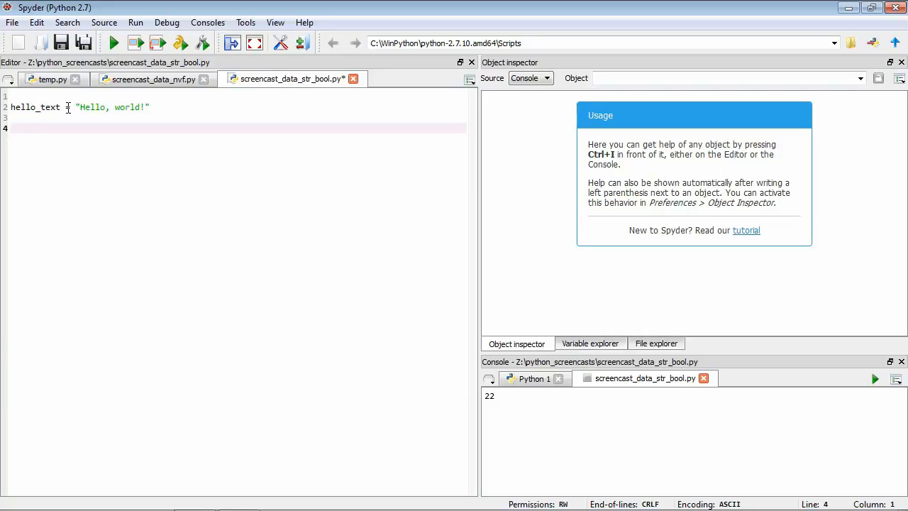
{"action": "type", "text": "h"}
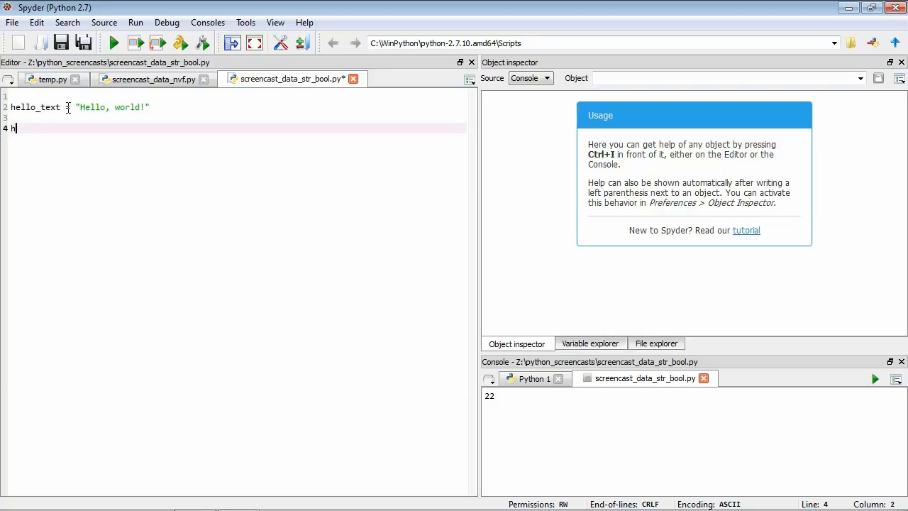
{"action": "type", "text": "ell"}
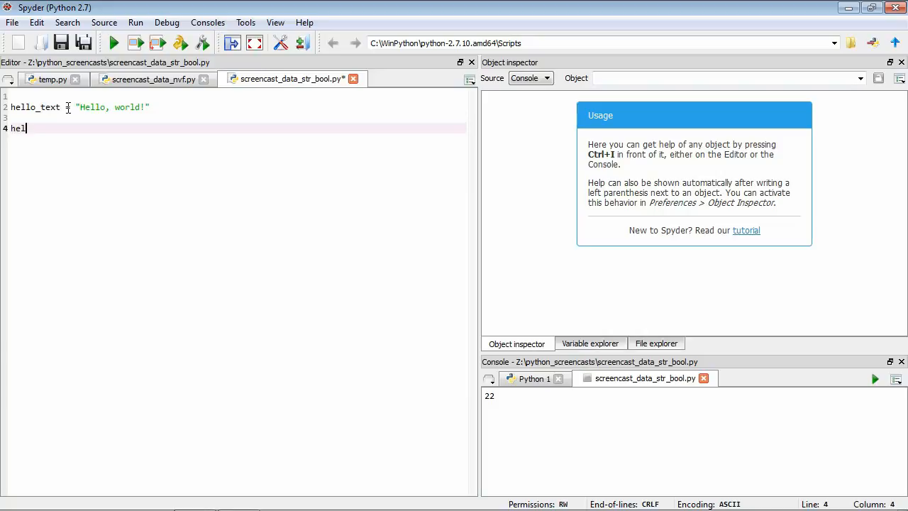
{"action": "type", "text": "lo_text"}
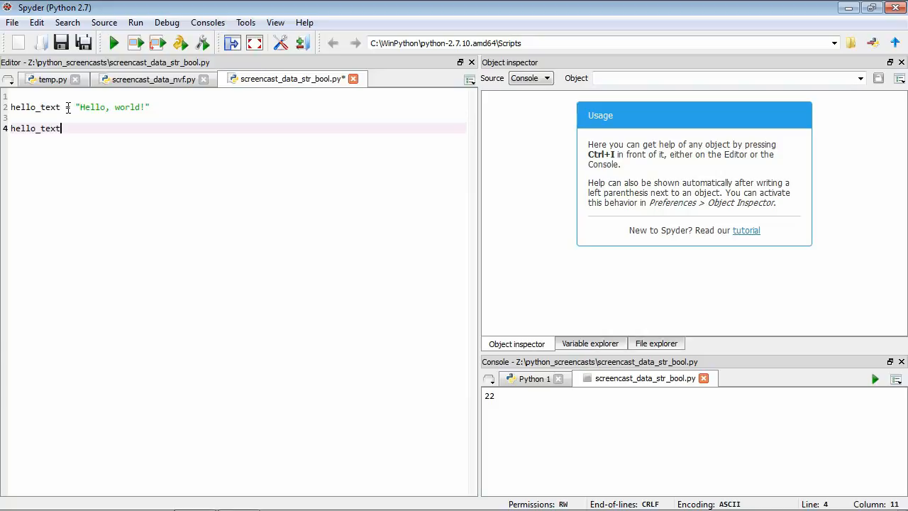
{"action": "type", "text": "."}
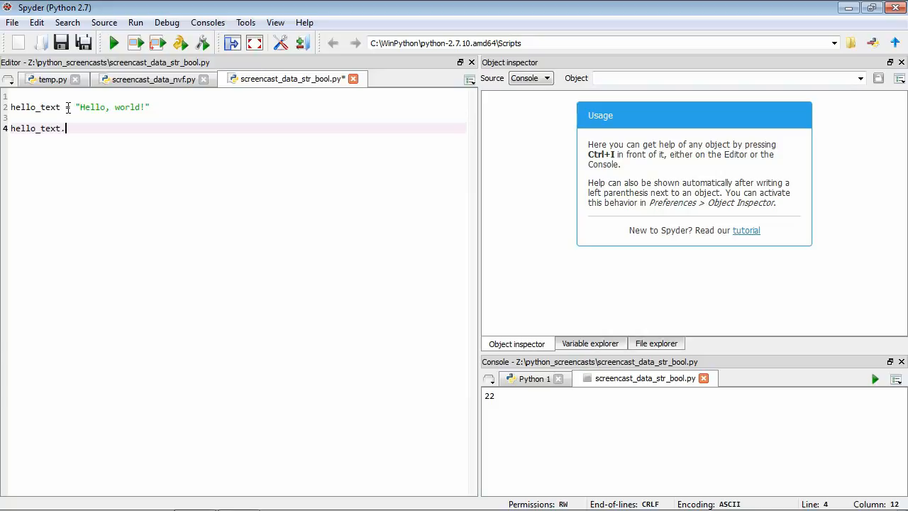
{"action": "type", "text": "."}
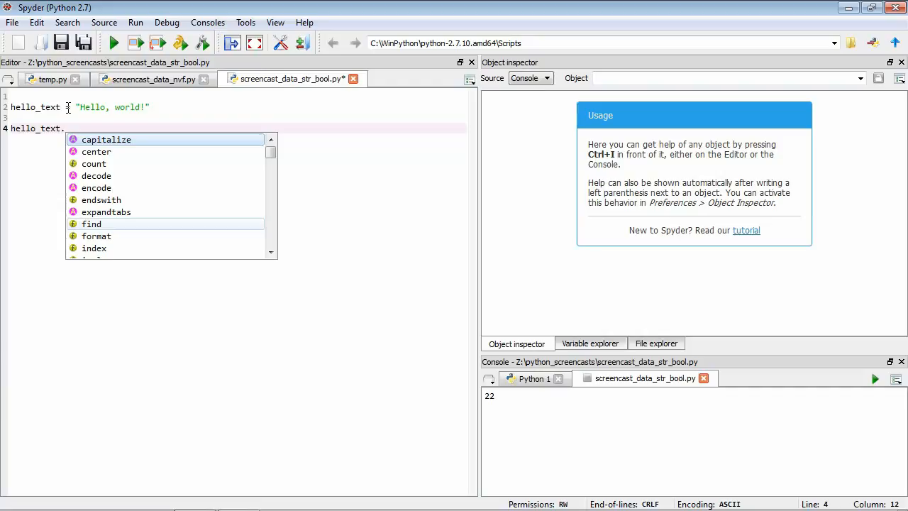
{"action": "scroll", "scroll_direction": "down", "scroll_amount": 3}
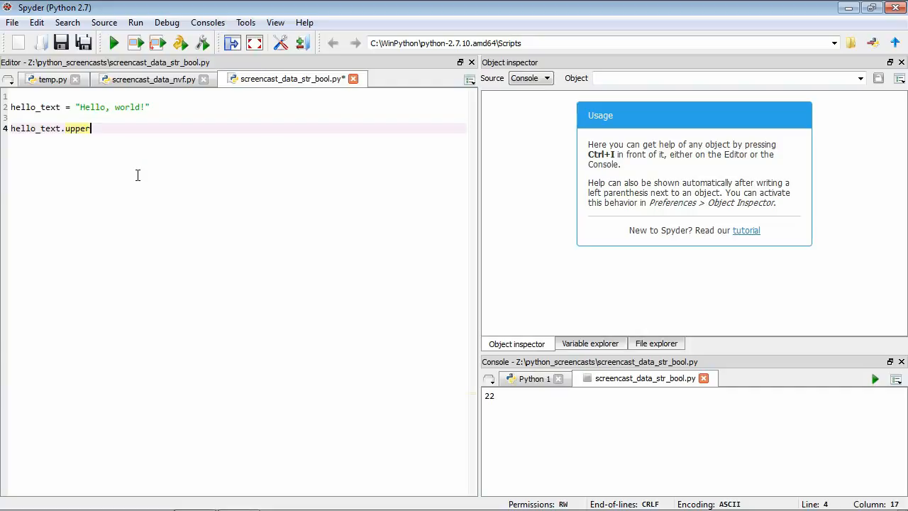
{"action": "key", "text": "ctrl+i"}
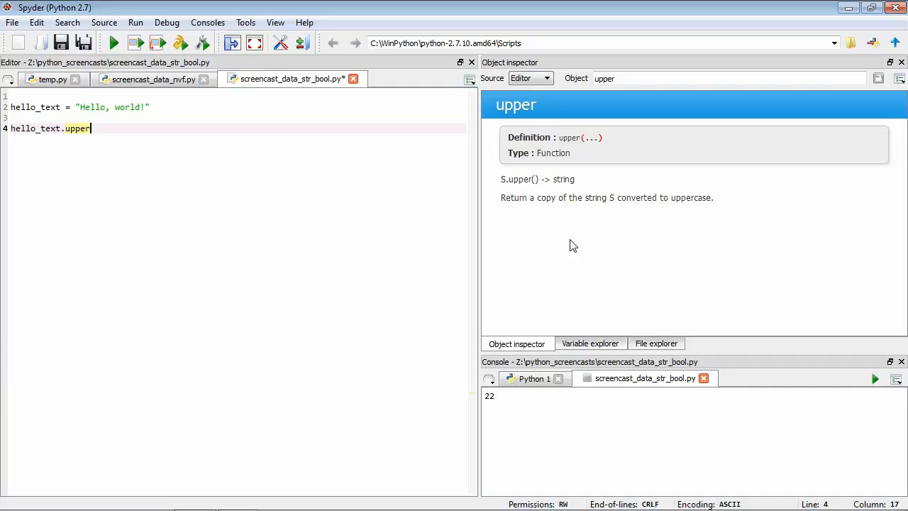
{"action": "mouse_move", "coordinate": [574, 230]}
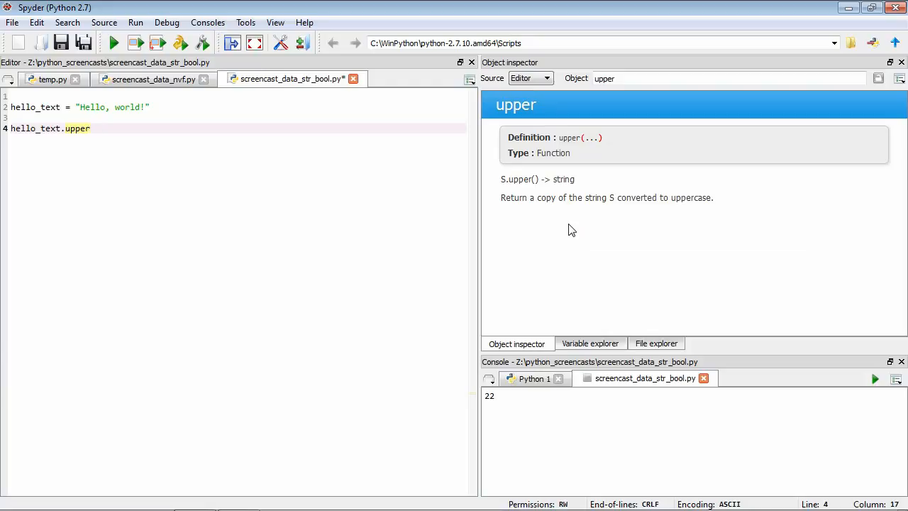
{"action": "mouse_move", "coordinate": [548, 216]}
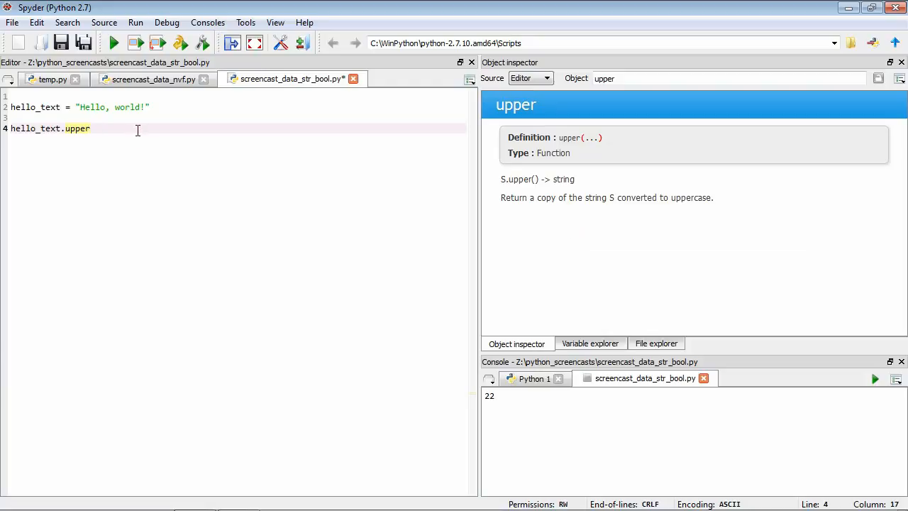
- Make line 4 print hello_text.upper() and run it so HELLO, WORLD! appears
{"action": "type", "text": "()"}
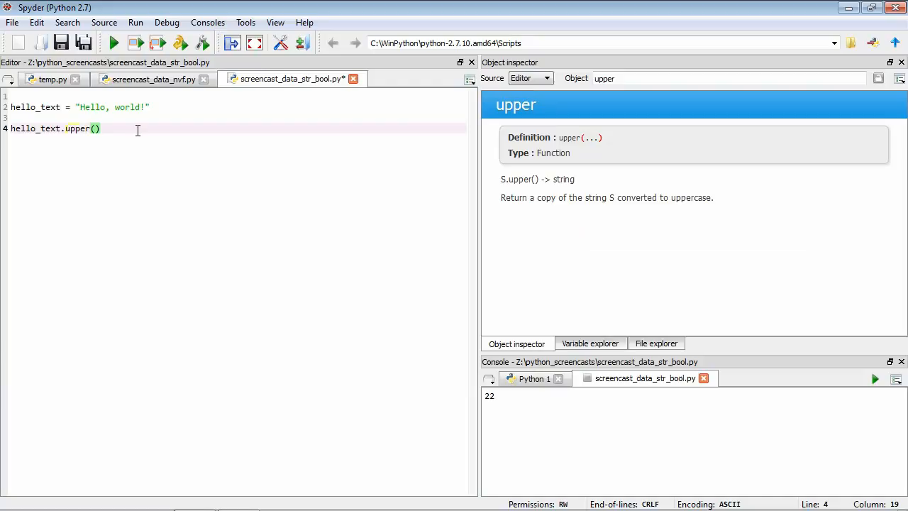
{"action": "type", "text": "print"}
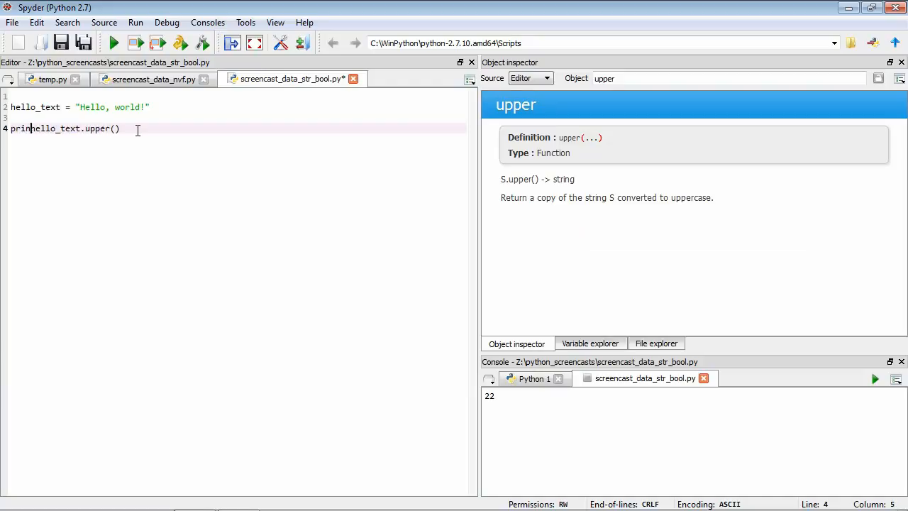
{"action": "left_click", "coordinate": [114, 43]}
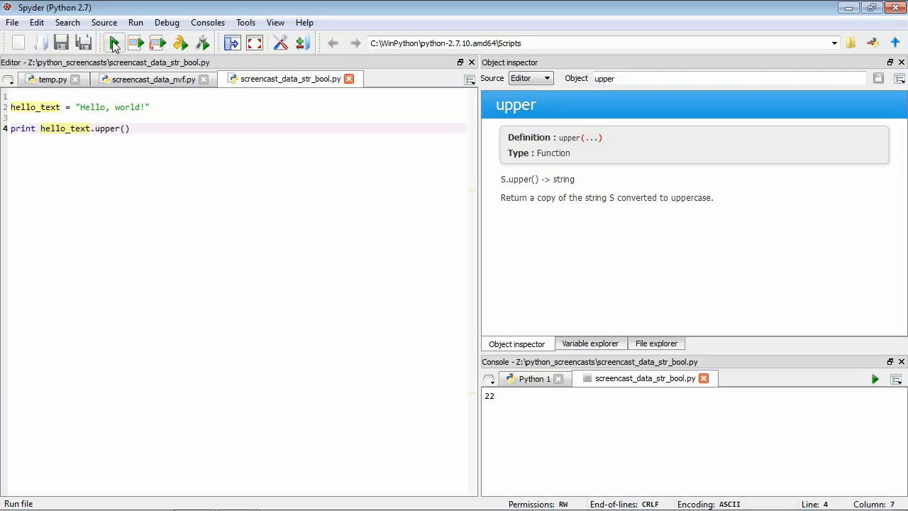
{"action": "left_click", "coordinate": [137, 42]}
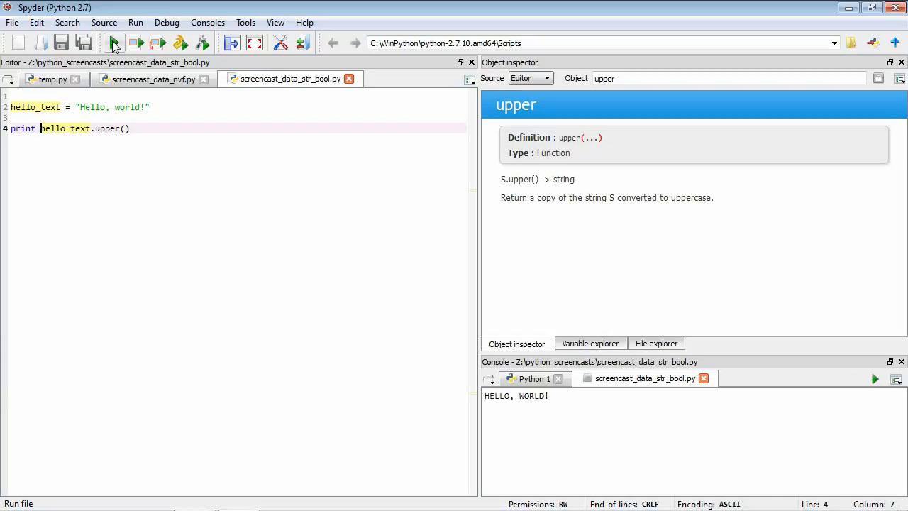
{"action": "mouse_move", "coordinate": [494, 423]}
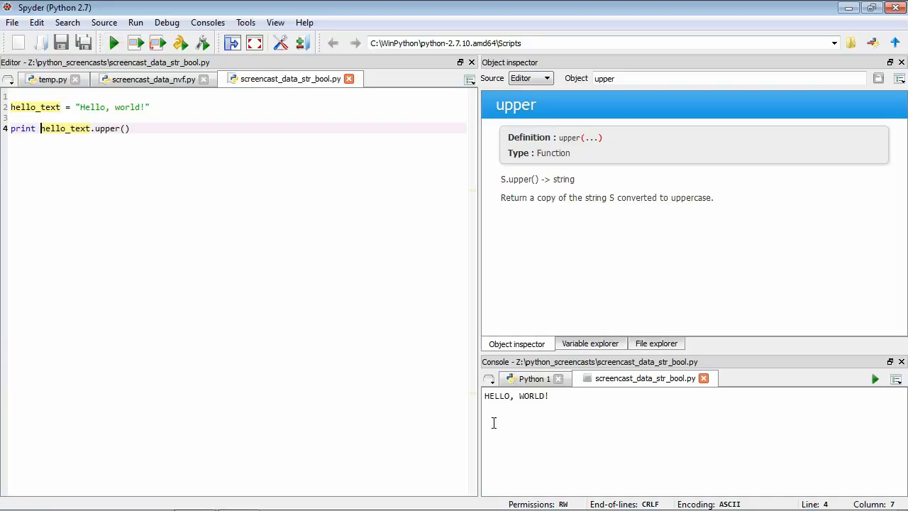
{"action": "mouse_move", "coordinate": [525, 412]}
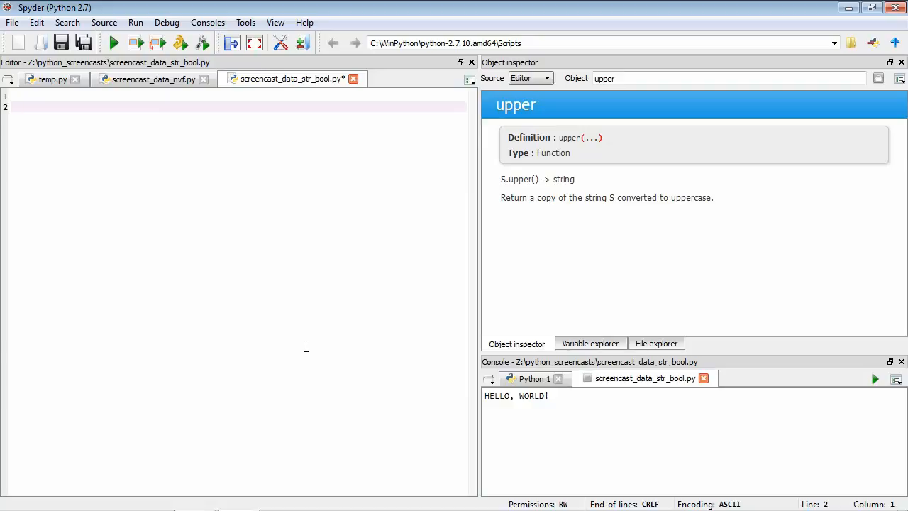
- Define the boolean variable fullscreen = False on its own line
{"action": "type", "text": "fullsc"}
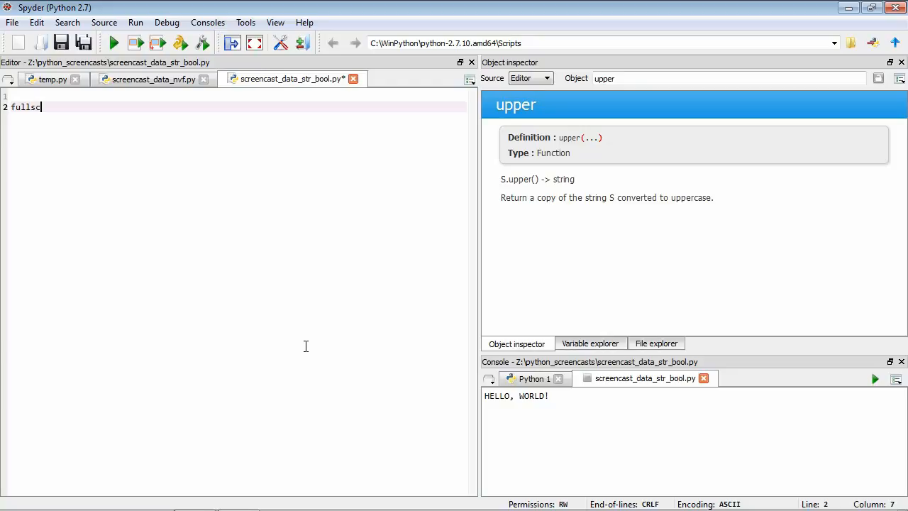
{"action": "type", "text": "reen ="}
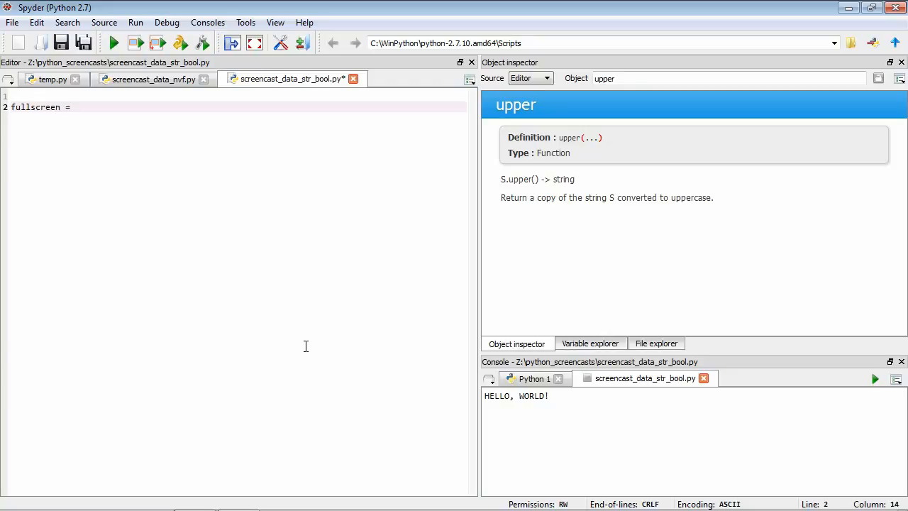
{"action": "type", "text": "Fa"}
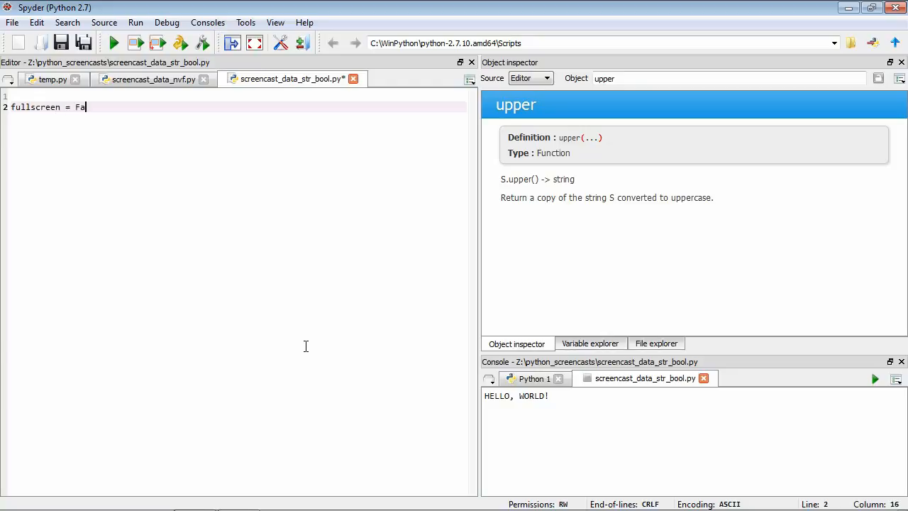
{"action": "type", "text": "lse"}
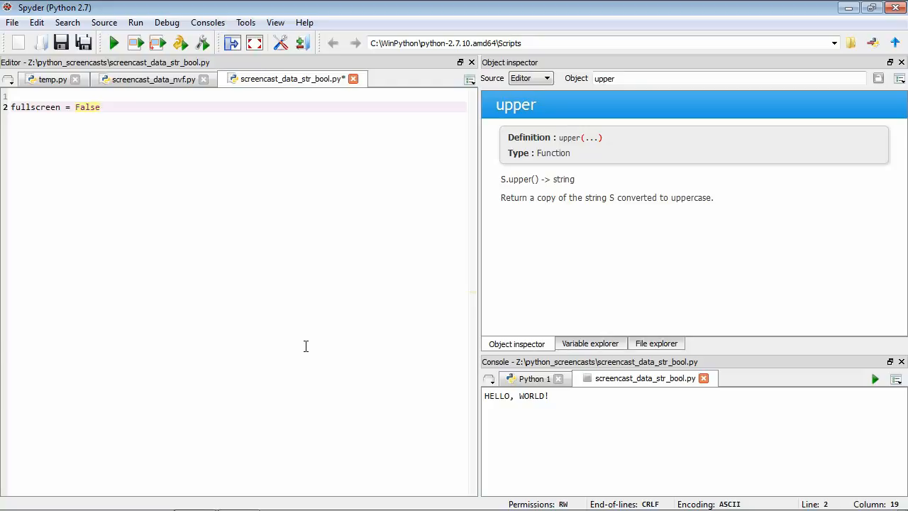
{"action": "key", "text": "Return"}
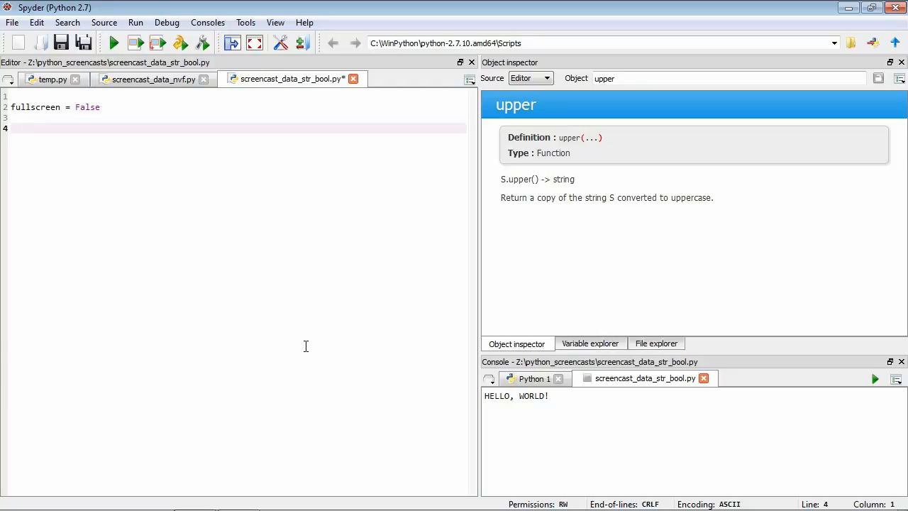
- Define the boolean variable is_windows = True on the next line
{"action": "type", "text": "i"}
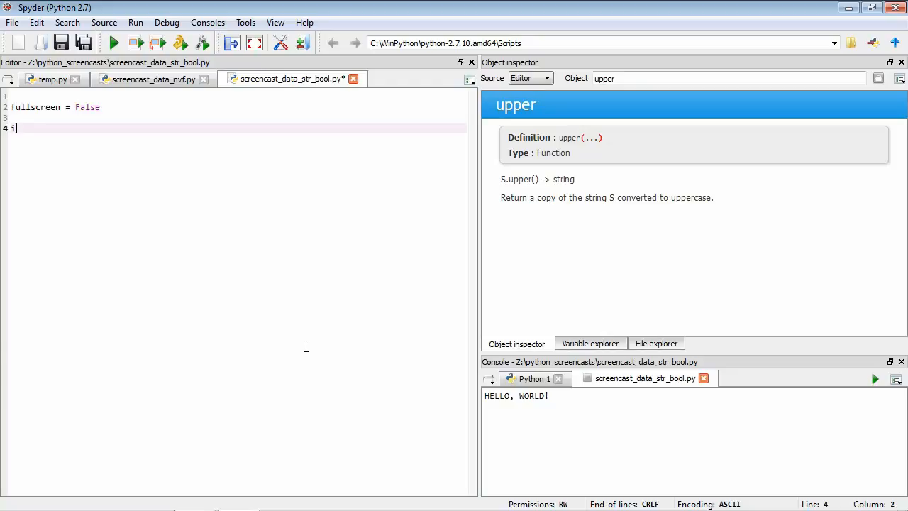
{"action": "type", "text": "s_windows"}
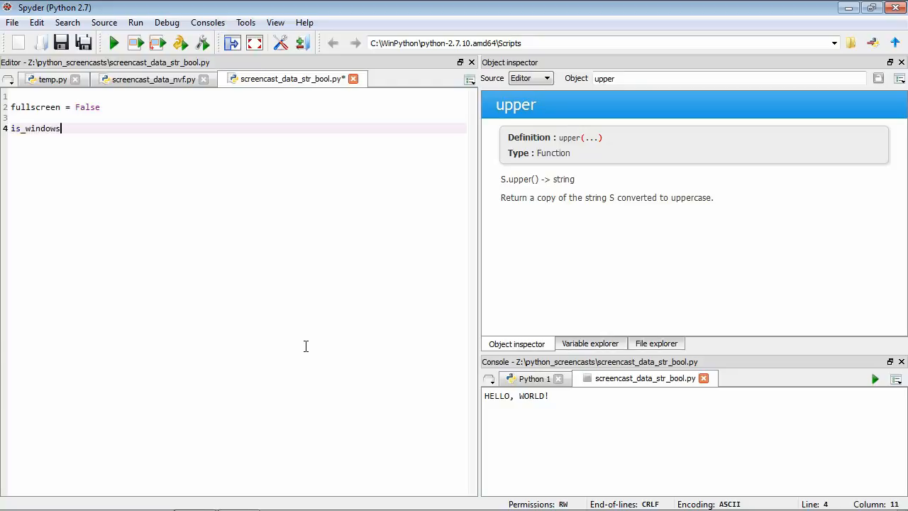
{"action": "type", "text": "= True"}
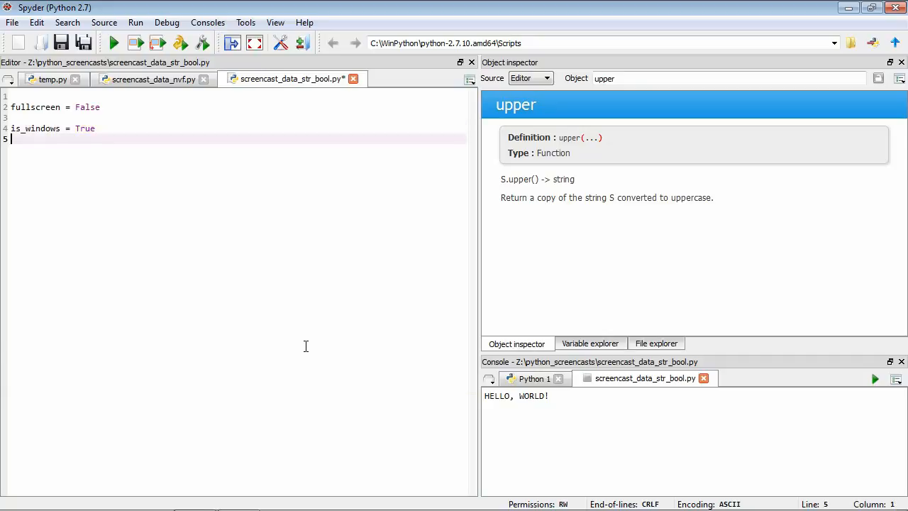
{"action": "key", "text": "Return"}
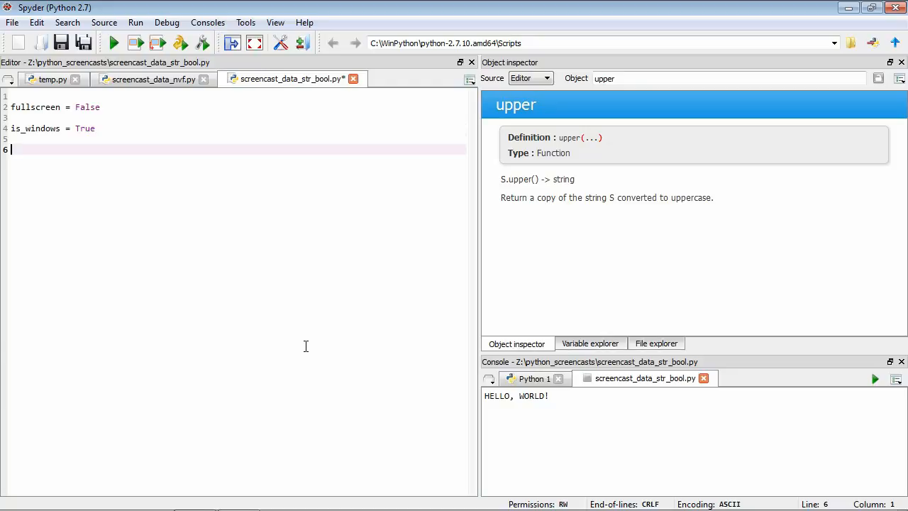
- Assign both_fullscreen_and_windows = fullscreen and is_windows
{"action": "type", "text": "b"}
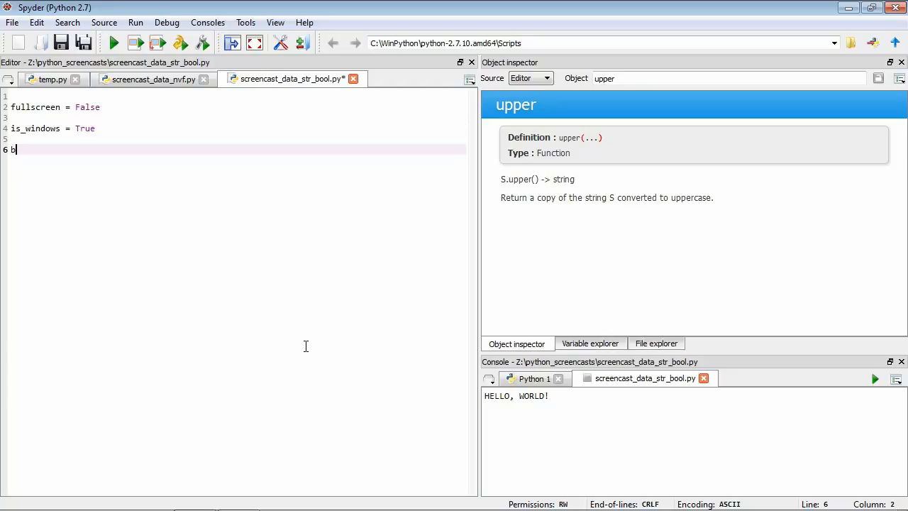
{"action": "type", "text": "oth_ful"}
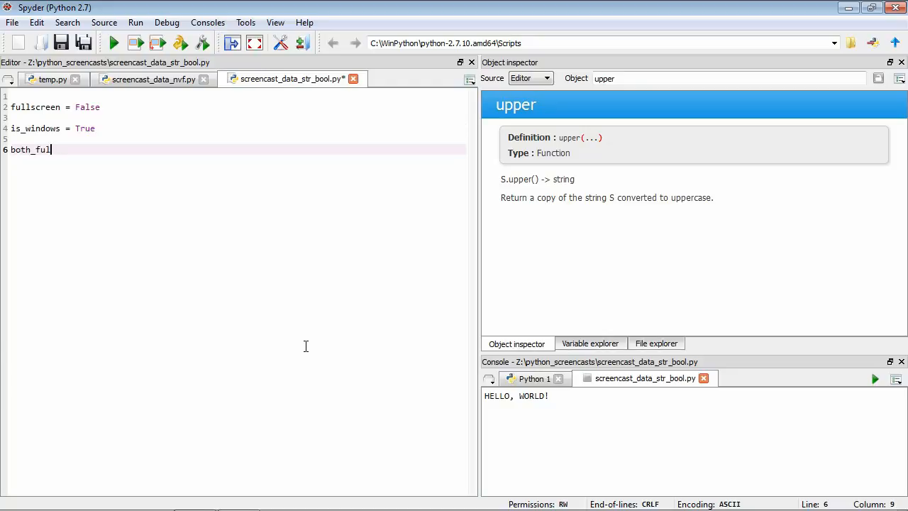
{"action": "type", "text": "lscreen_and_"}
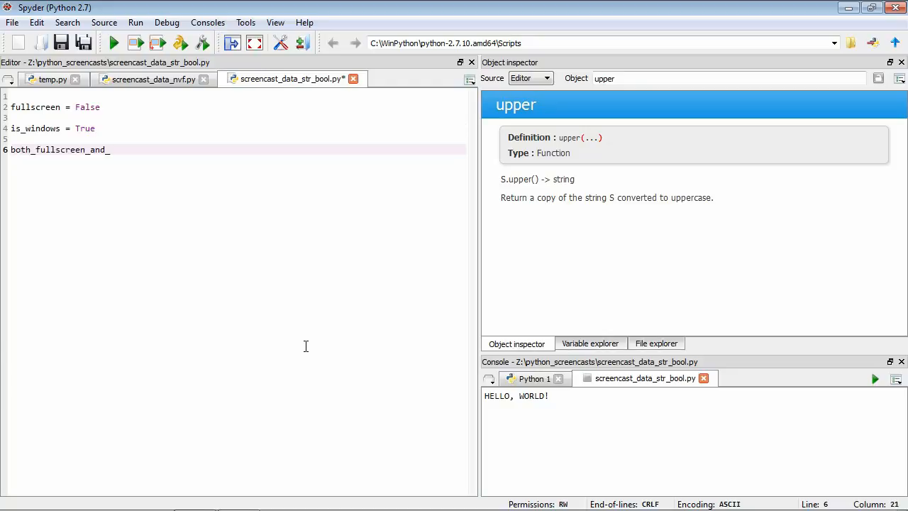
{"action": "type", "text": "windows"}
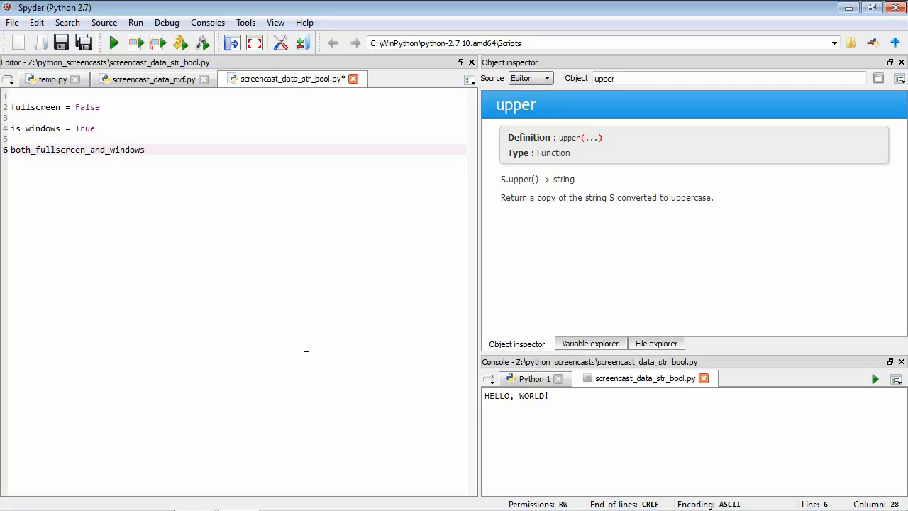
{"action": "type", "text": "="}
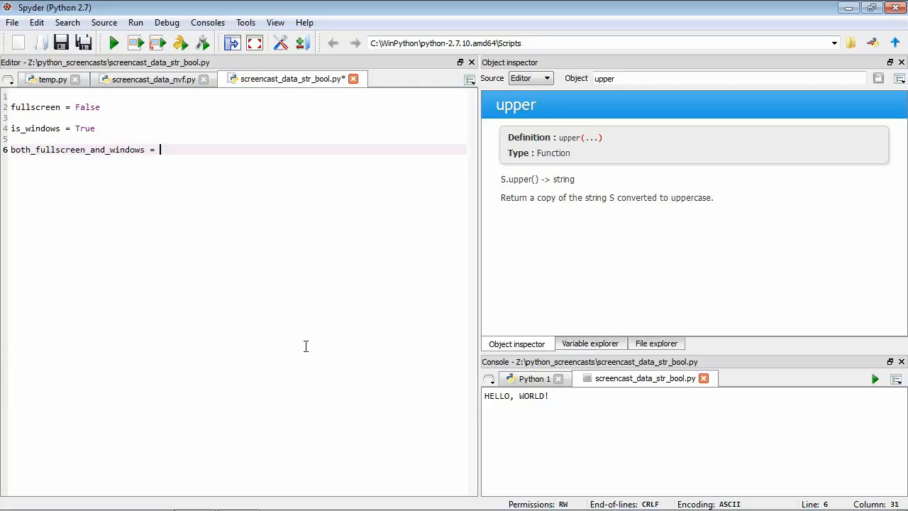
{"action": "type", "text": "fullscreen"}
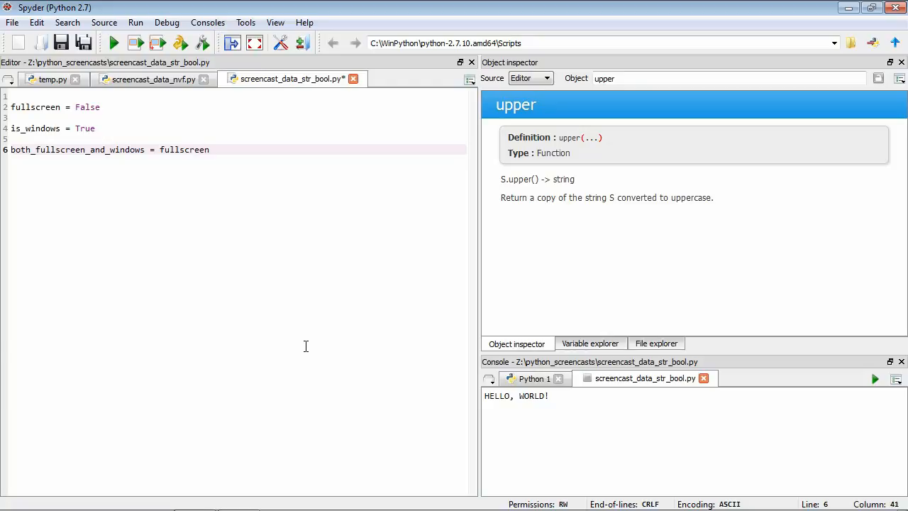
{"action": "type", "text": "and"}
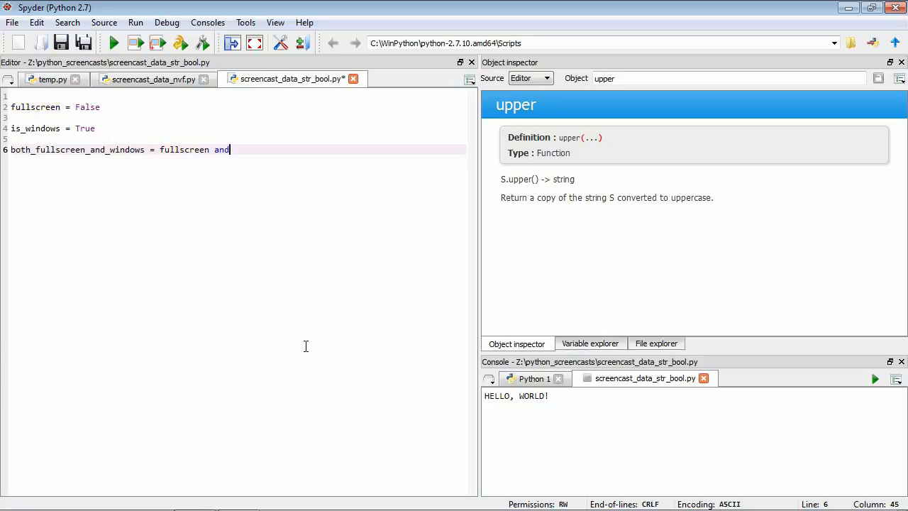
{"action": "type", "text": "is_widn"}
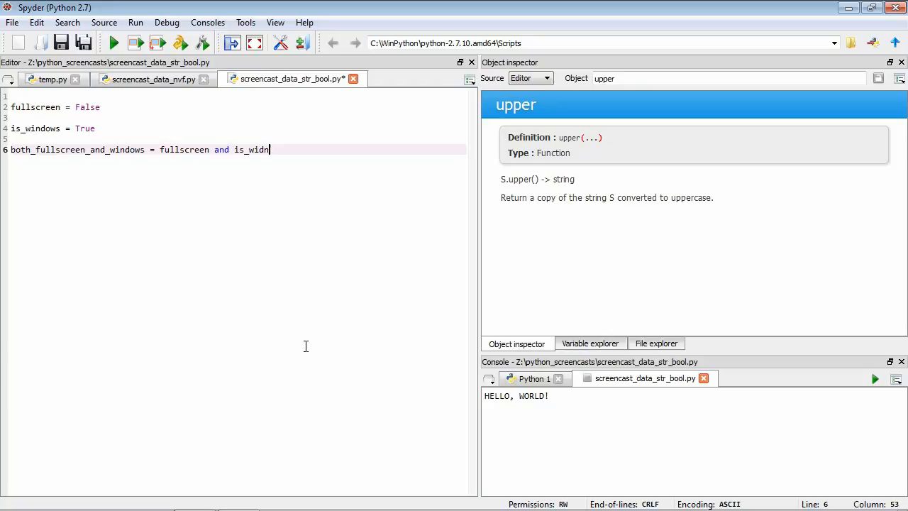
{"action": "type", "text": "ows"}
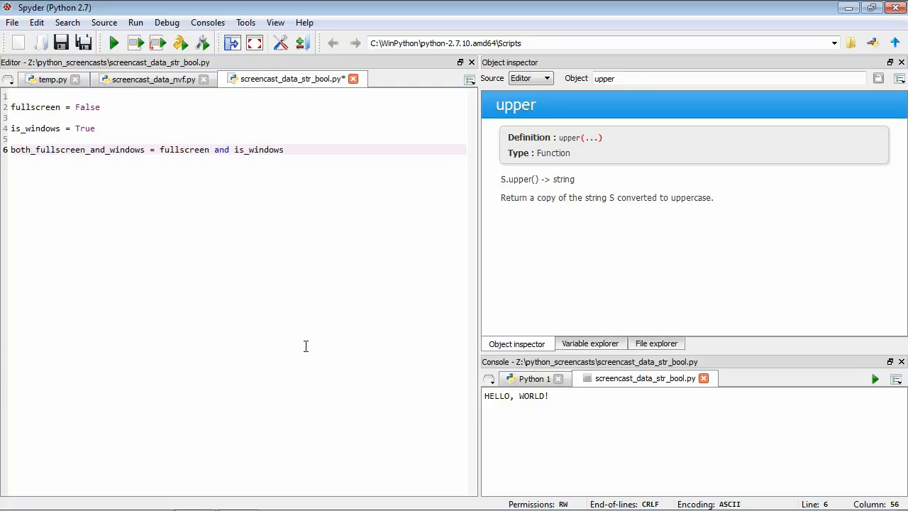
{"action": "key", "text": "Return"}
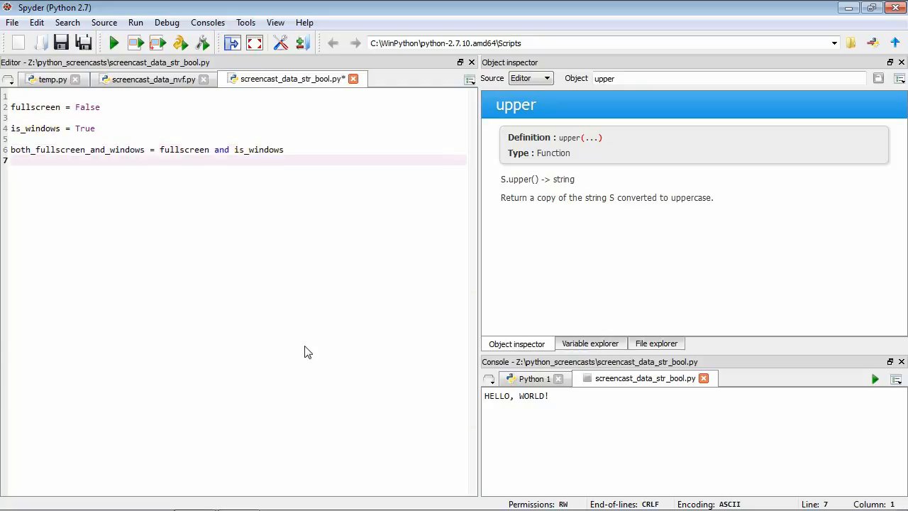
- Print both_fullscreen_and_windows and run the script so the console shows False
{"action": "type", "text": "pri"}
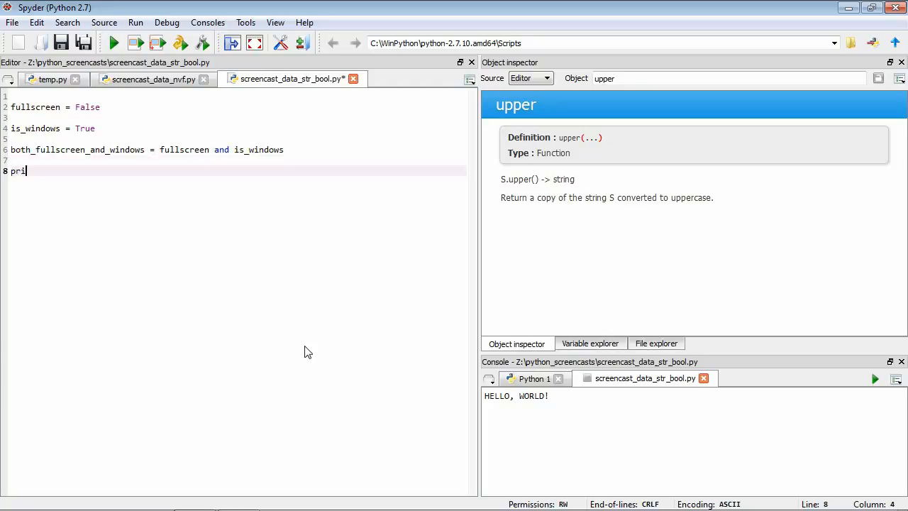
{"action": "type", "text": "nt both_fu"}
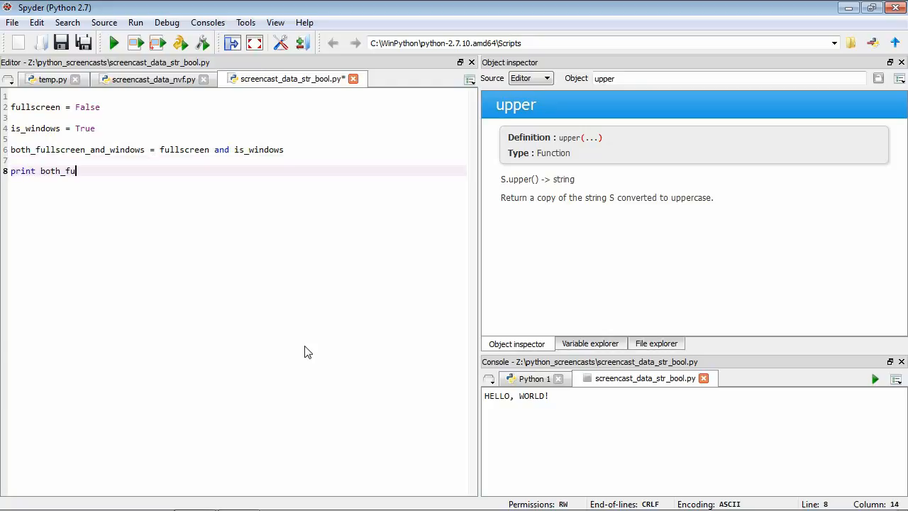
{"action": "type", "text": "llscreen_and_win"}
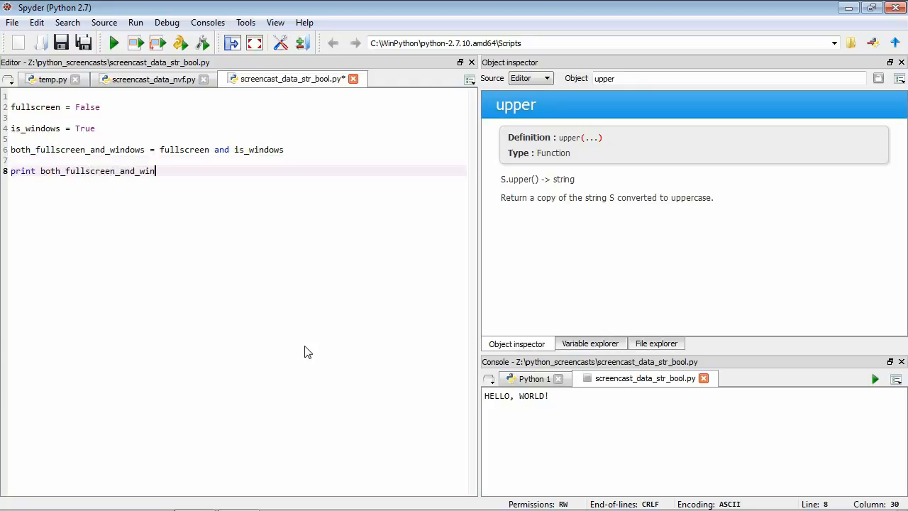
{"action": "type", "text": "dows"}
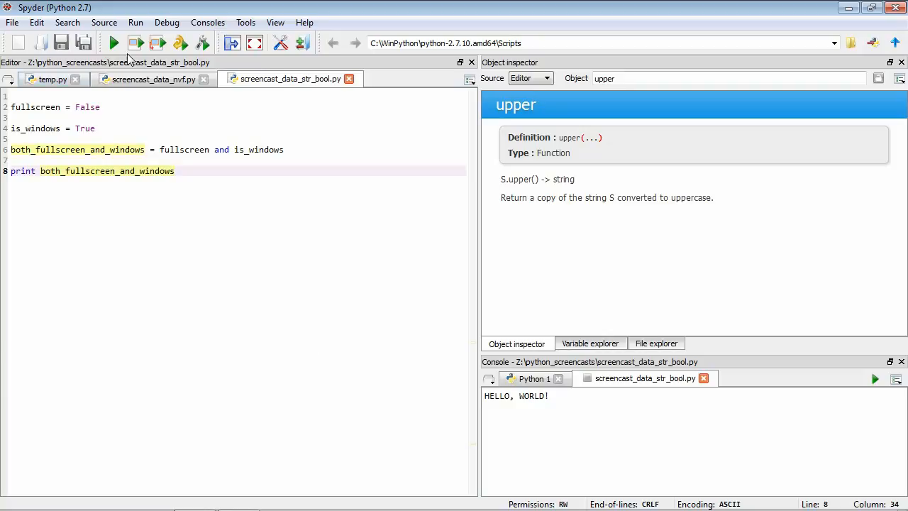
{"action": "left_click", "coordinate": [114, 43]}
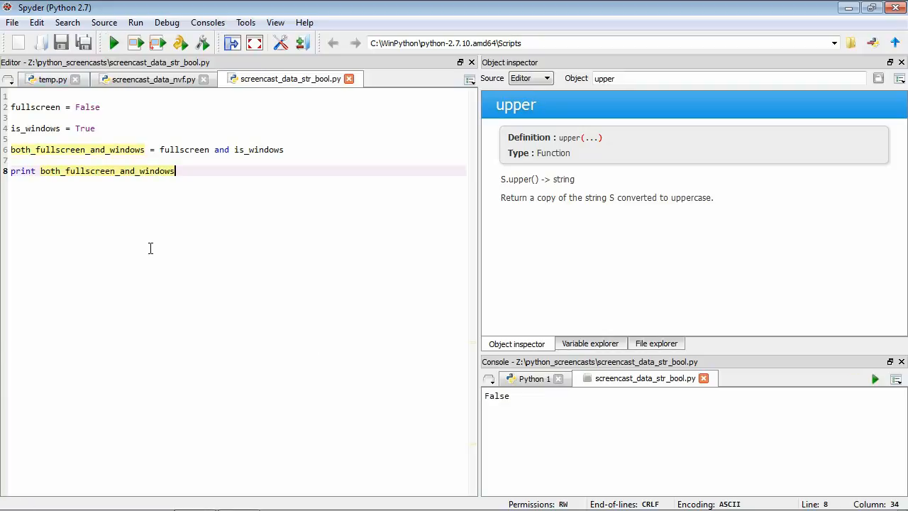
{"action": "mouse_move", "coordinate": [146, 242]}
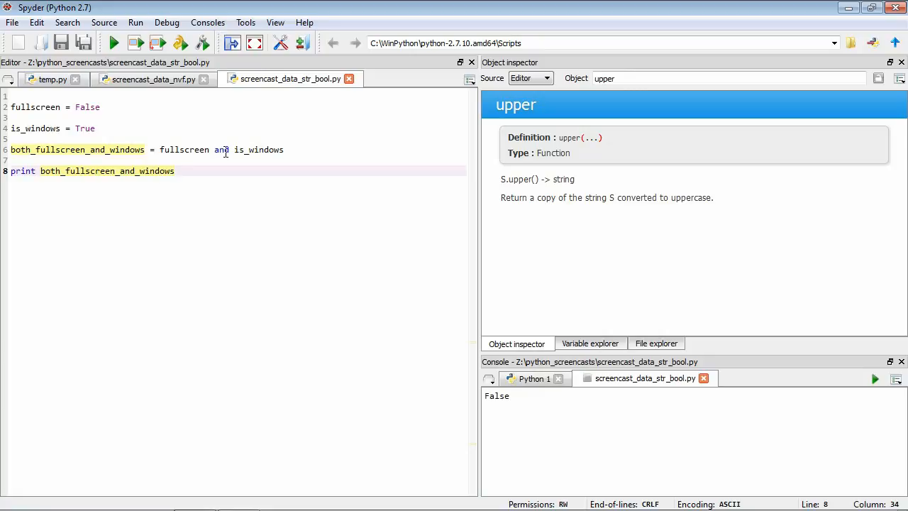
{"action": "mouse_move", "coordinate": [184, 150]}
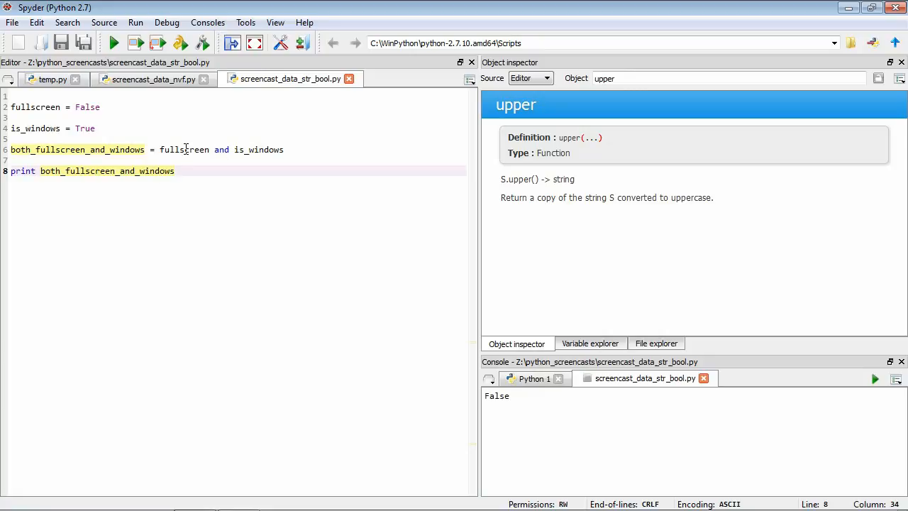
{"action": "mouse_move", "coordinate": [259, 143]}
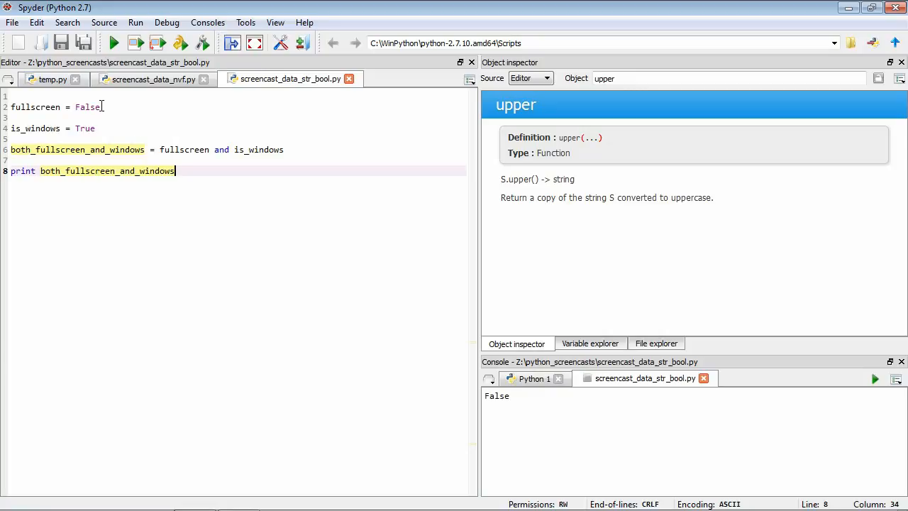
{"action": "mouse_move", "coordinate": [149, 188]}
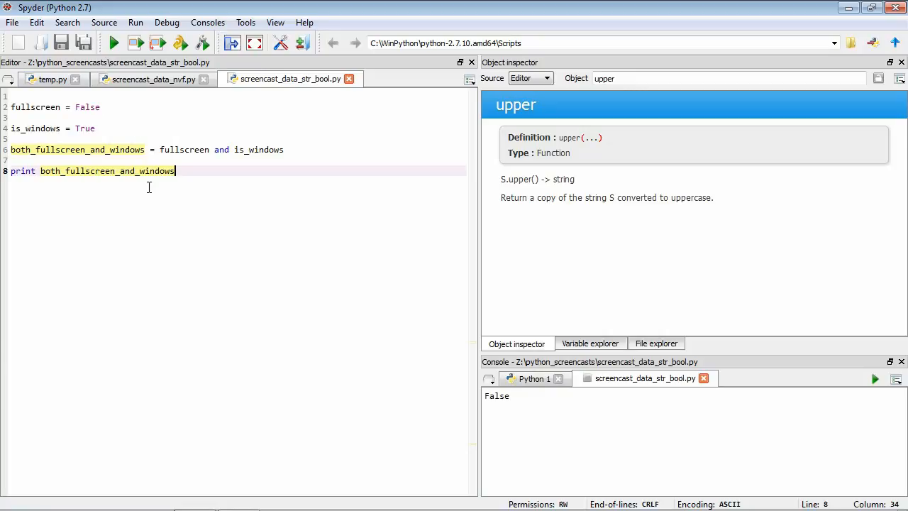
{"action": "mouse_move", "coordinate": [267, 309]}
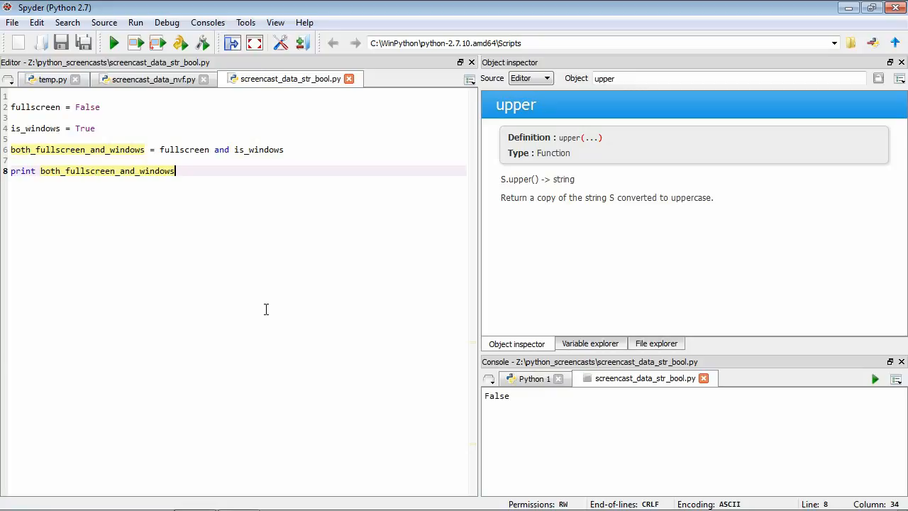
- Change the print line to print not fullscreen and run it to show True
{"action": "left_click_drag", "start_coordinate": [175, 170], "coordinate": [27, 171]}
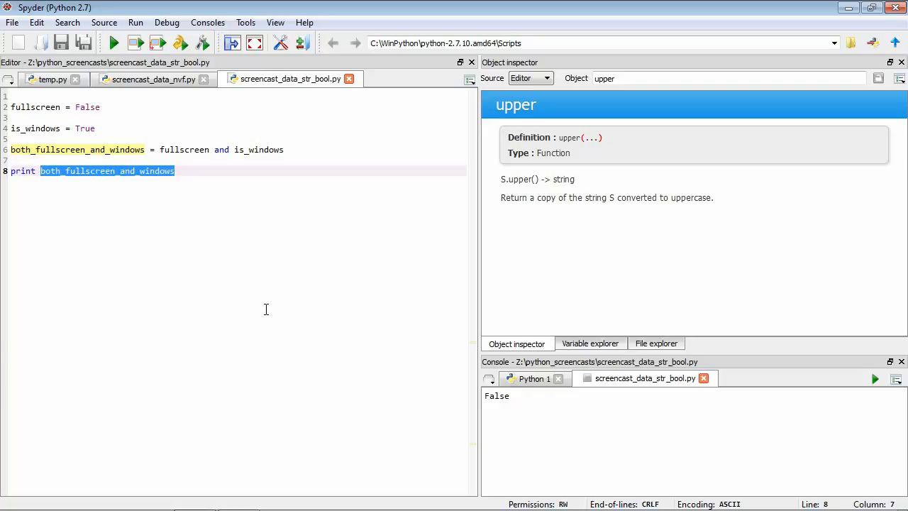
{"action": "type", "text": "no"}
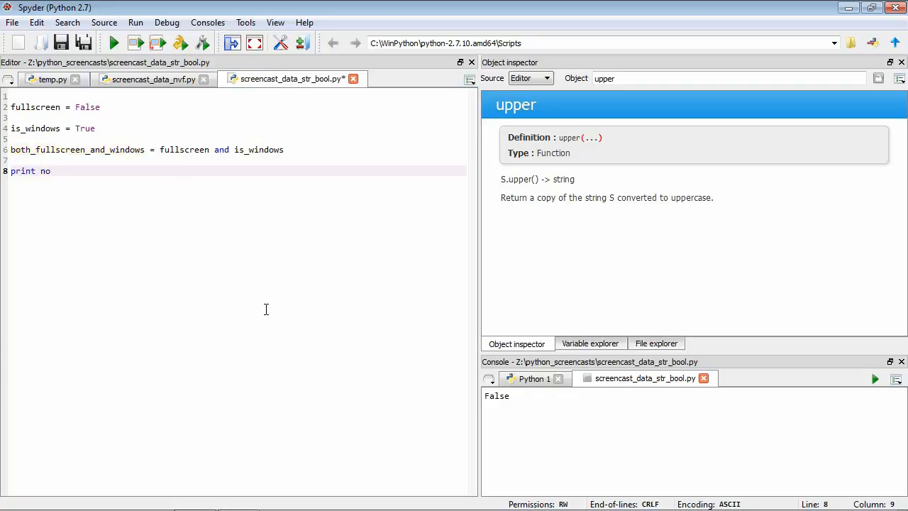
{"action": "type", "text": "t fullscreen"}
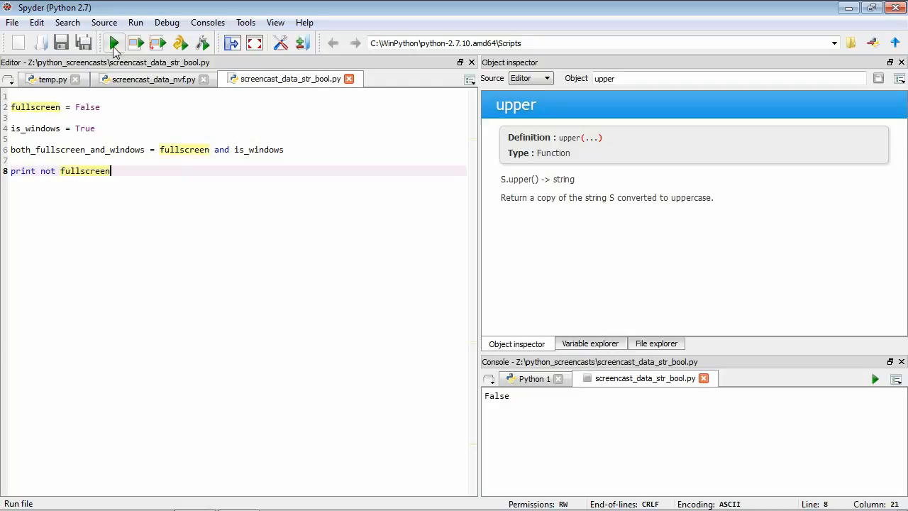
{"action": "left_click", "coordinate": [113, 42]}
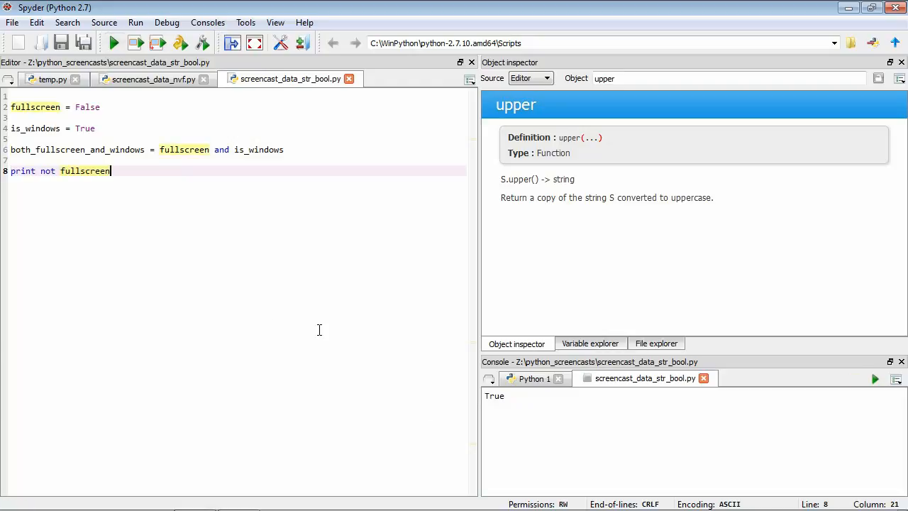
{"action": "mouse_move", "coordinate": [51, 170]}
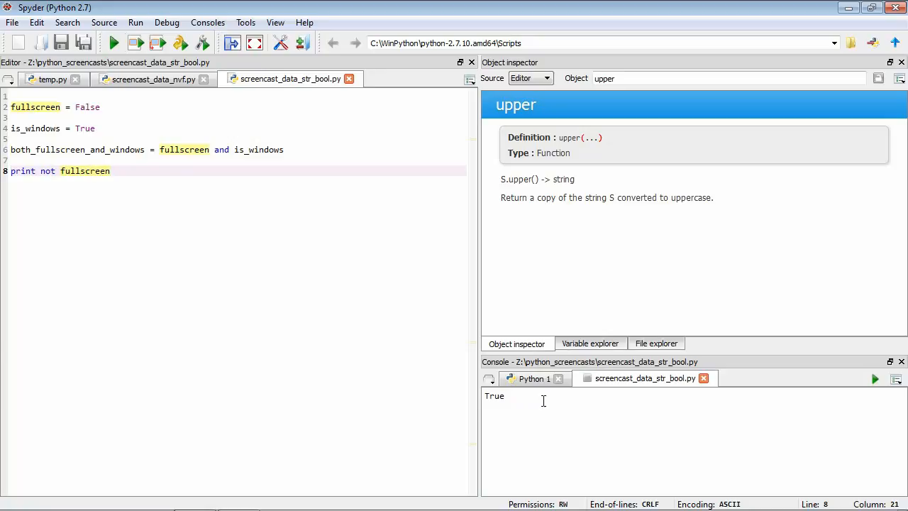
- Replace the print line with either_fullscreen_or_windows = fullscreen or is_windows
{"action": "triple_click", "coordinate": [60, 170]}
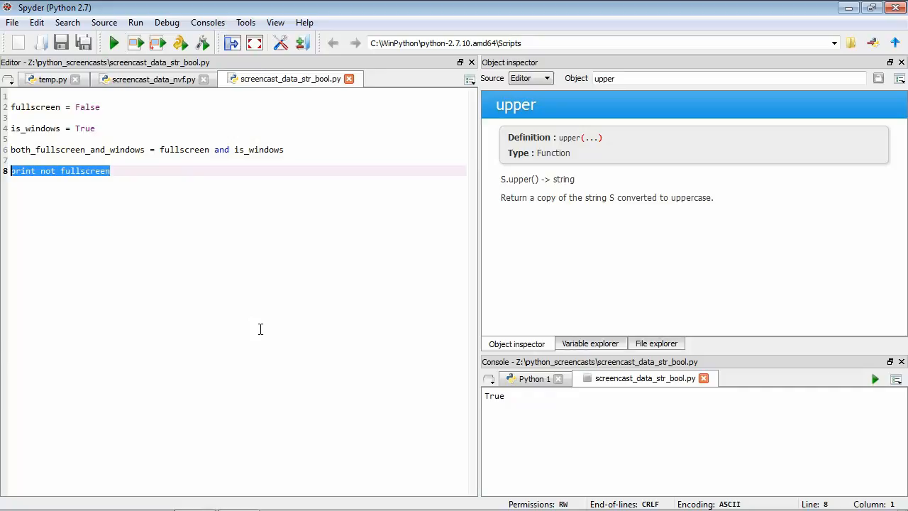
{"action": "type", "text": "either_fullscree"}
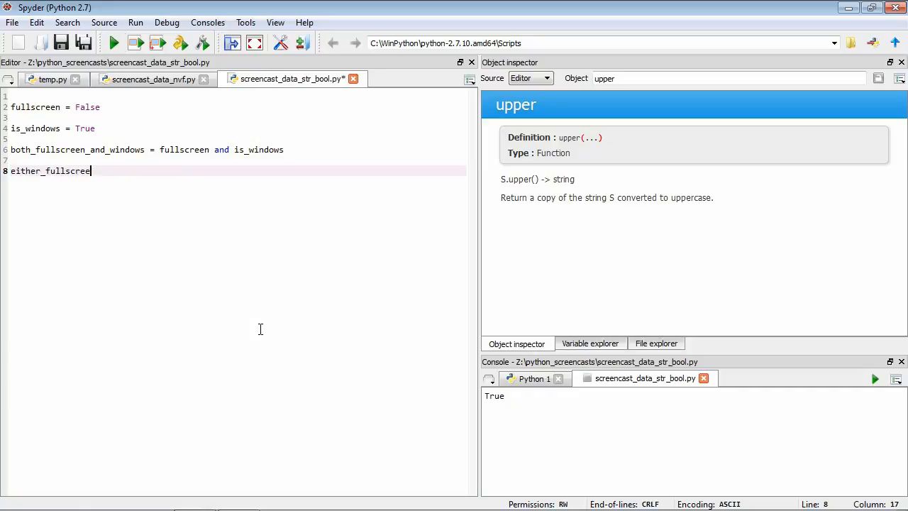
{"action": "type", "text": "n_or_w"}
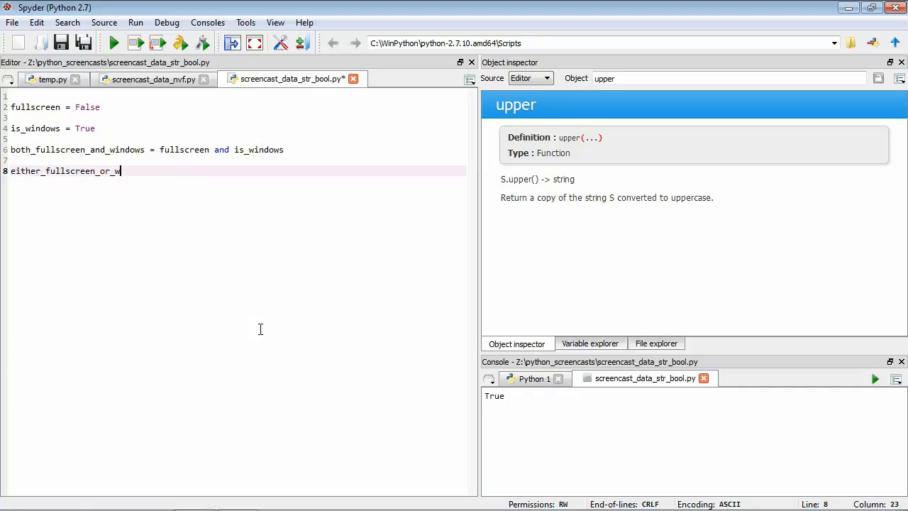
{"action": "type", "text": "indows ="}
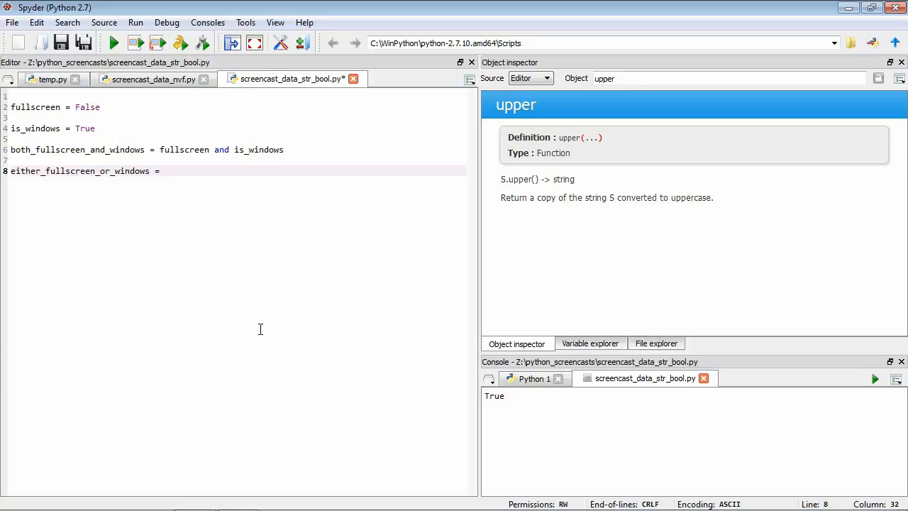
{"action": "type", "text": "fullscreen"}
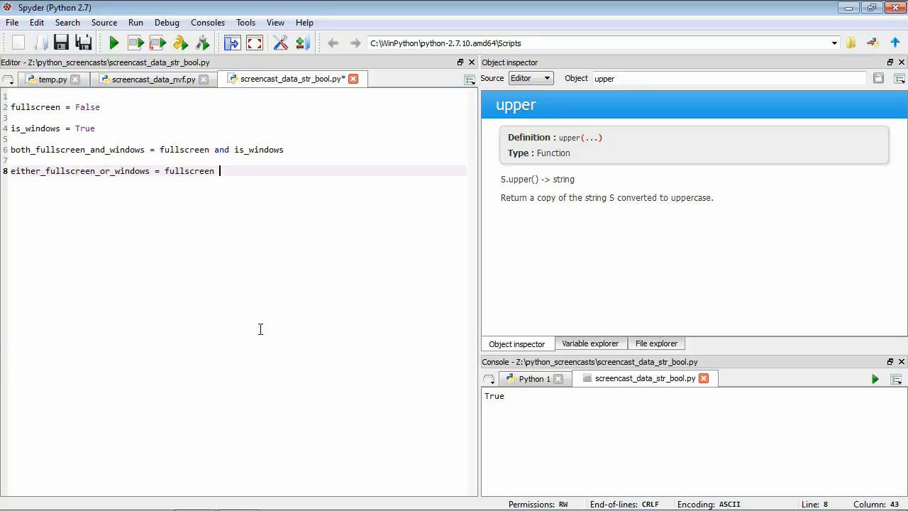
{"action": "type", "text": "or is_window"}
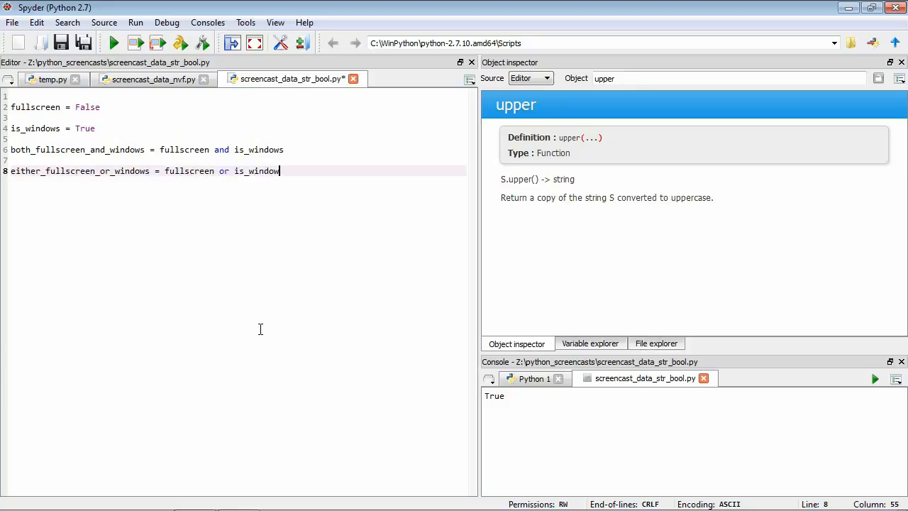
{"action": "type", "text": "s"}
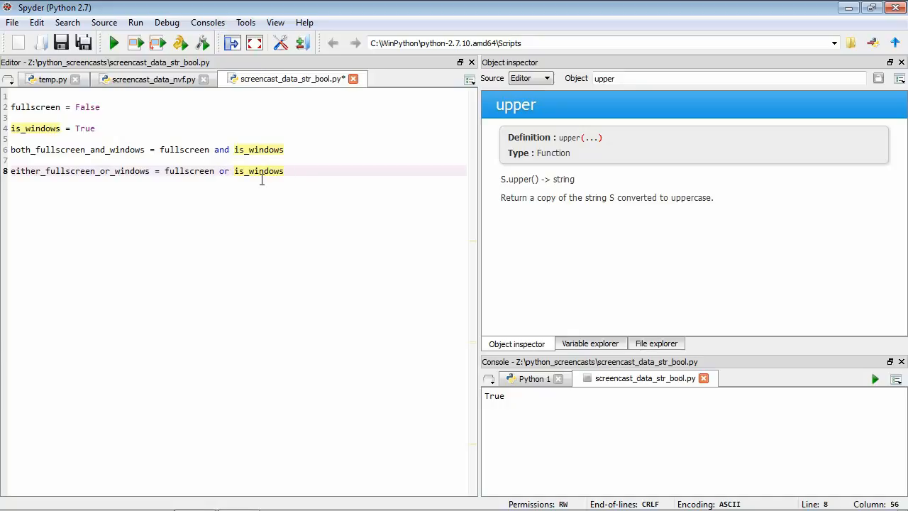
{"action": "mouse_move", "coordinate": [289, 215]}
{"action": "type", "text": "pri"}
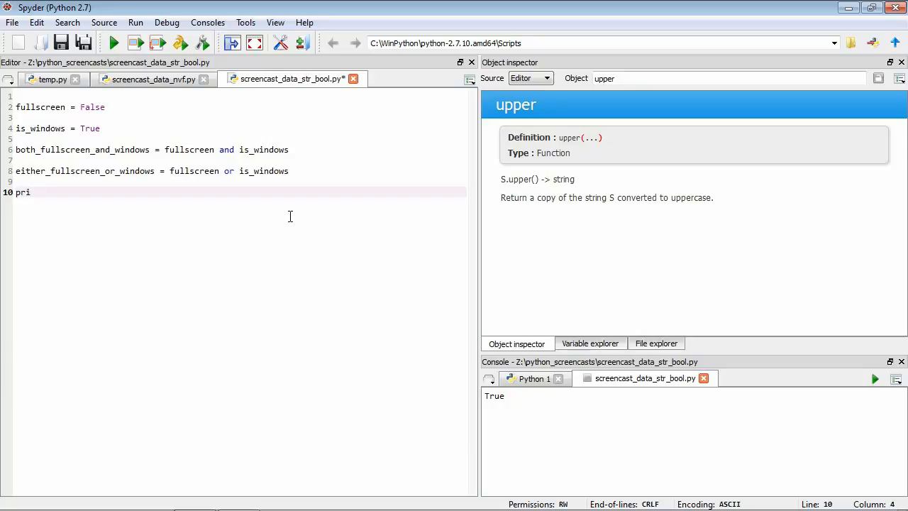
- Print either_fullscreen_or_windows and run the script so the console shows True
{"action": "type", "text": "nt either_fu"}
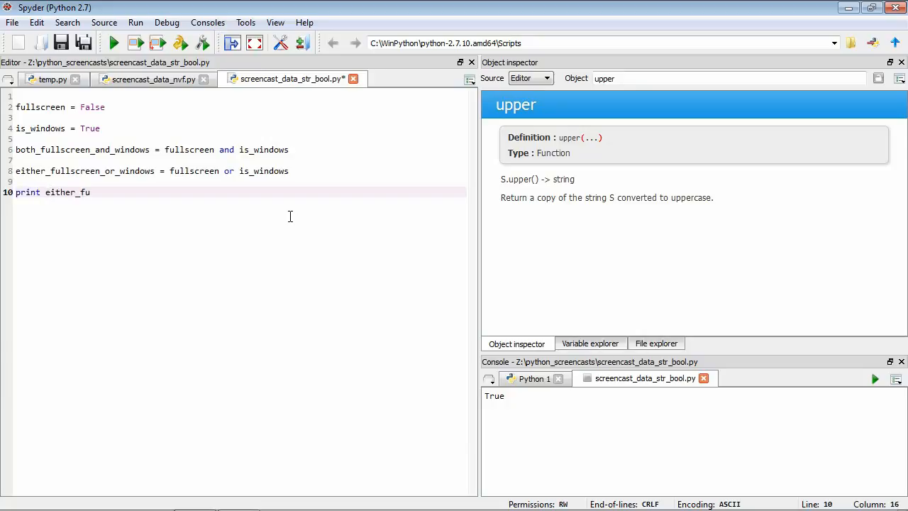
{"action": "type", "text": "llscreen_"}
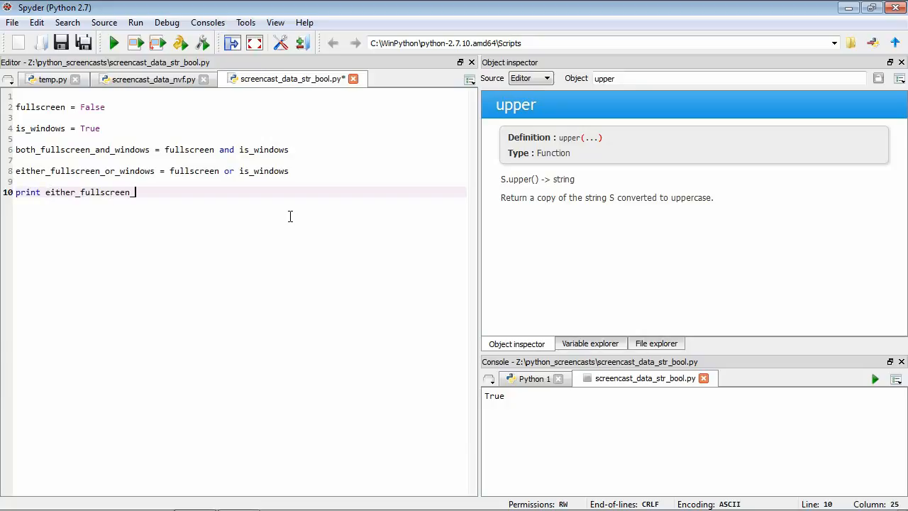
{"action": "type", "text": "or_windows"}
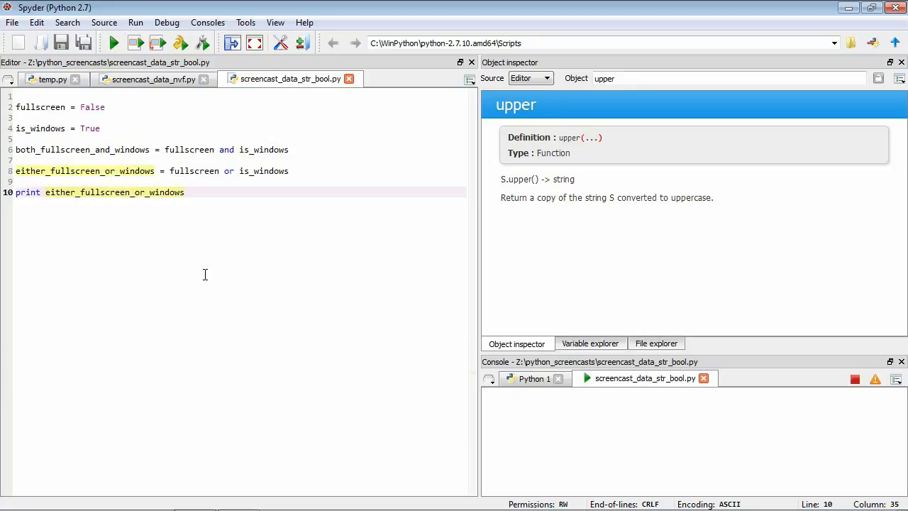
{"action": "left_click", "coordinate": [114, 42]}
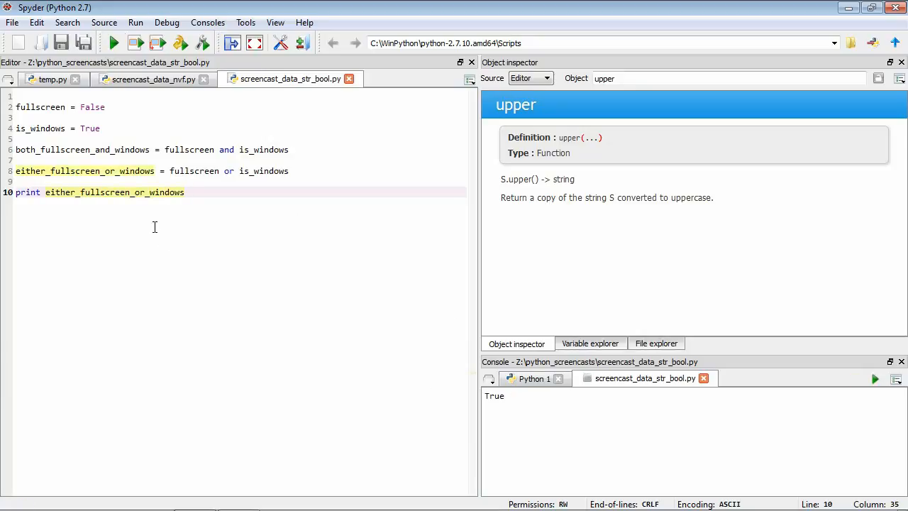
{"action": "left_click", "coordinate": [184, 193]}
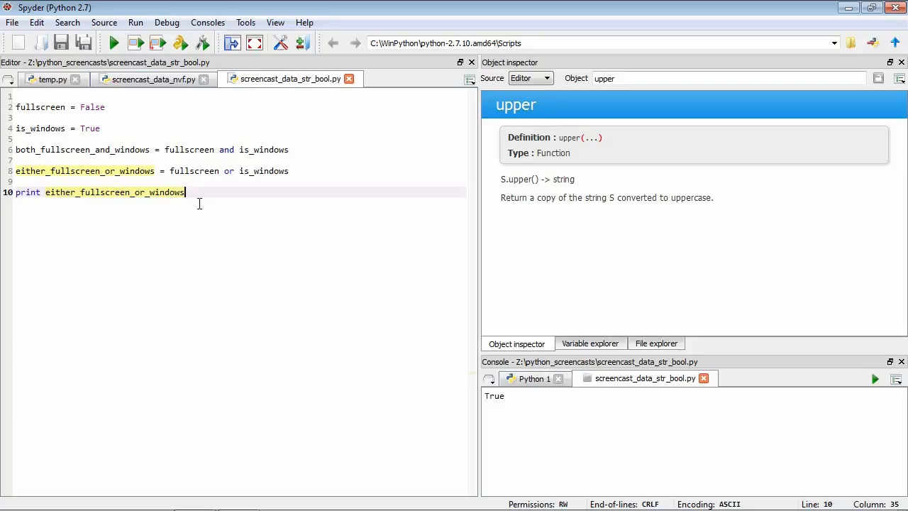
- Replace the old boolean code with subj_id = "p1000"
{"action": "left_click_drag", "start_coordinate": [184, 192], "coordinate": [15, 139]}
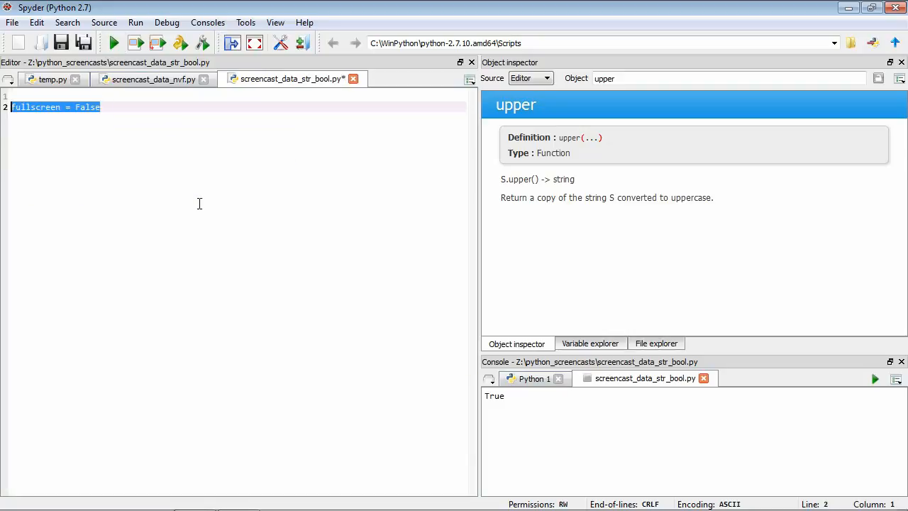
{"action": "type", "text": "subj_id ="}
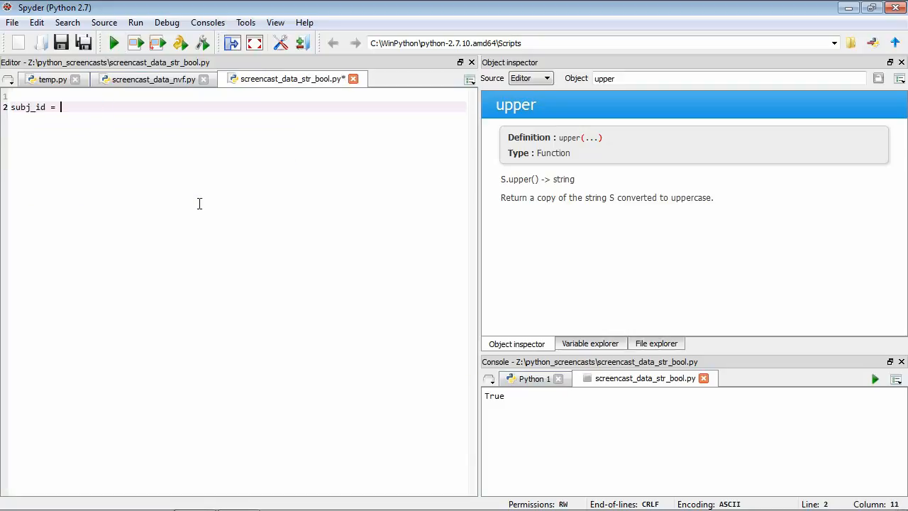
{"action": "type", "text": "\"p1000"}
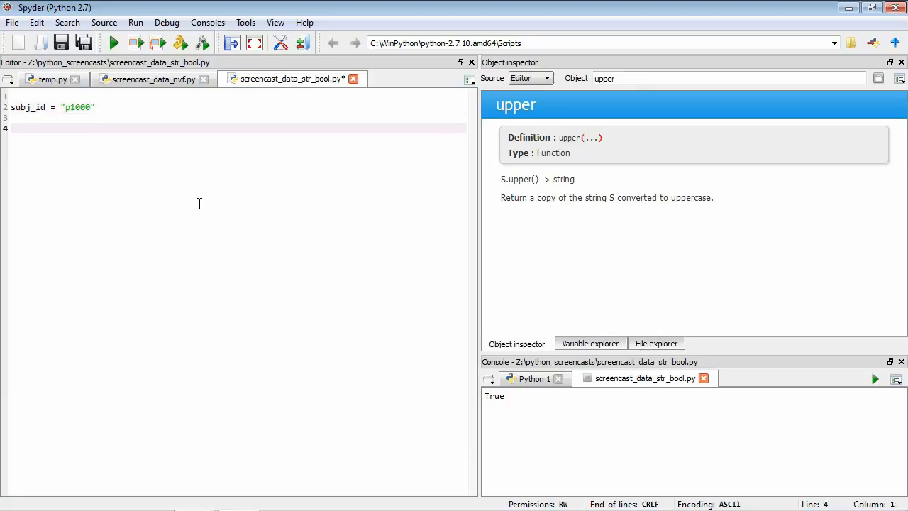
- Add the line print subj_id == "p1000" below the assignment
{"action": "left_click", "coordinate": [11, 128]}
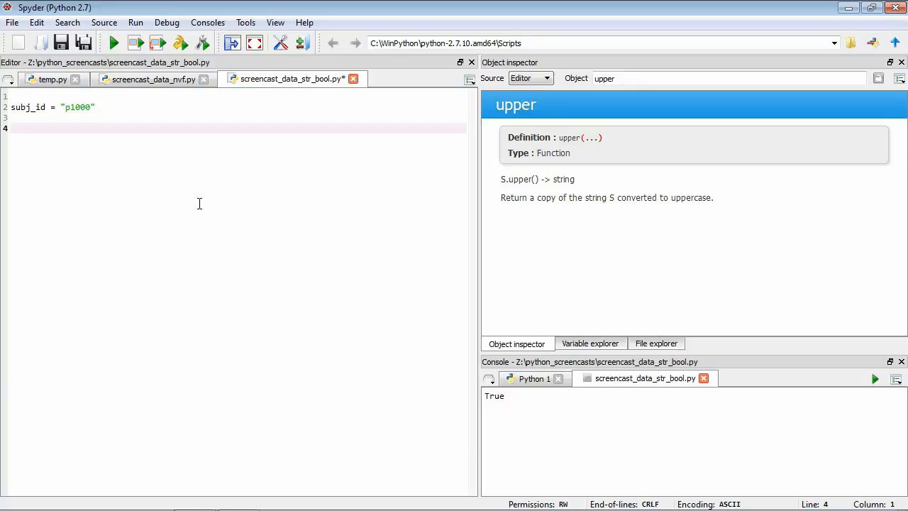
{"action": "type", "text": "pri"}
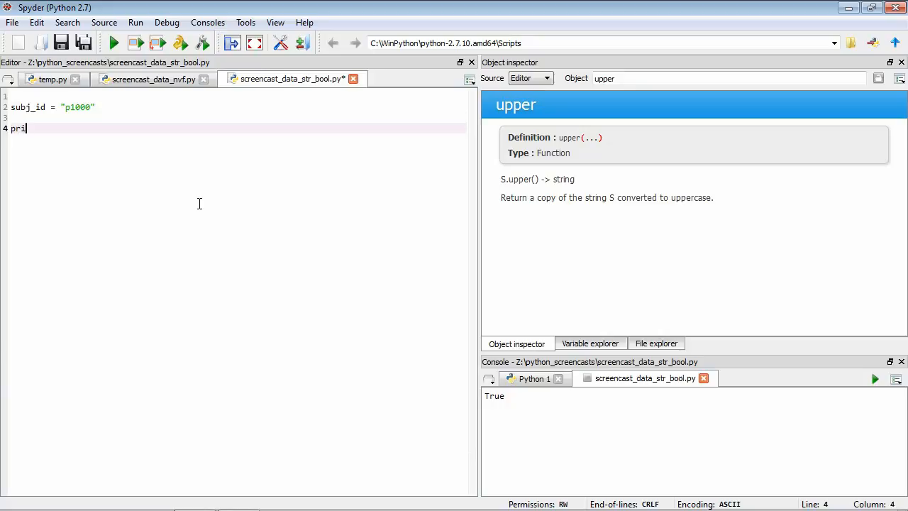
{"action": "type", "text": "nt subj_id"}
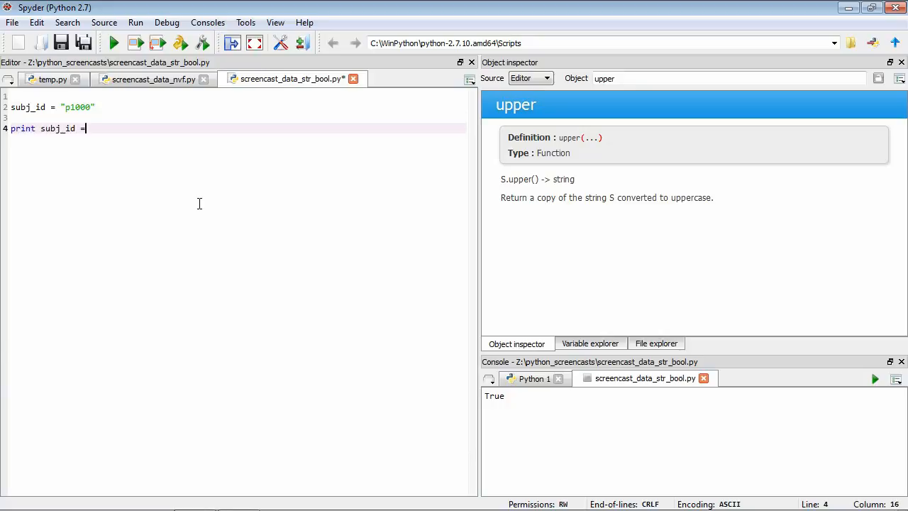
{"action": "type", "text": "= \"p1"}
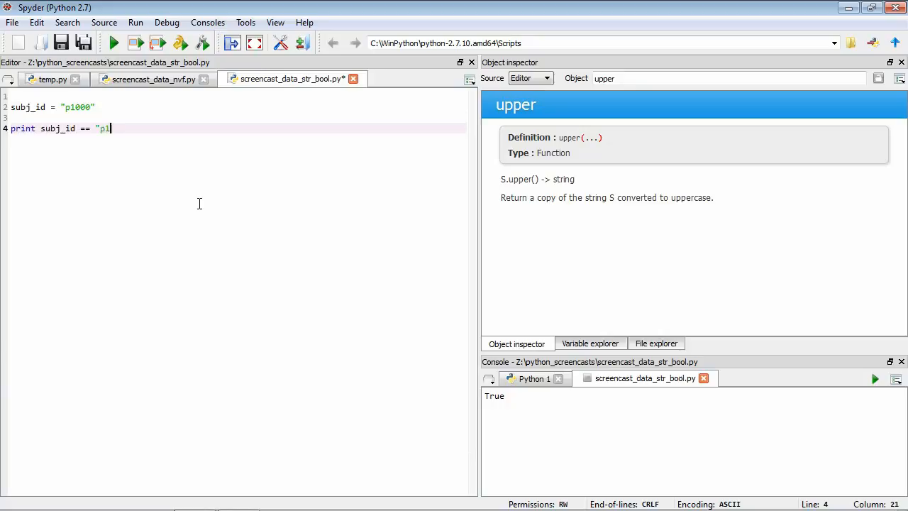
{"action": "type", "text": "000\""}
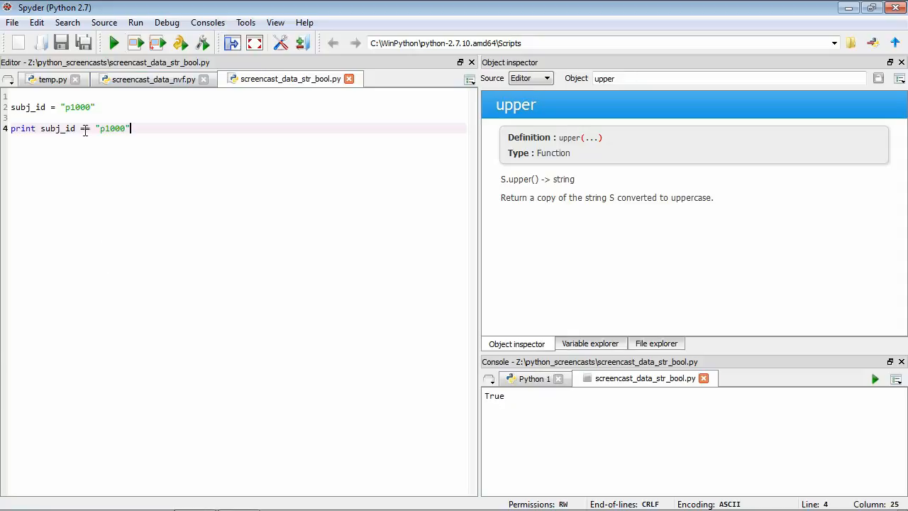
{"action": "type", "text": "="}
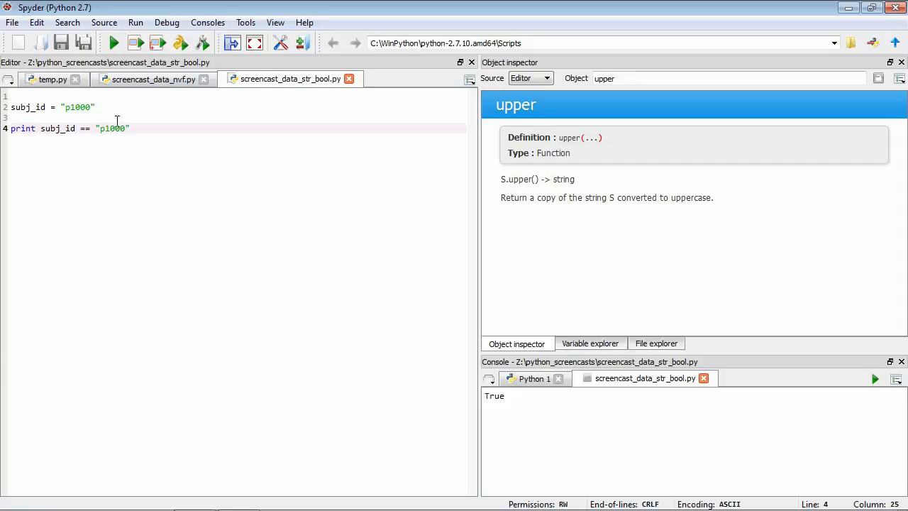
{"action": "mouse_move", "coordinate": [125, 131]}
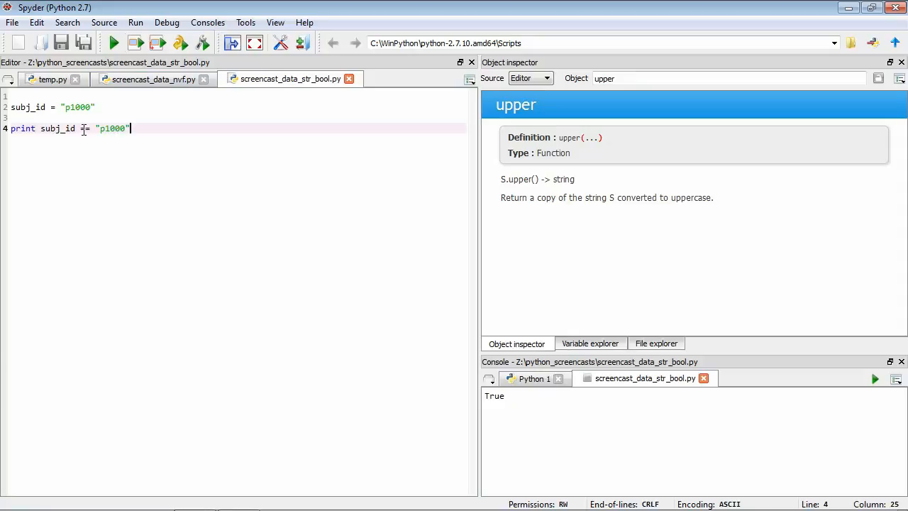
{"action": "type", "text": "="}
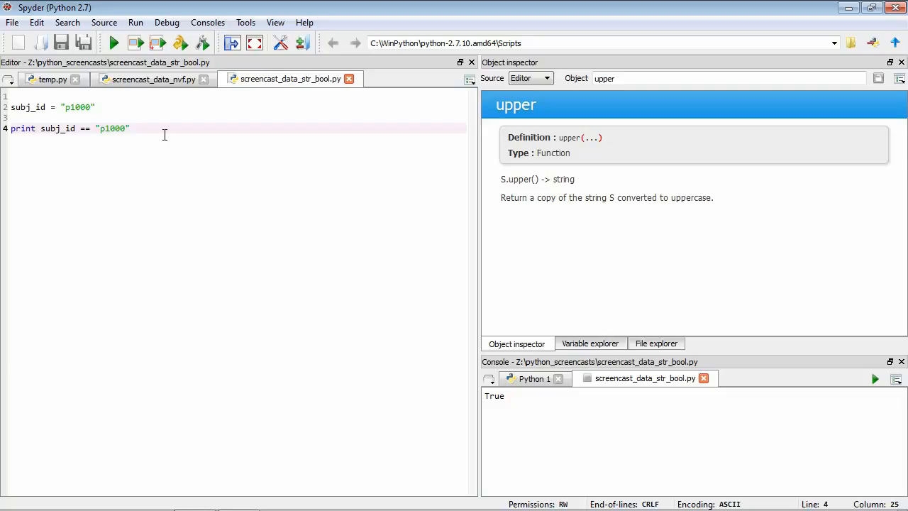
- Change the comparison to != and run for False, then replace the code with print 2 == 2
{"action": "left_click", "coordinate": [103, 128]}
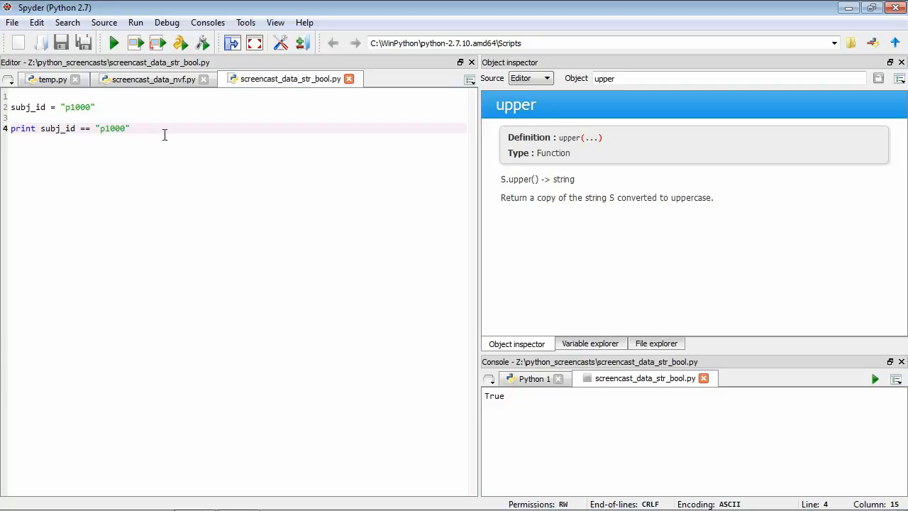
{"action": "type", "text": "!="}
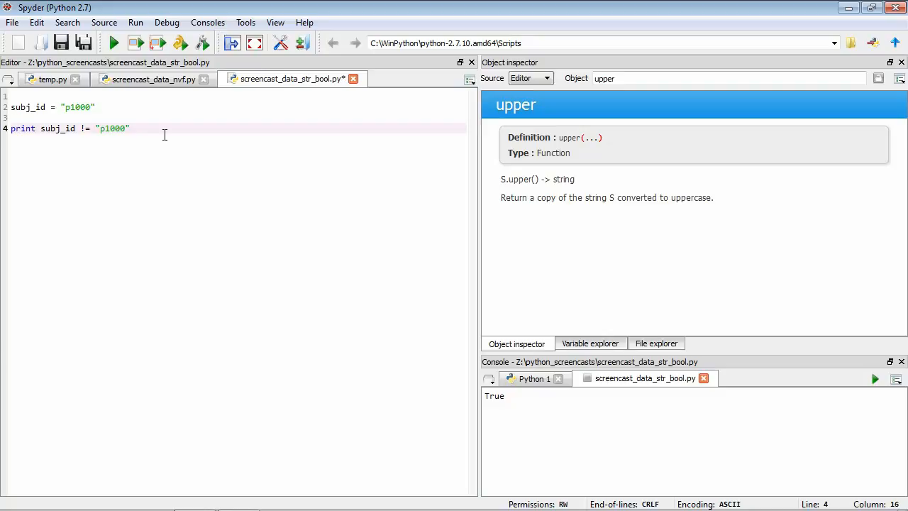
{"action": "left_click", "coordinate": [131, 128]}
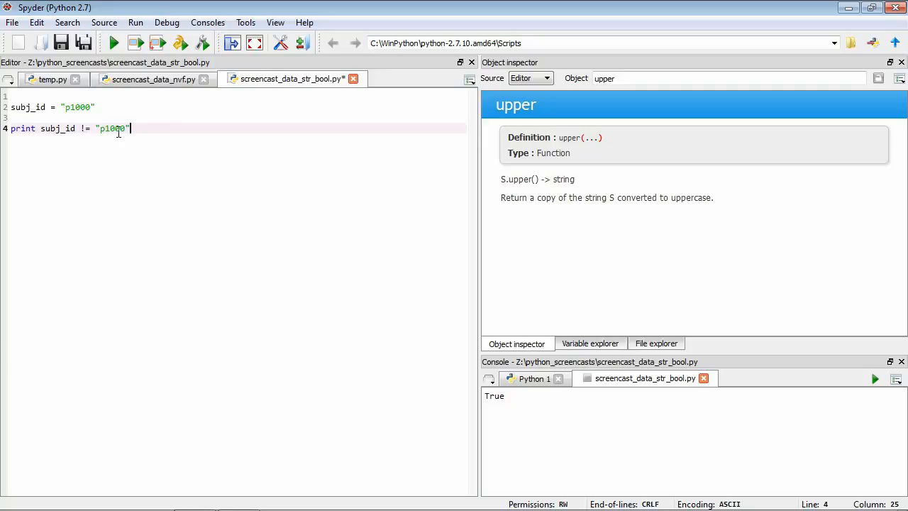
{"action": "mouse_move", "coordinate": [83, 42]}
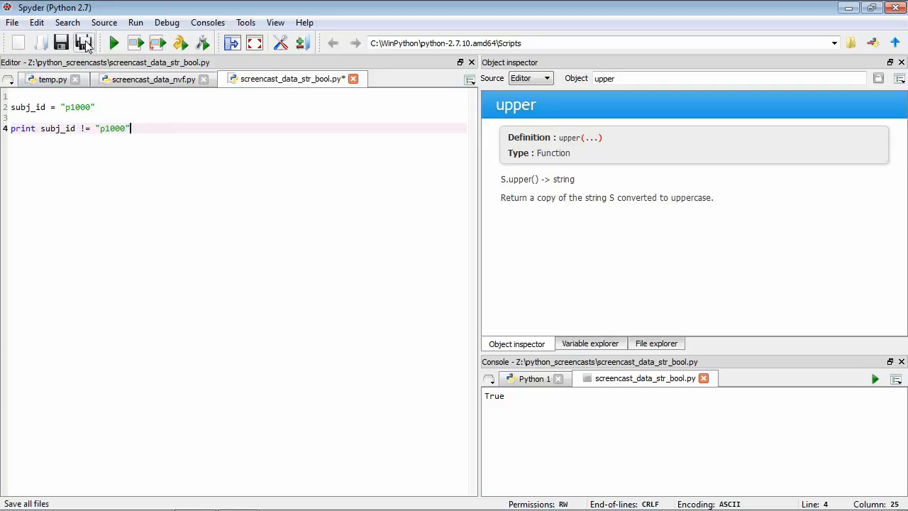
{"action": "left_click", "coordinate": [114, 43]}
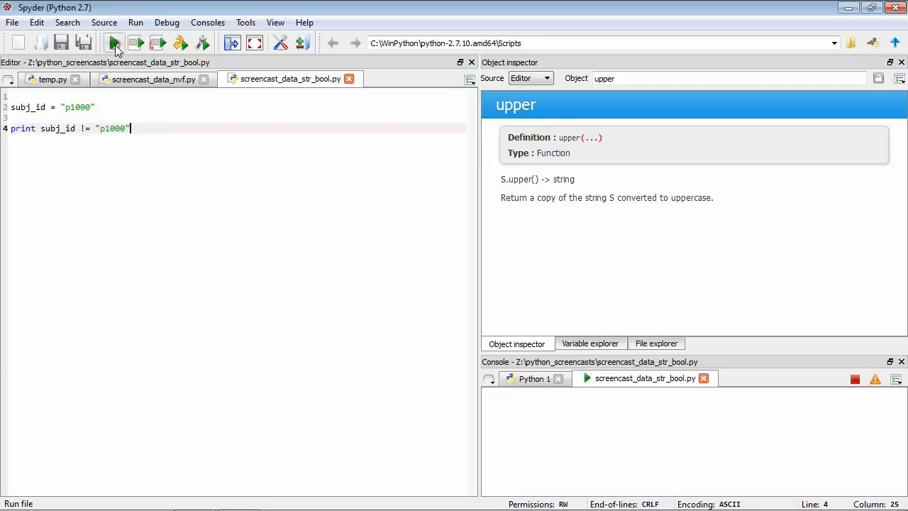
{"action": "left_click", "coordinate": [113, 42]}
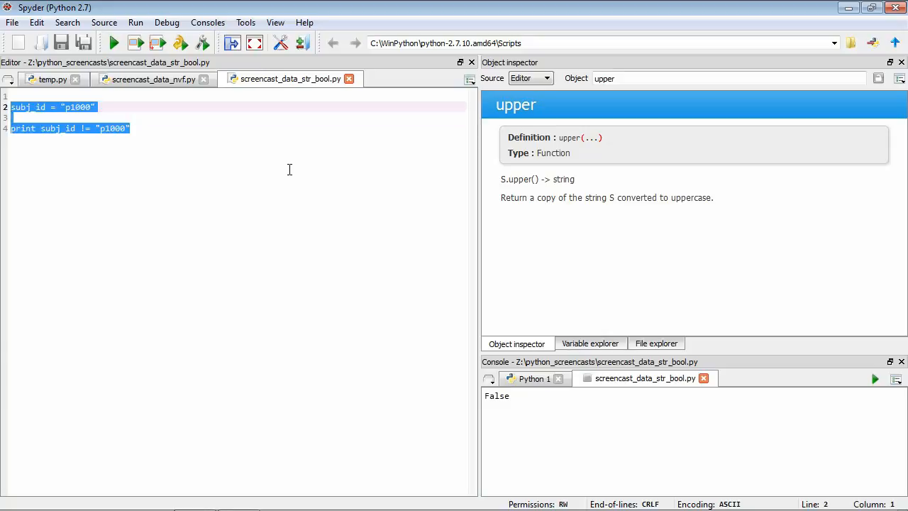
{"action": "type", "text": "print 2"}
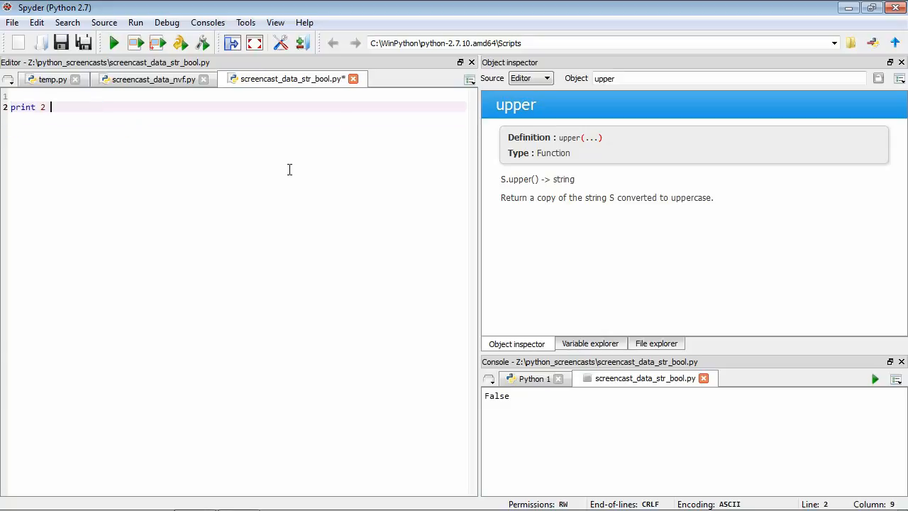
{"action": "type", "text": "== 2"}
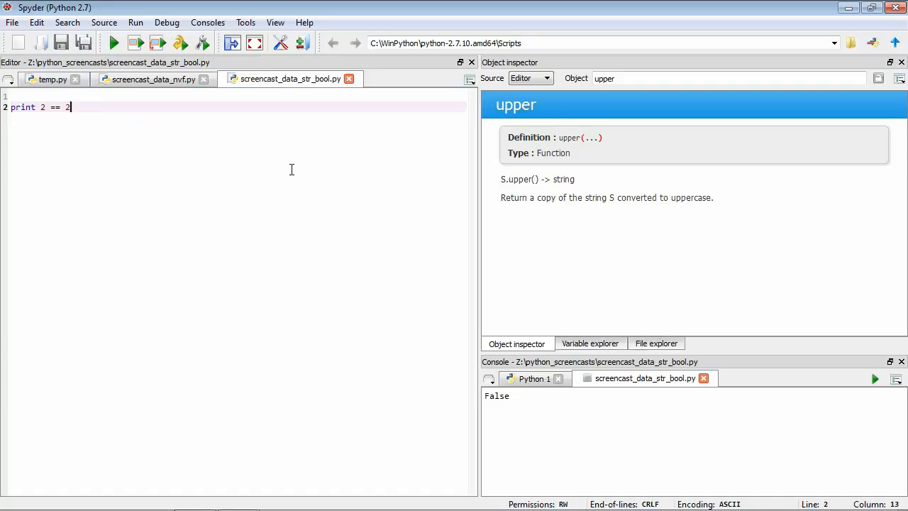